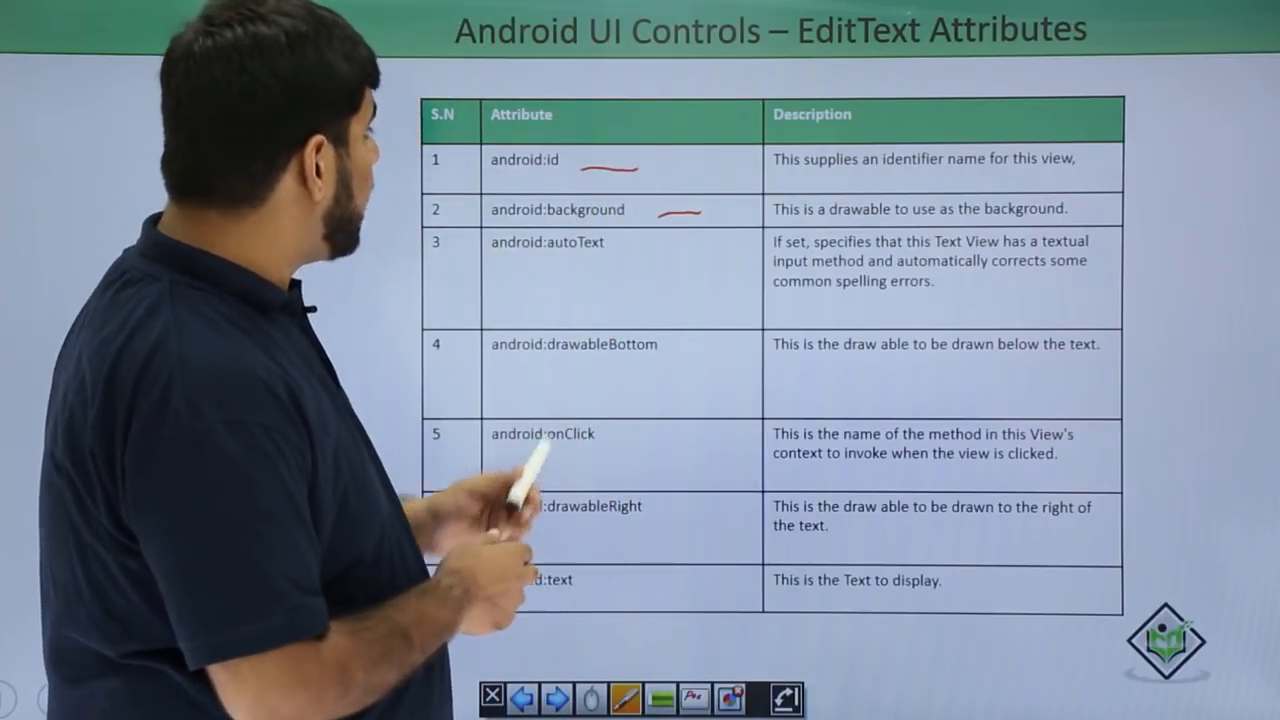
- Underline an attribute row in the EditText attributes table with the pen tool
drag(500, 263, 595, 263)
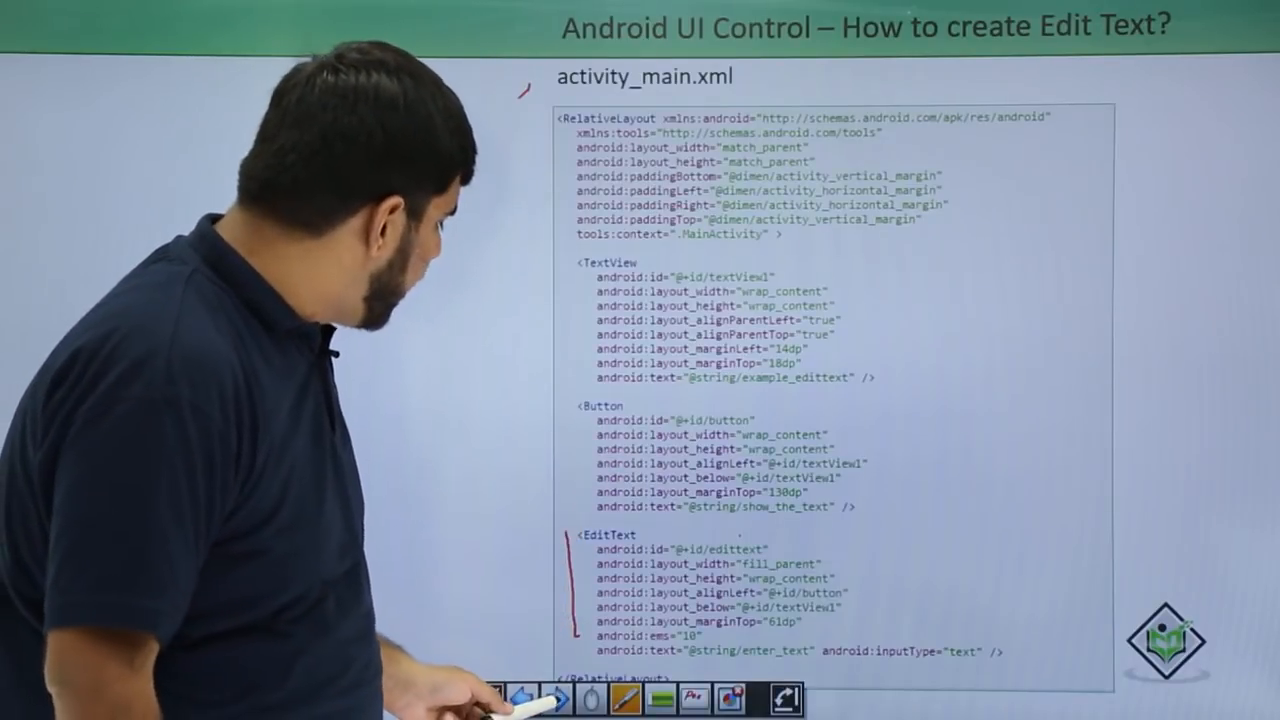
click(556, 698)
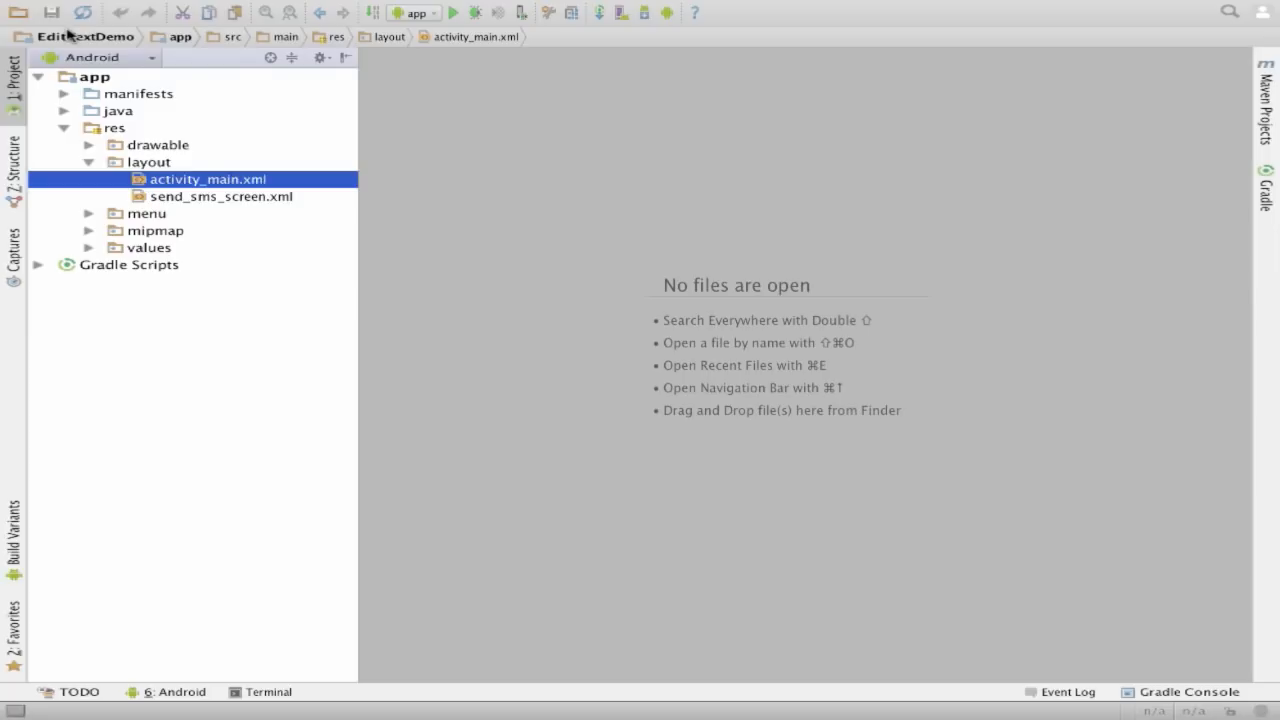
mouse_move(95, 363)
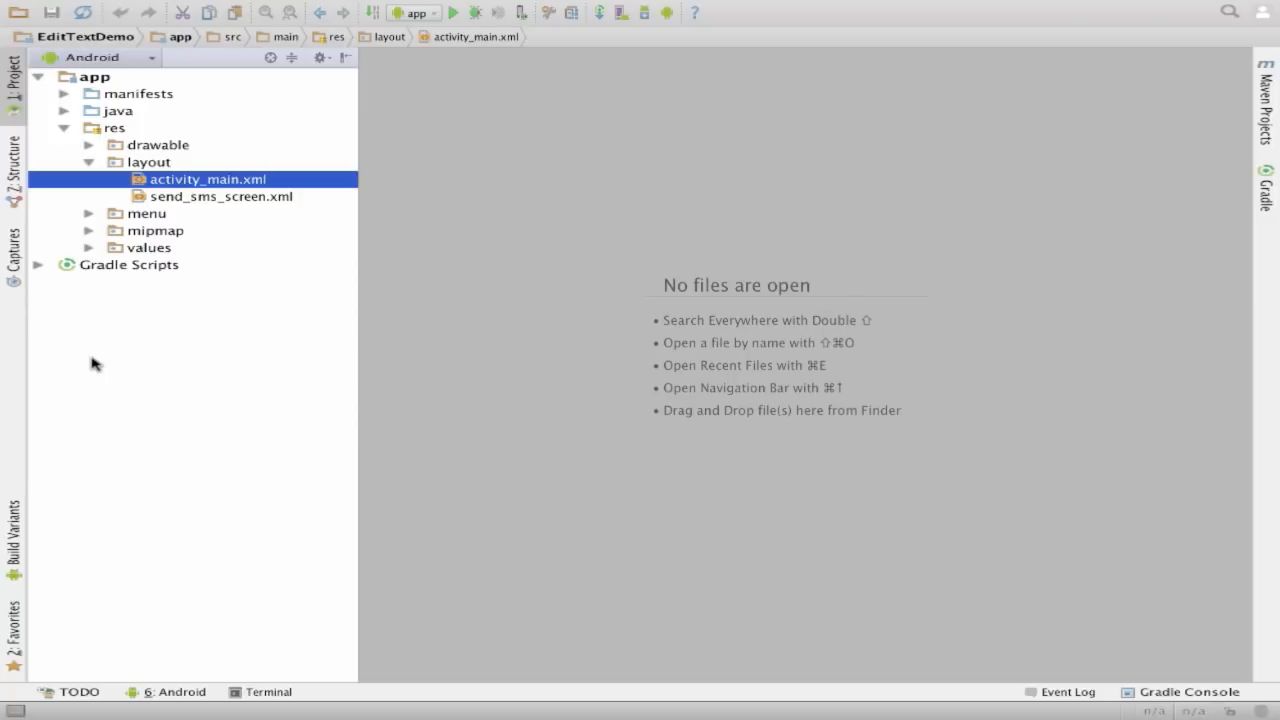
mouse_move(207, 232)
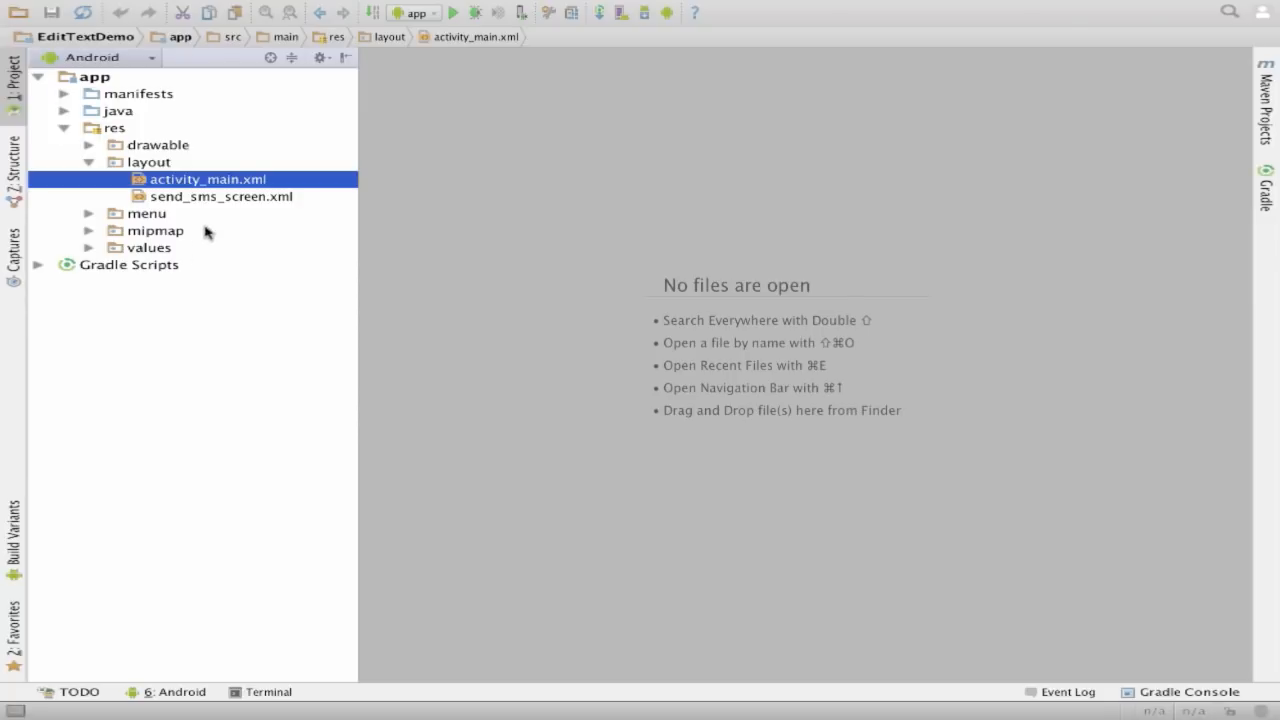
- Open activity_main.xml and inspect the Name field and title in the design preview
double_click(207, 179)
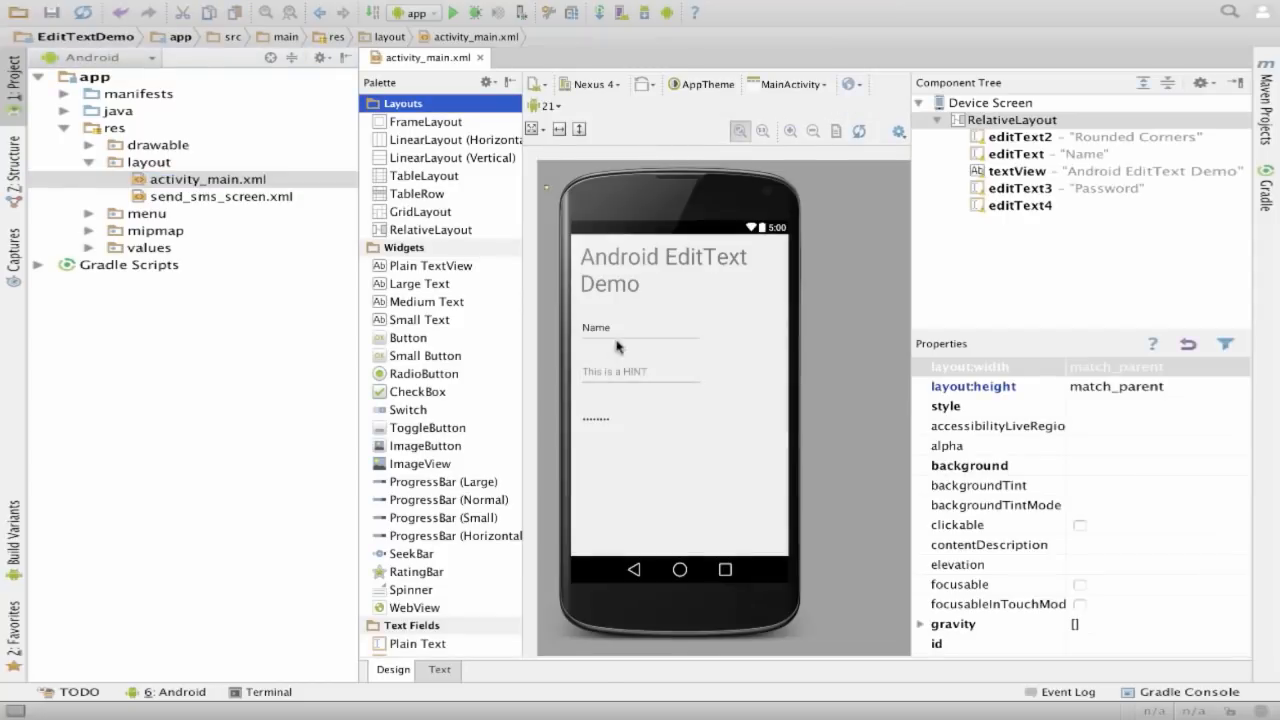
click(639, 327)
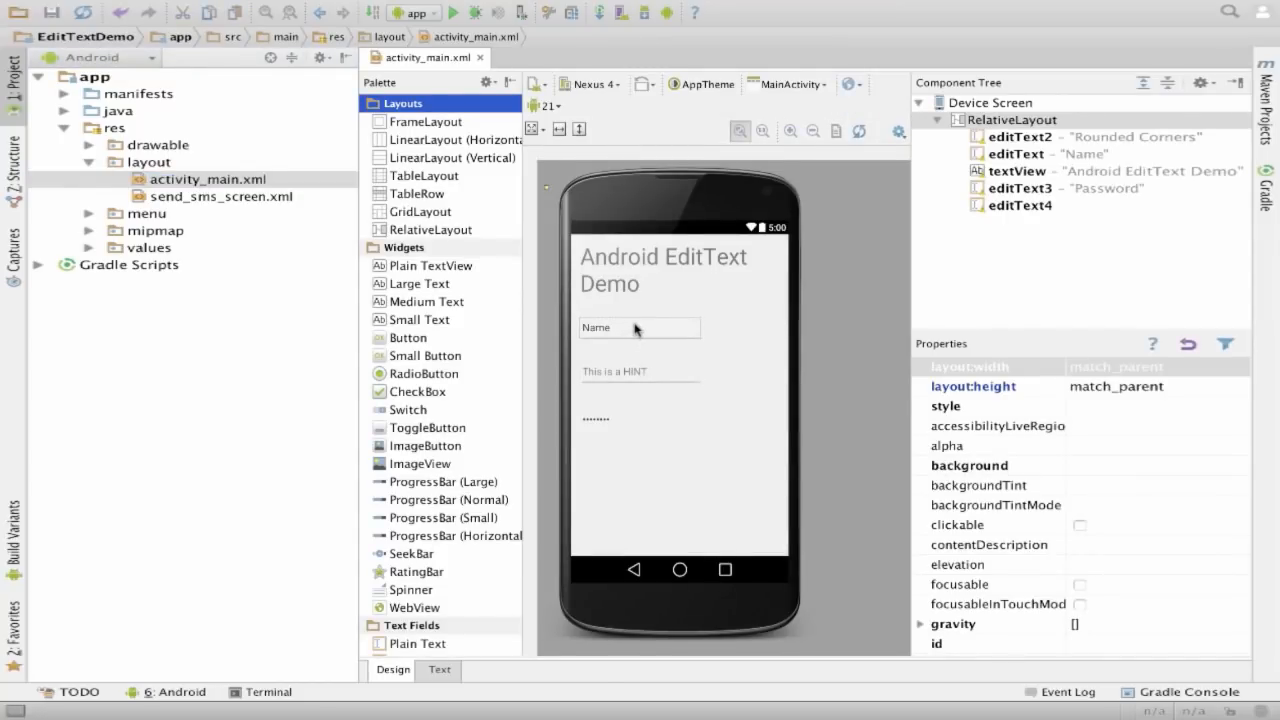
mouse_move(640, 307)
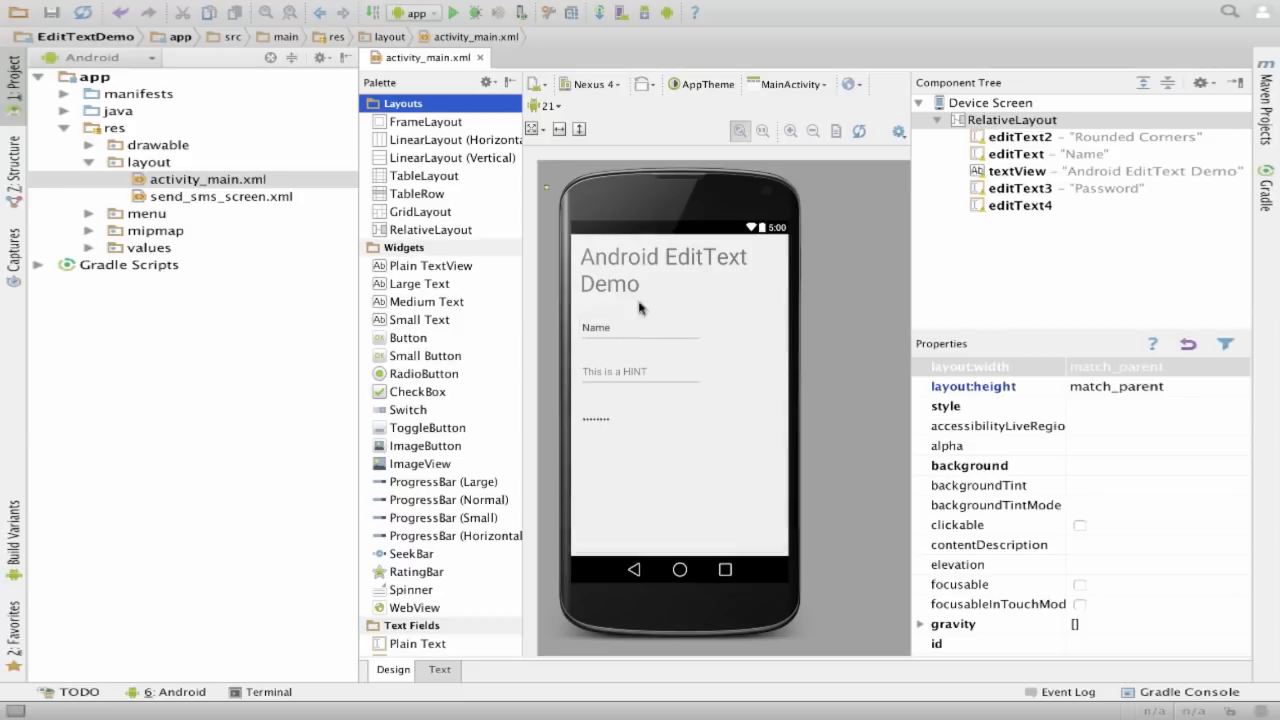
click(662, 270)
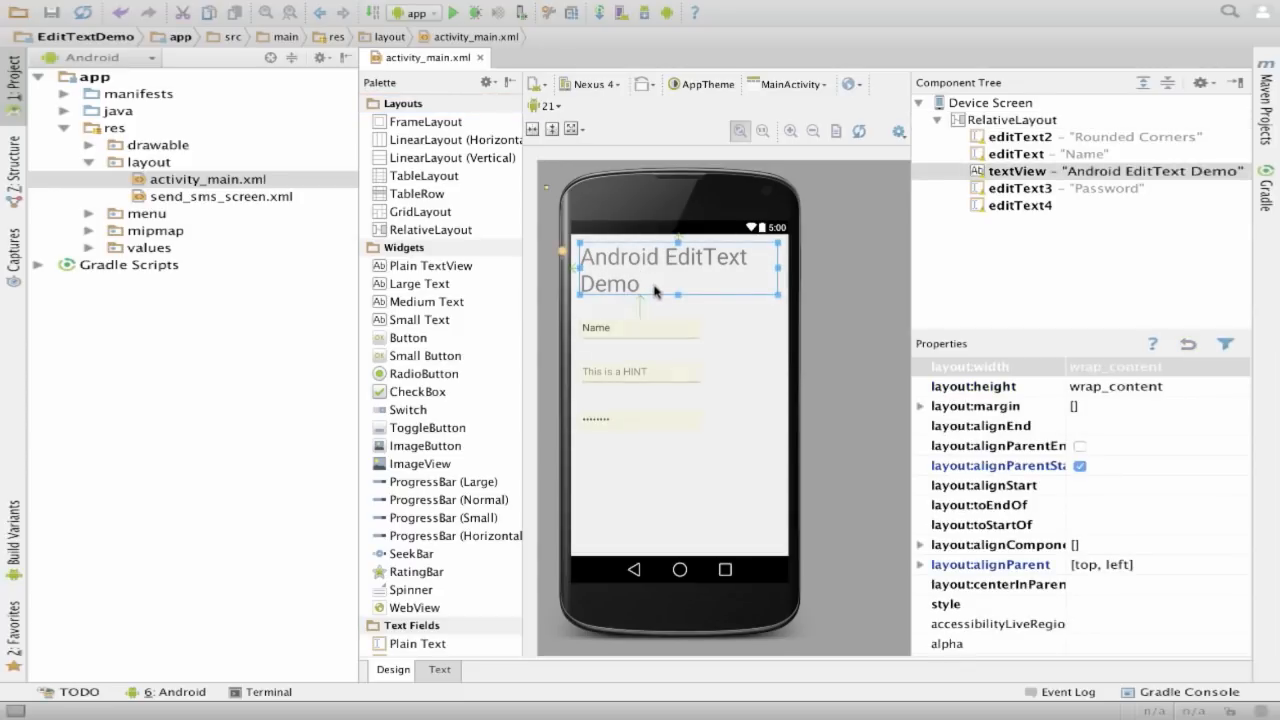
click(620, 328)
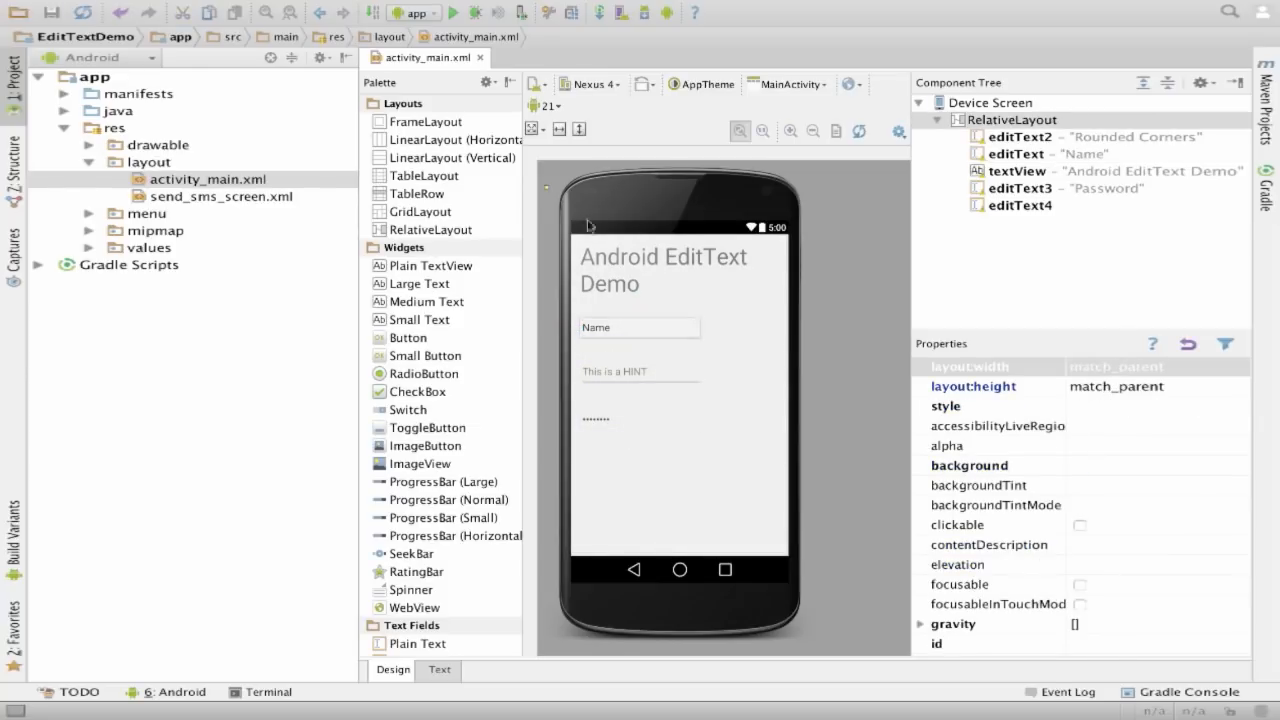
mouse_move(456, 20)
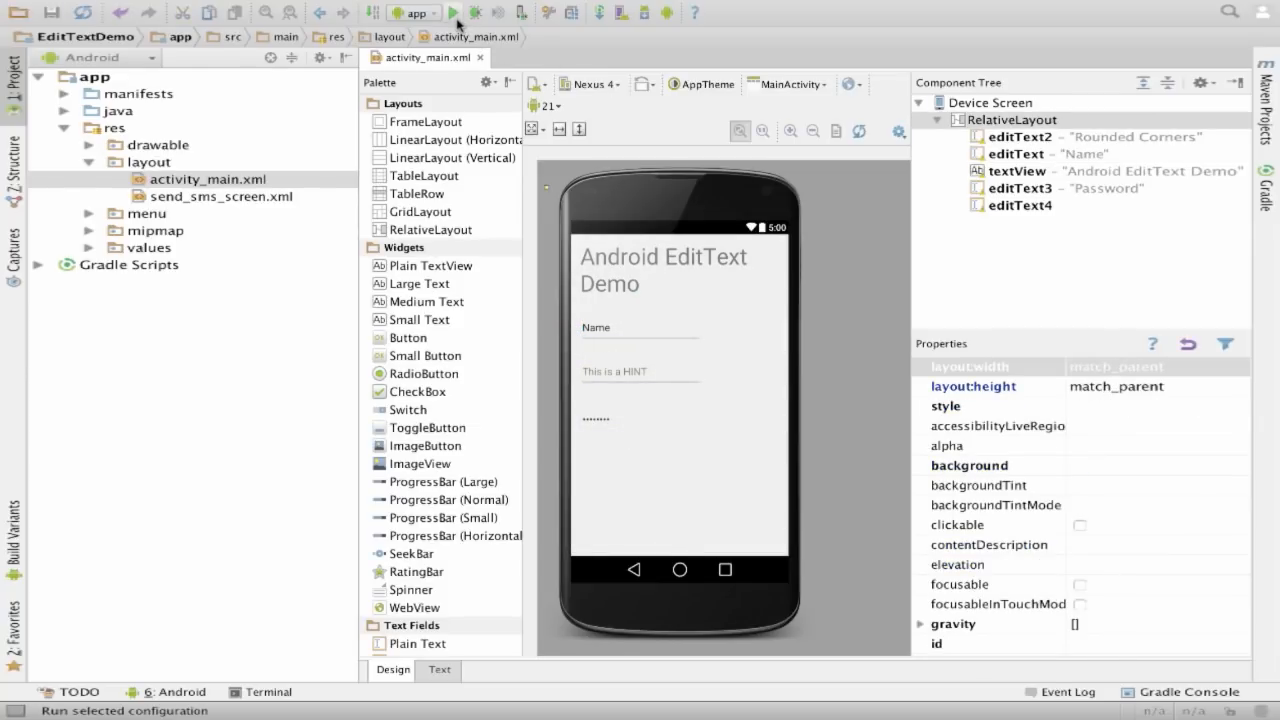
- Run EditTextDemo on the MotoG3 and replace the Name field's text with Abc
click(453, 12)
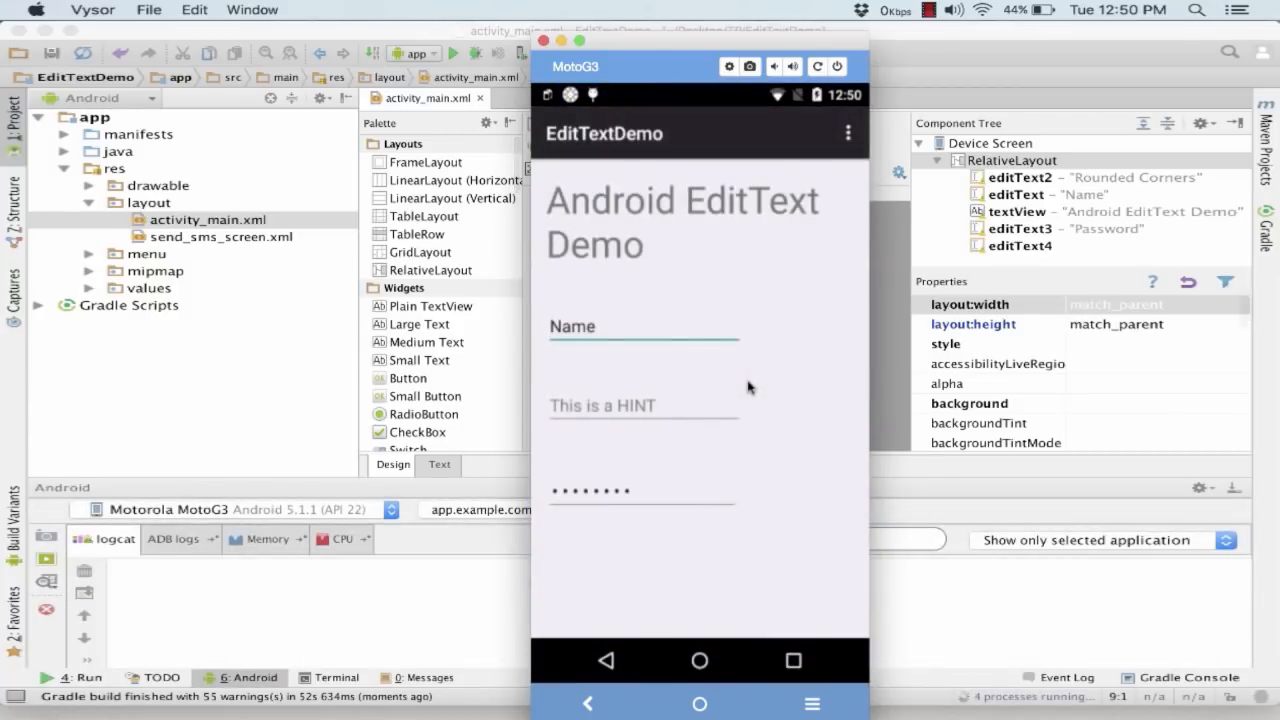
click(644, 340)
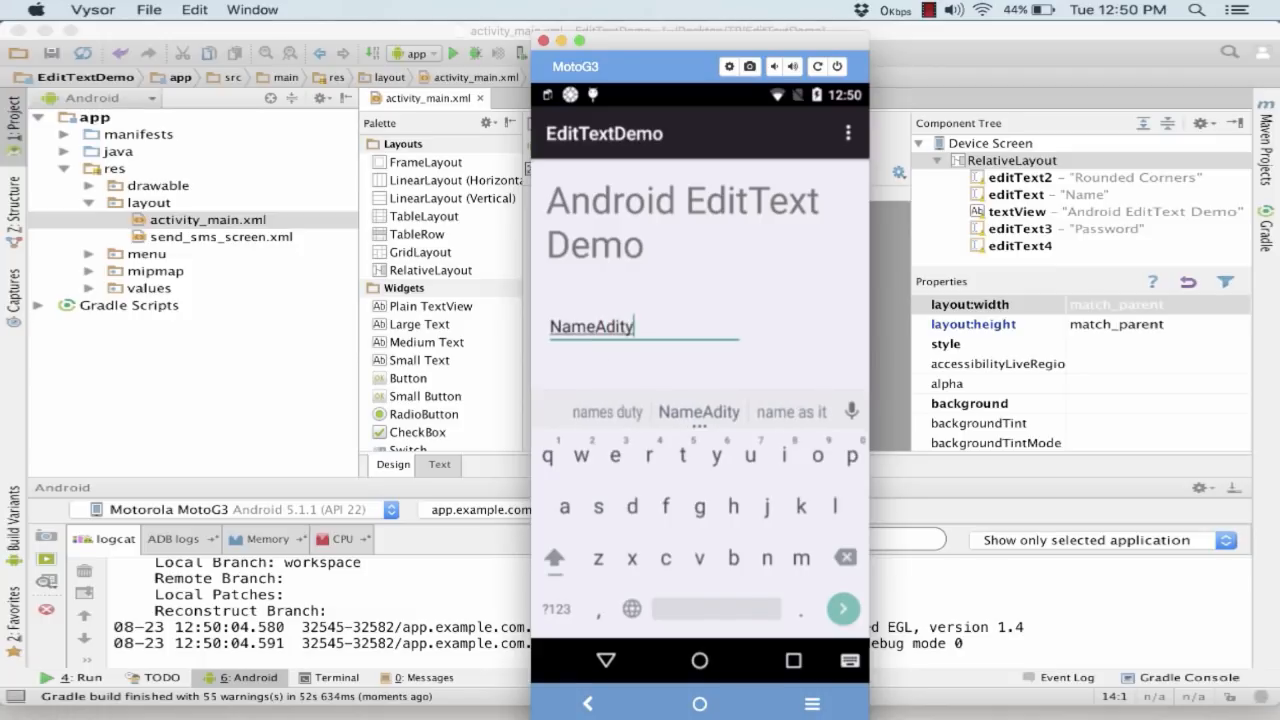
key(Backspace)
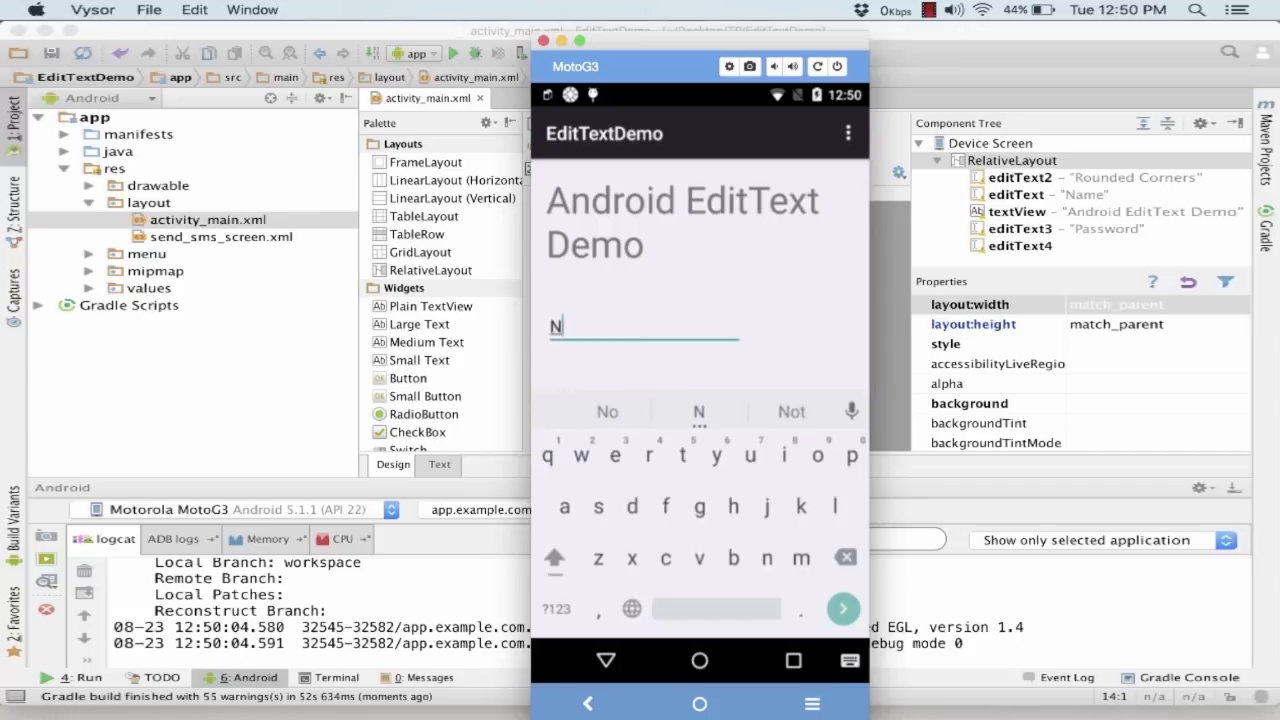
text(ditya)
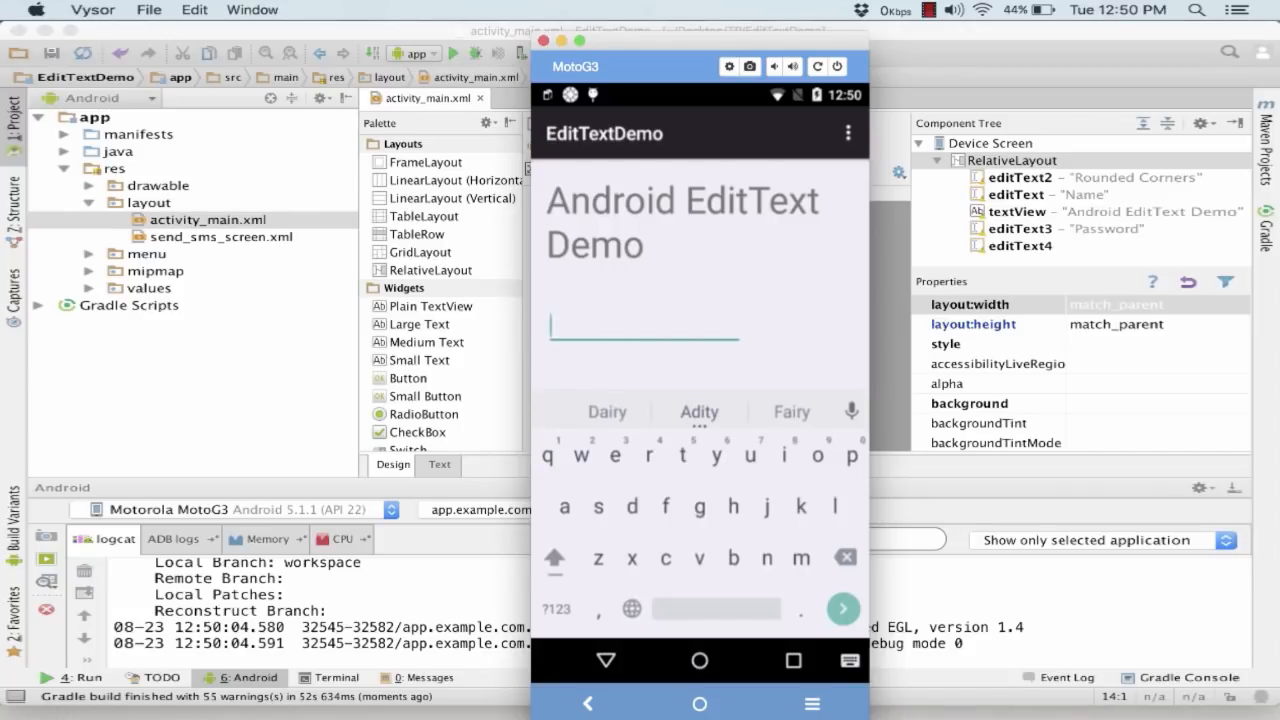
text(Abc)
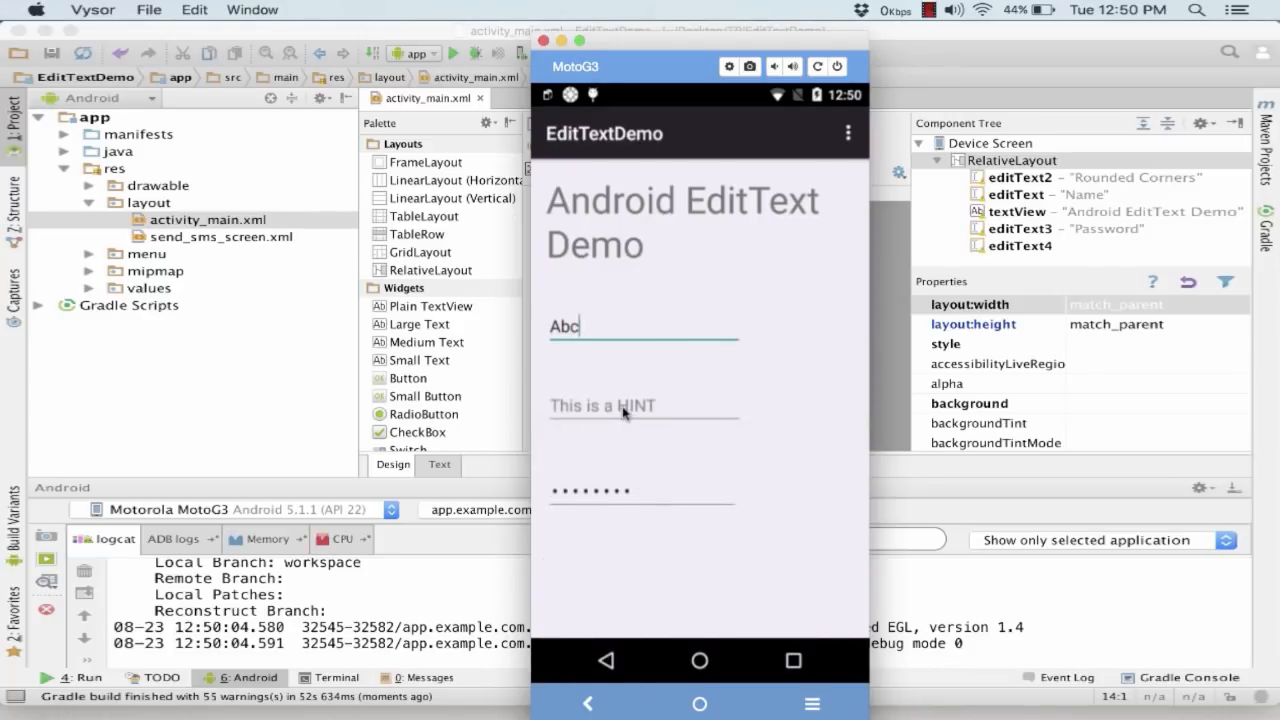
- Tap the hint field and the field below it, then close Vysor
click(643, 406)
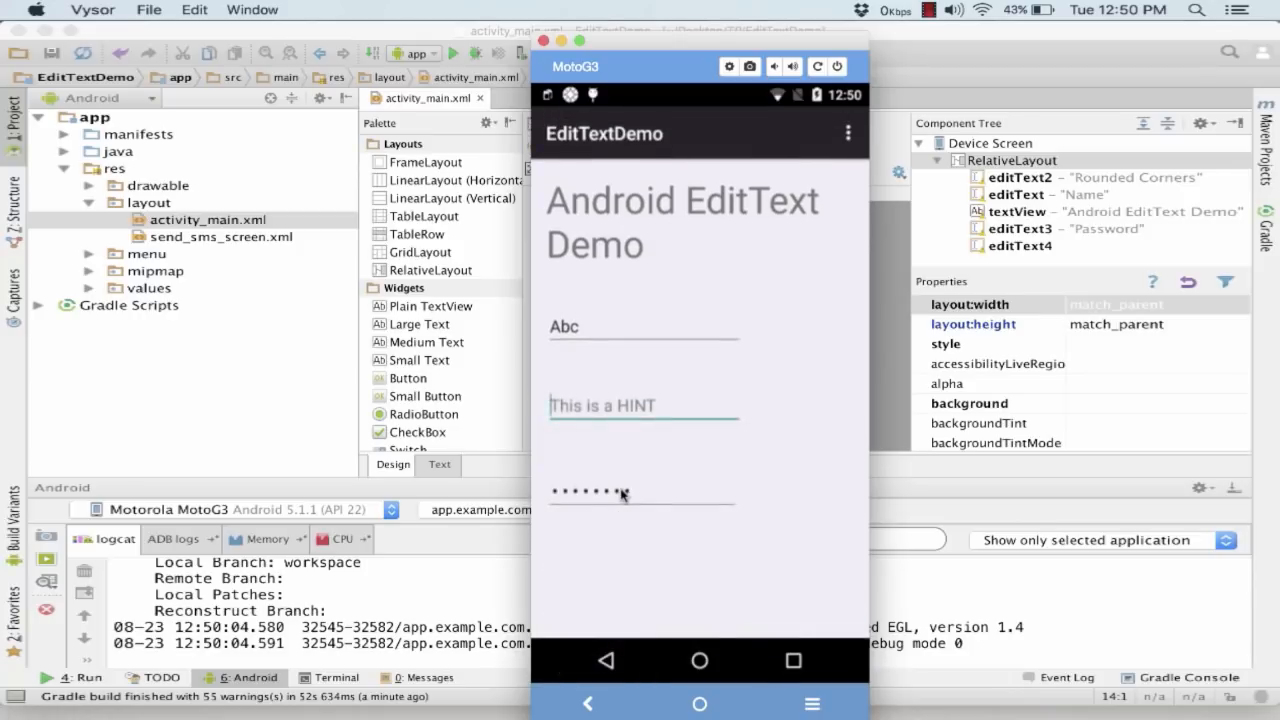
click(631, 505)
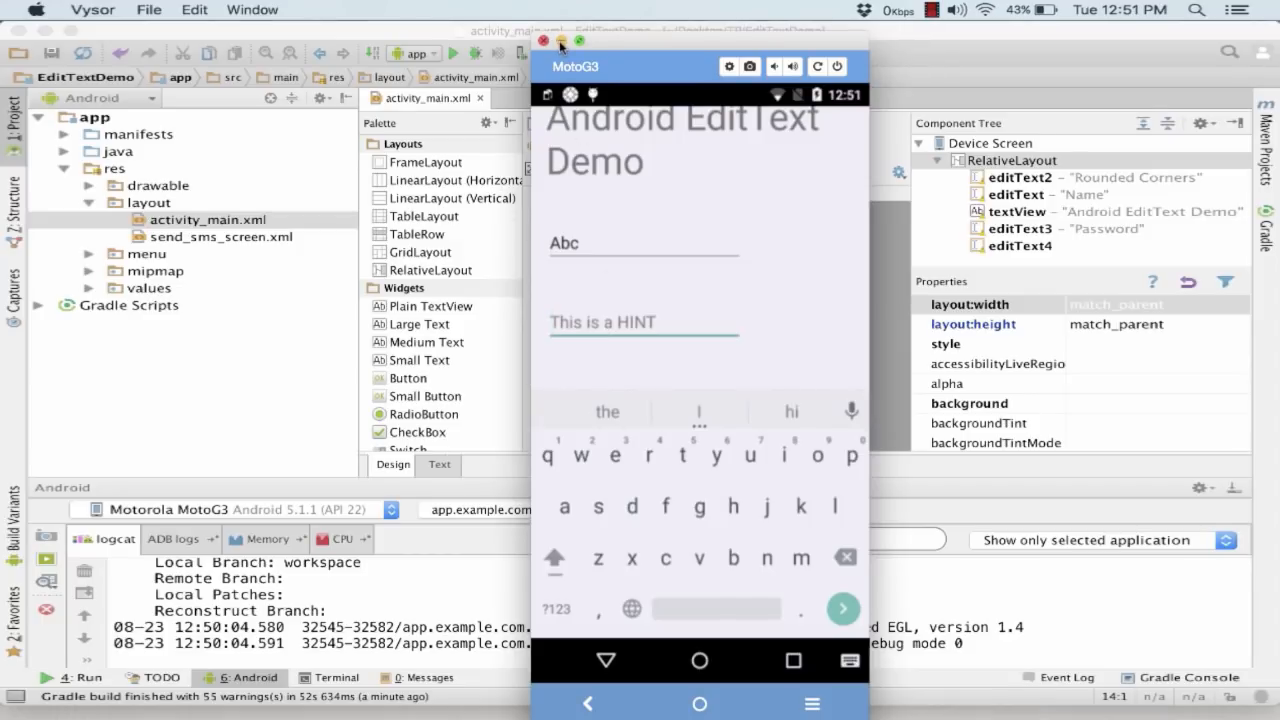
click(545, 41)
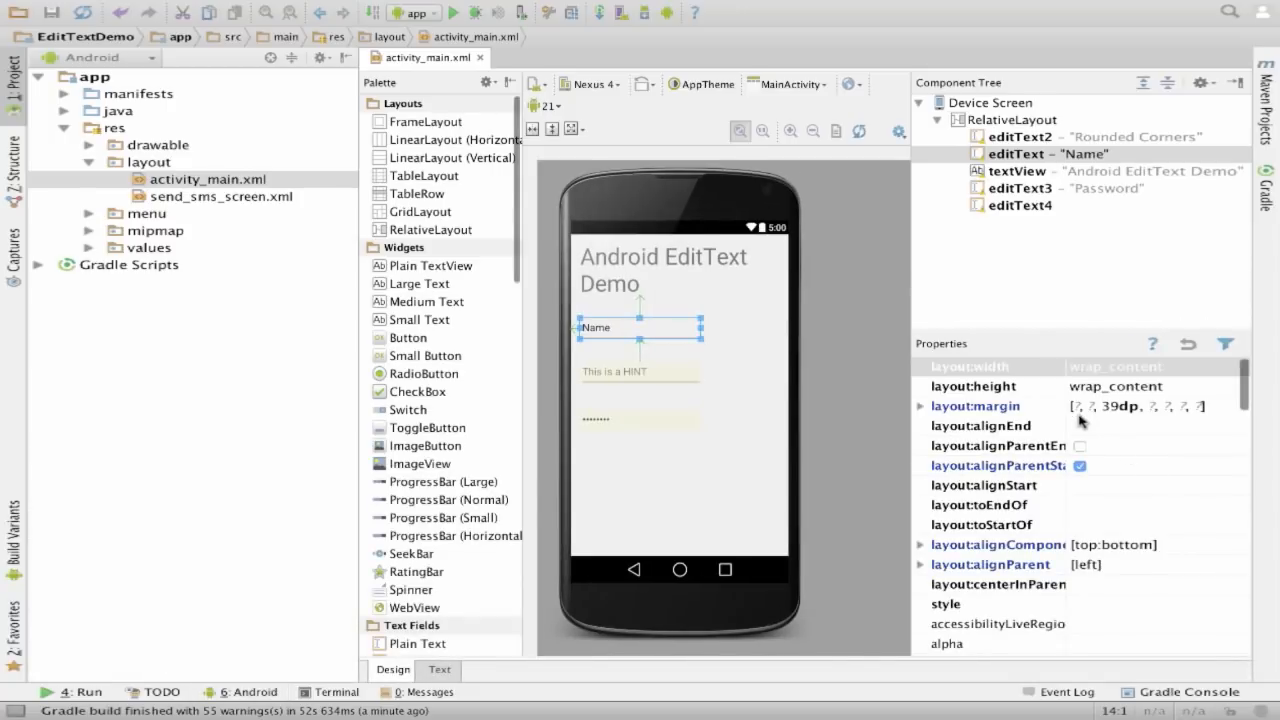
- Scroll down the first EditText's Properties panel to reach its text and hint properties
scroll(down, 3)
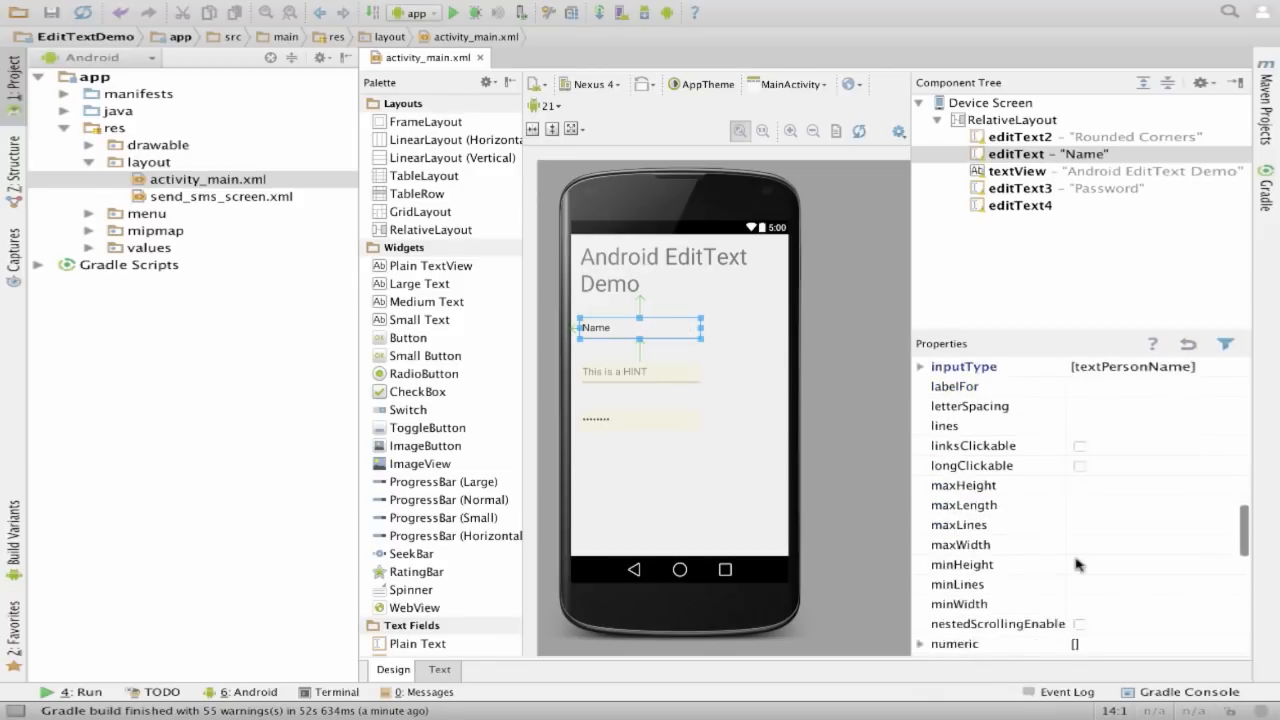
scroll(down, 3)
text(Enter Your NAme heredp)
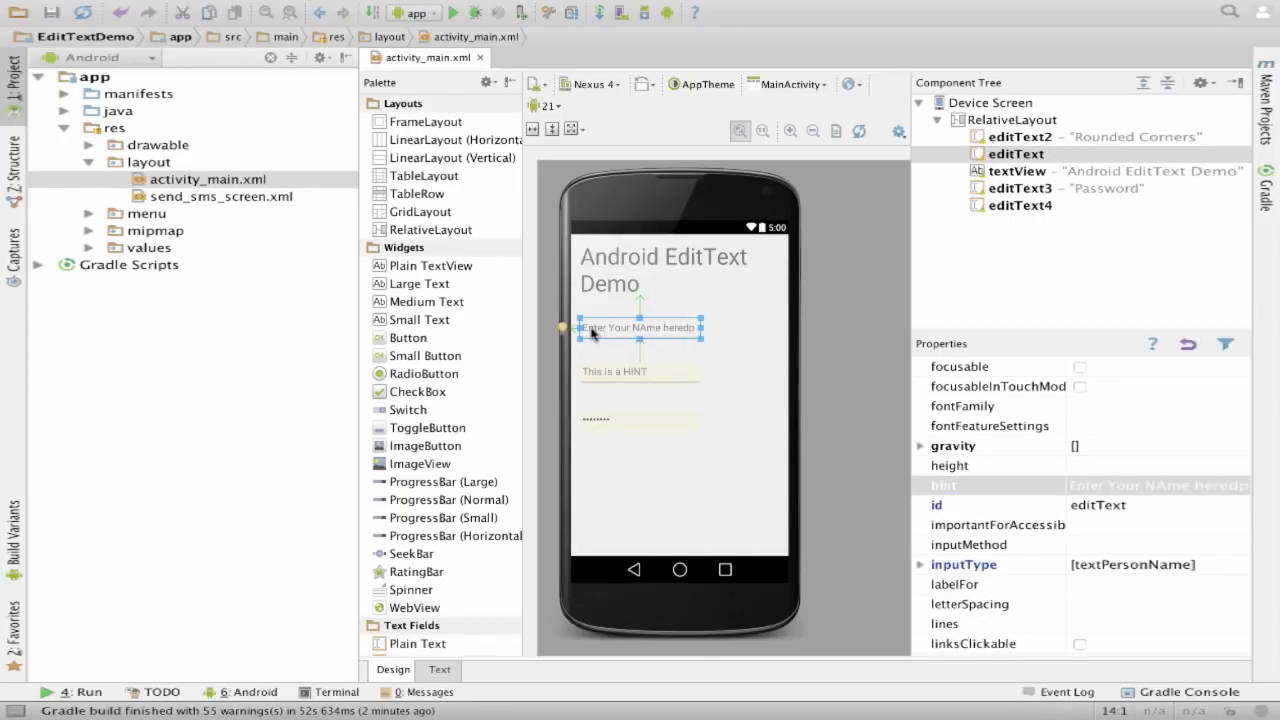
mouse_move(615, 318)
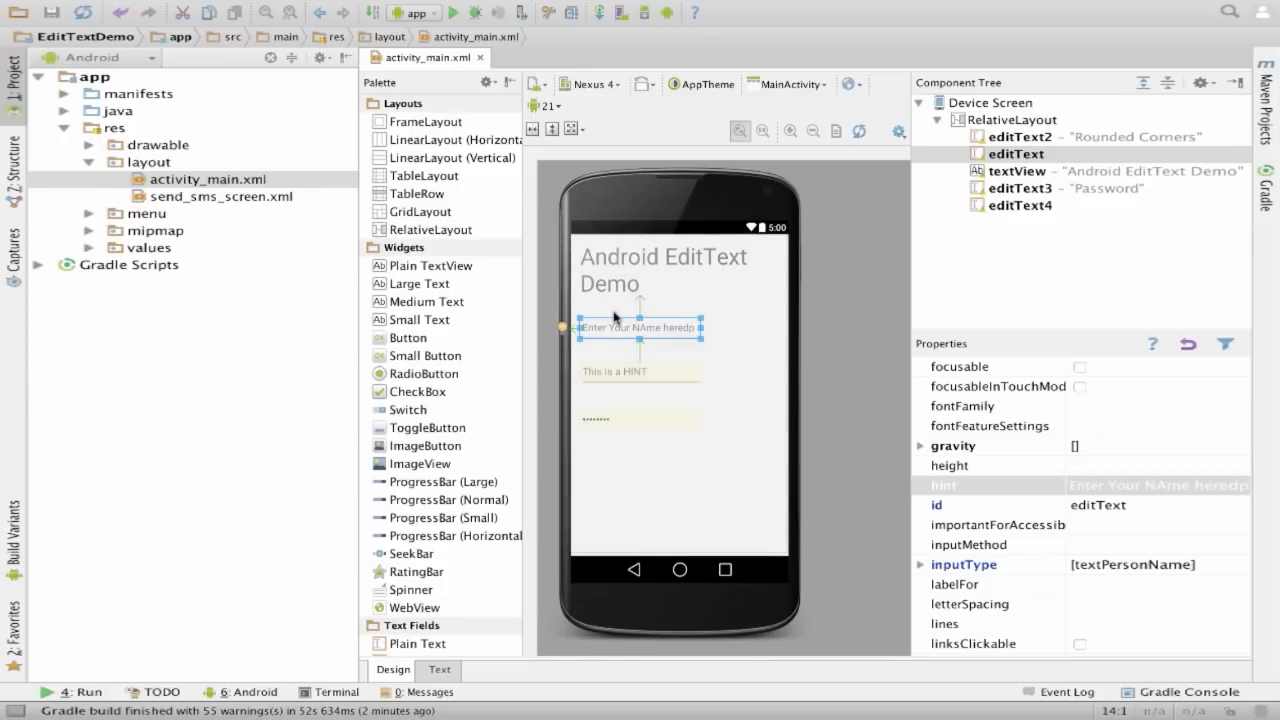
mouse_move(650, 445)
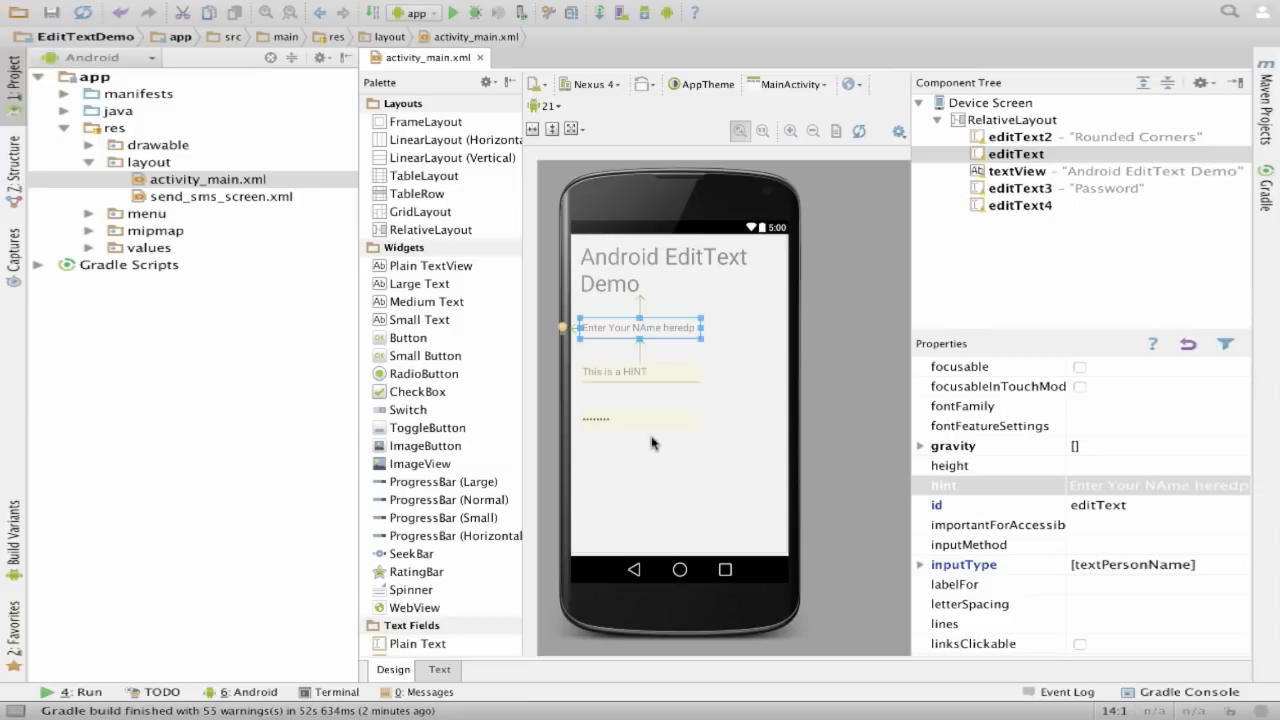
mouse_move(453, 398)
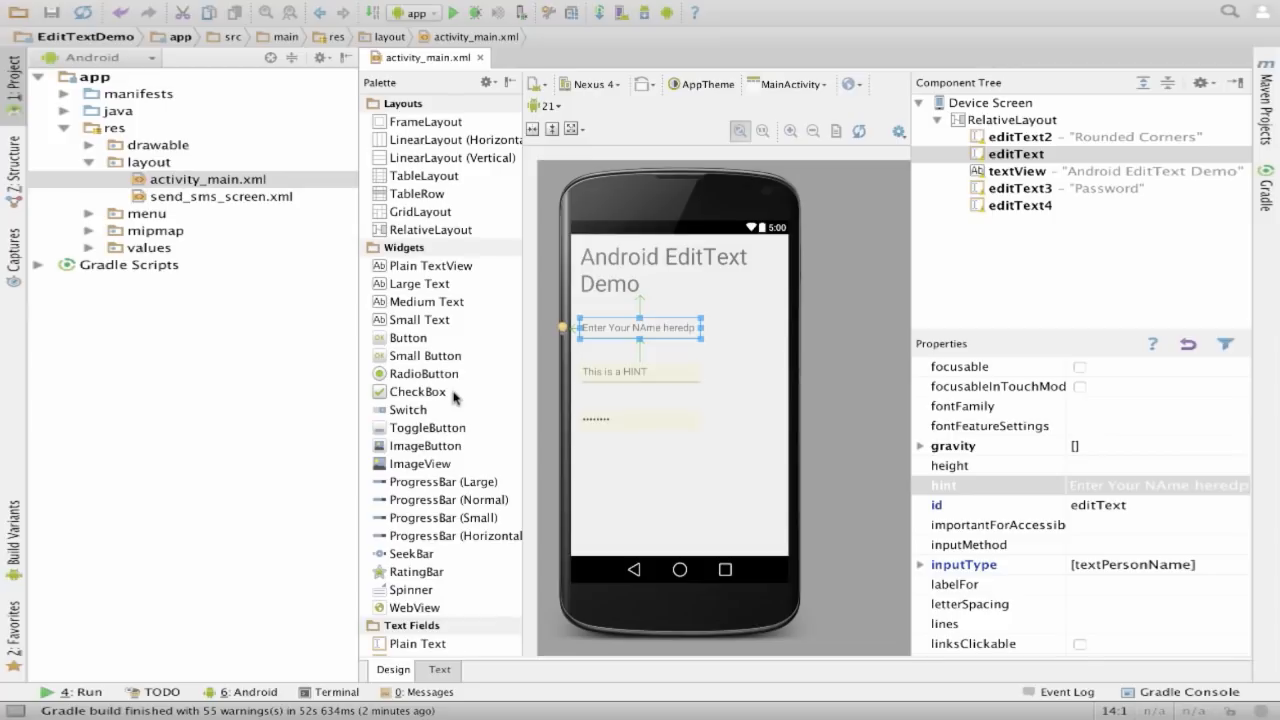
scroll(down, 3)
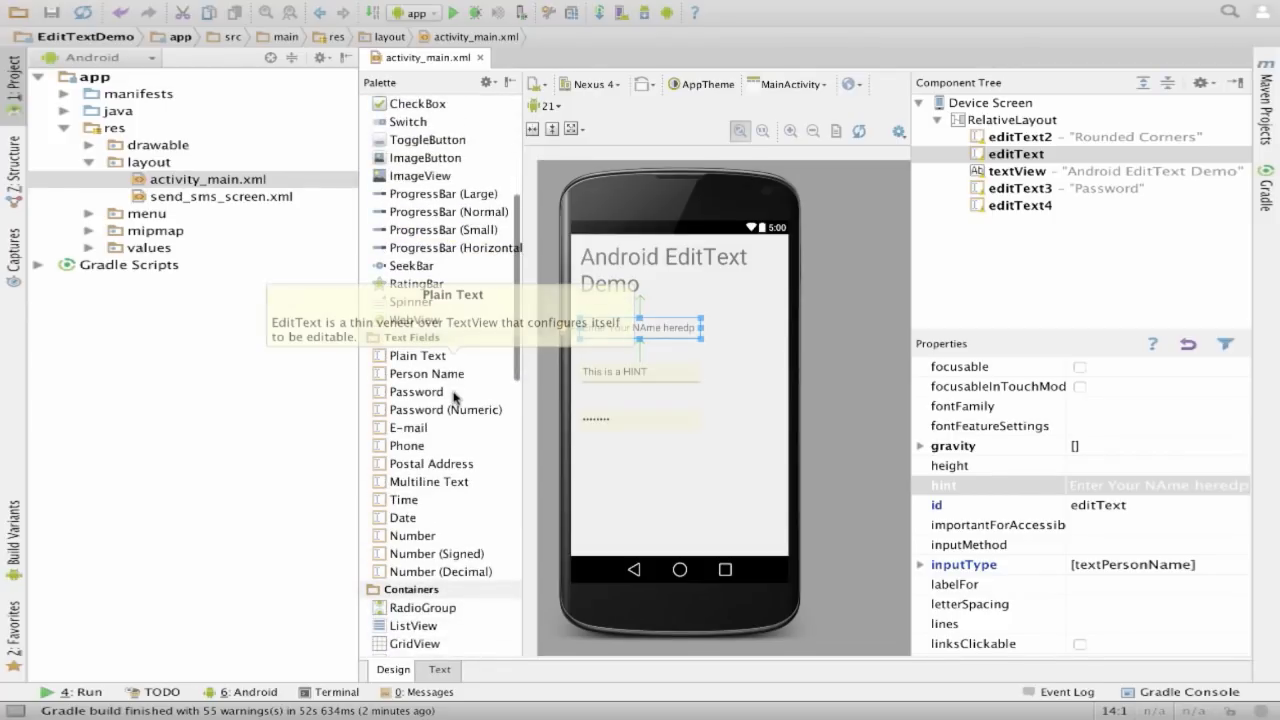
- Add a phone field and a number field below the password field
drag(407, 445, 630, 485)
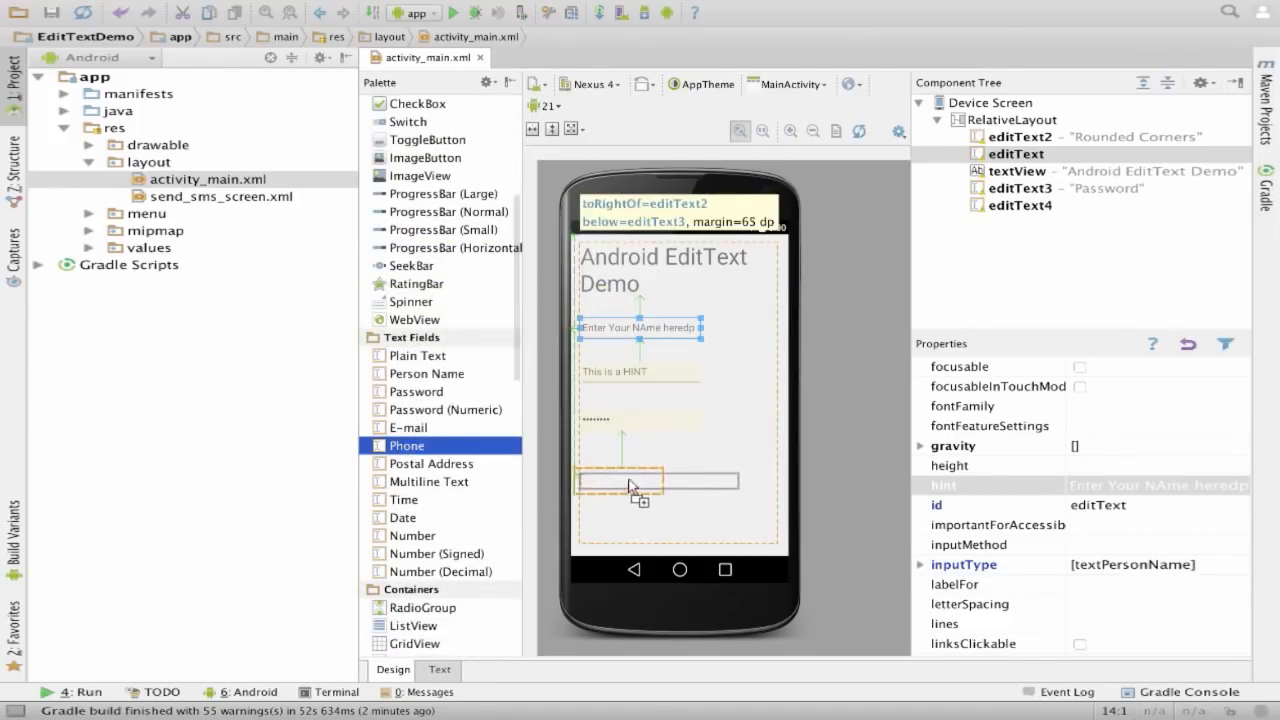
drag(407, 445, 640, 467)
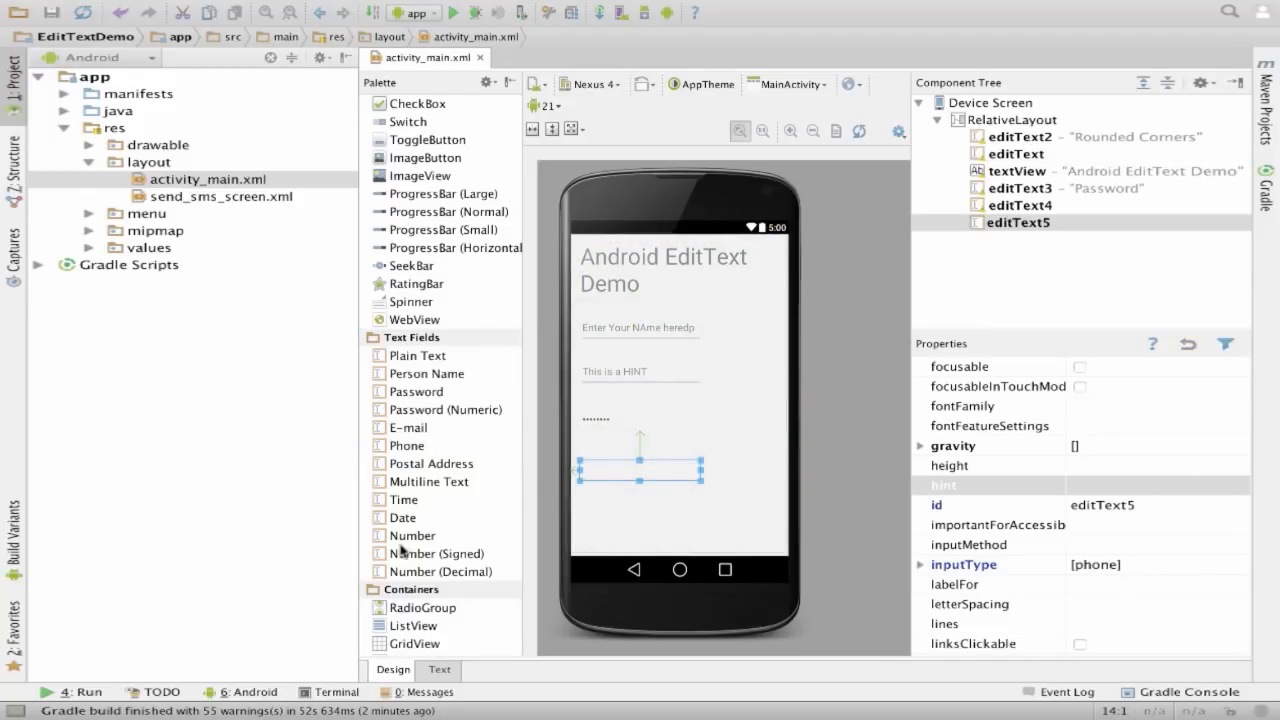
drag(410, 535, 625, 510)
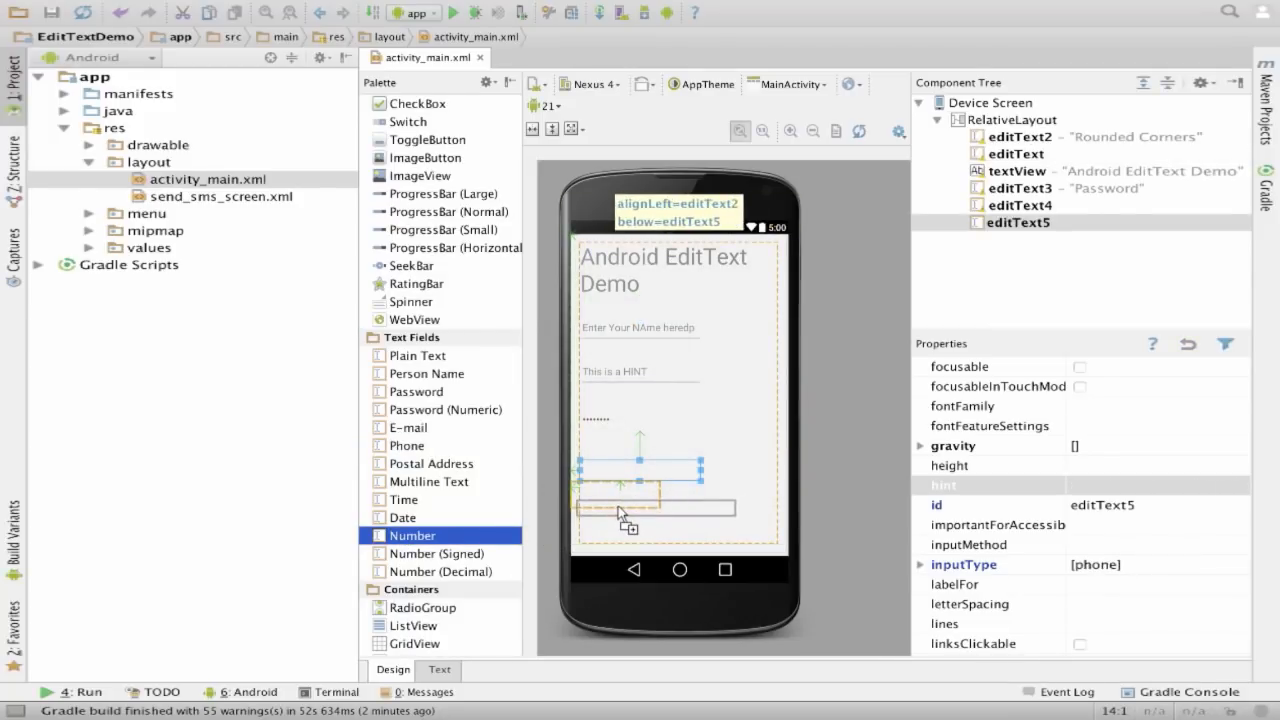
drag(440, 535, 640, 485)
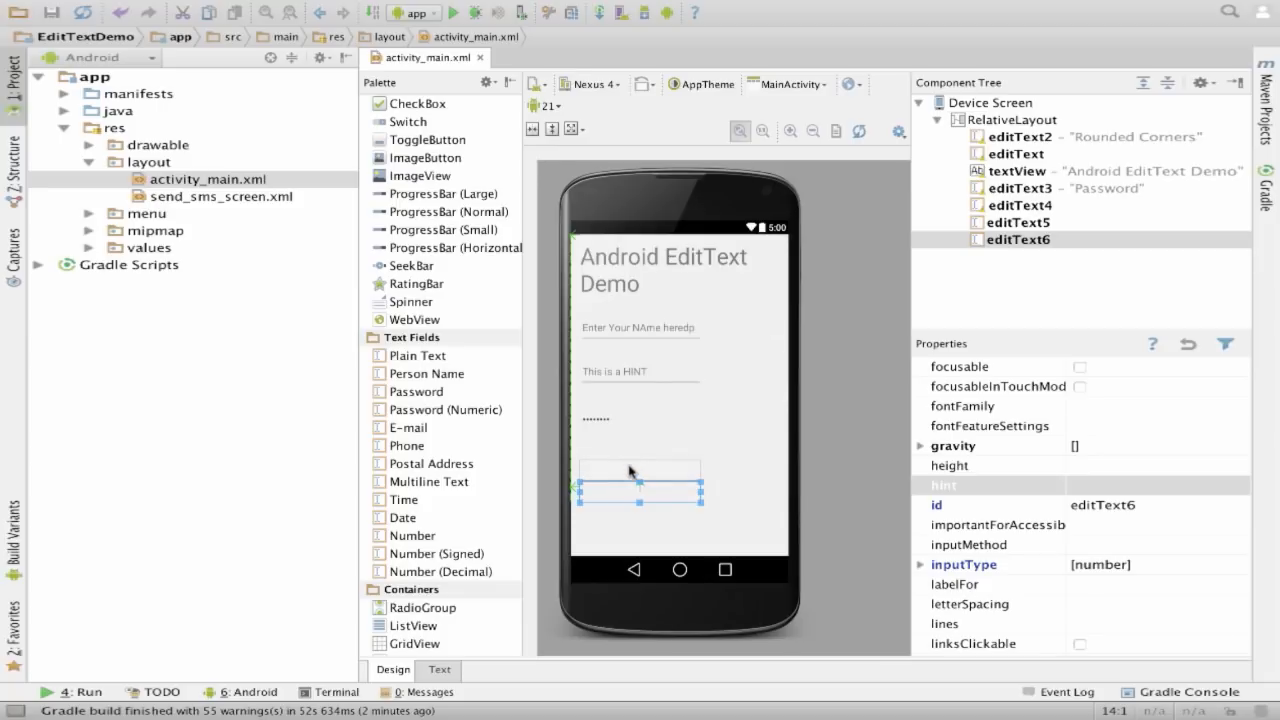
- Set editText5's hint to 'Enter Phone' and editText6's hint to 'Enter Age'
click(1018, 222)
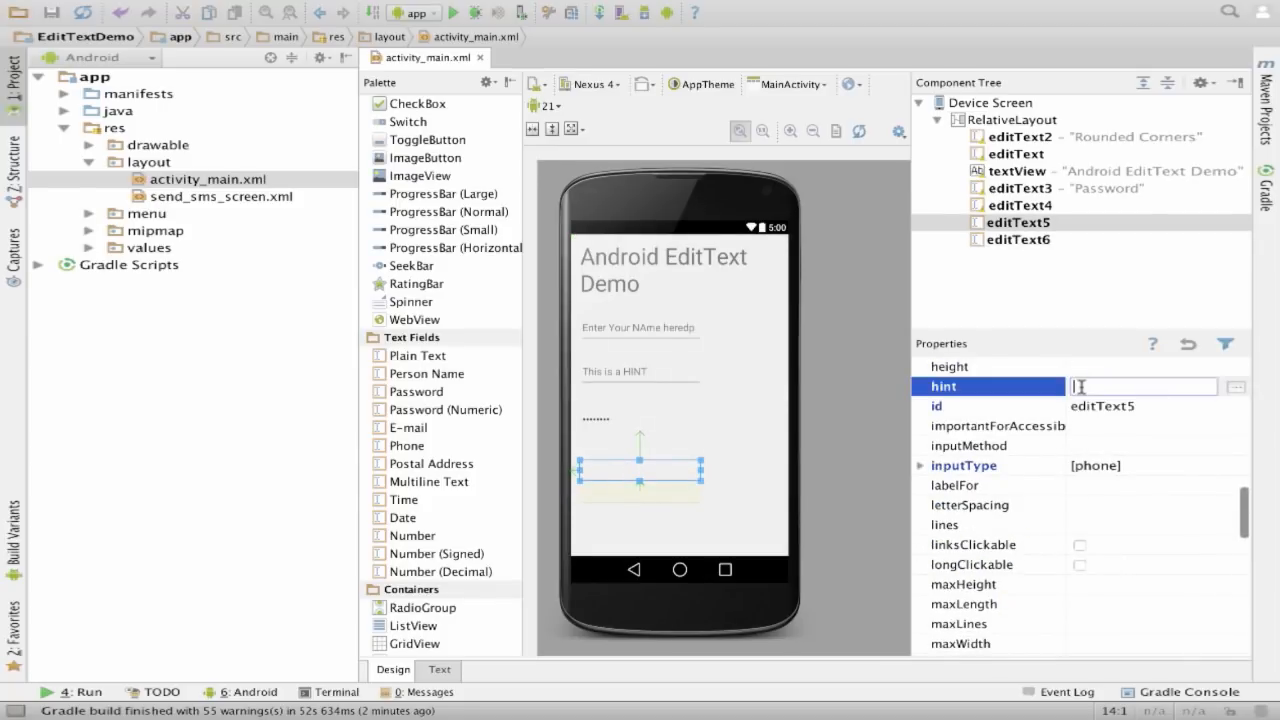
text(Enter Pho)
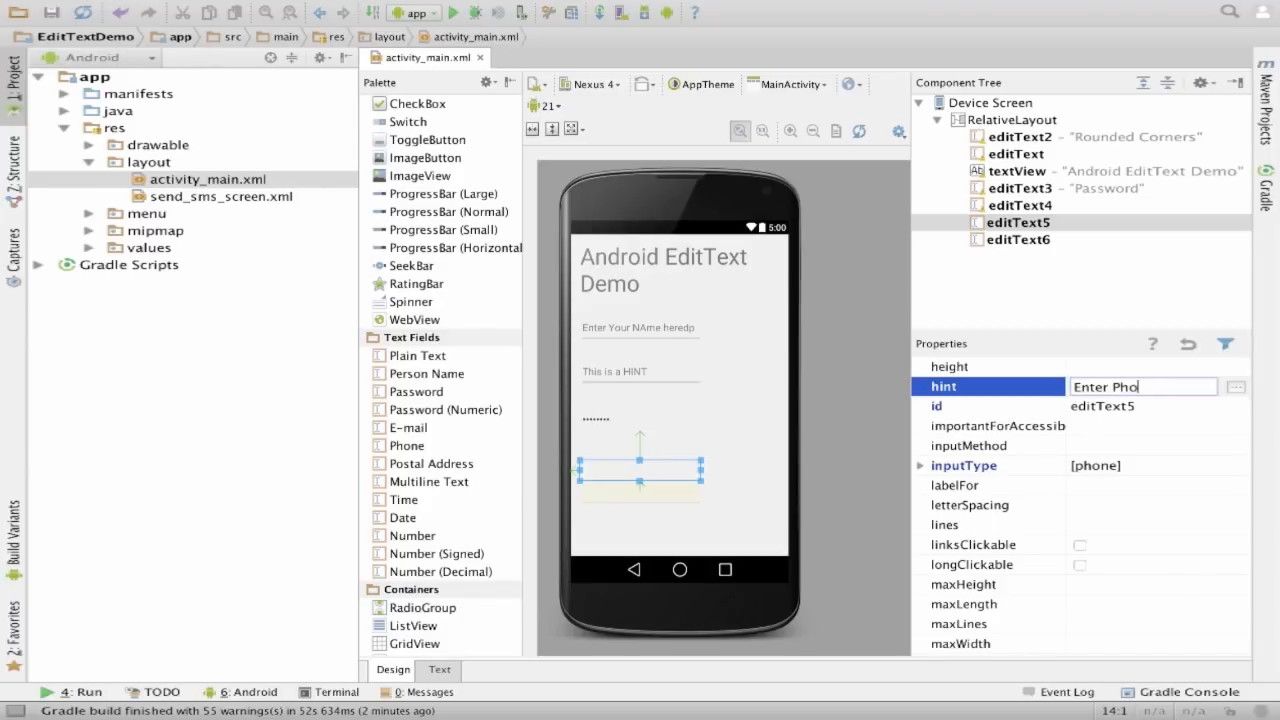
text(ne)
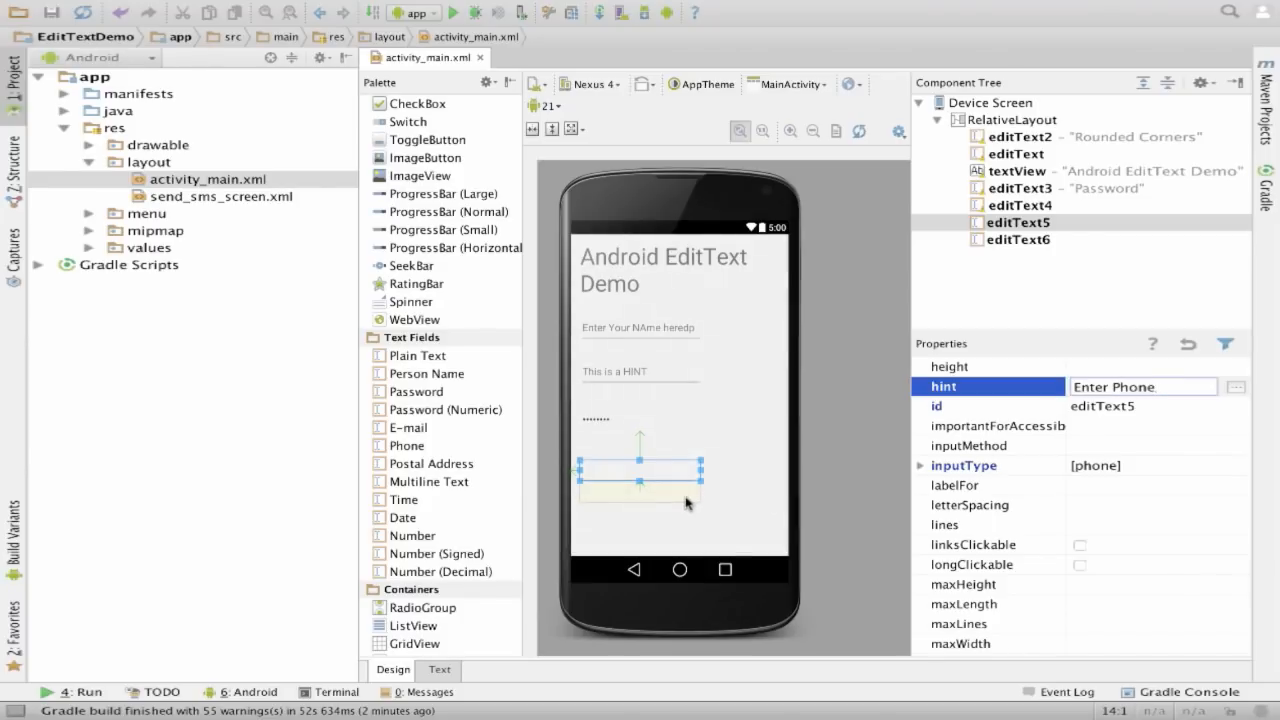
click(1020, 239)
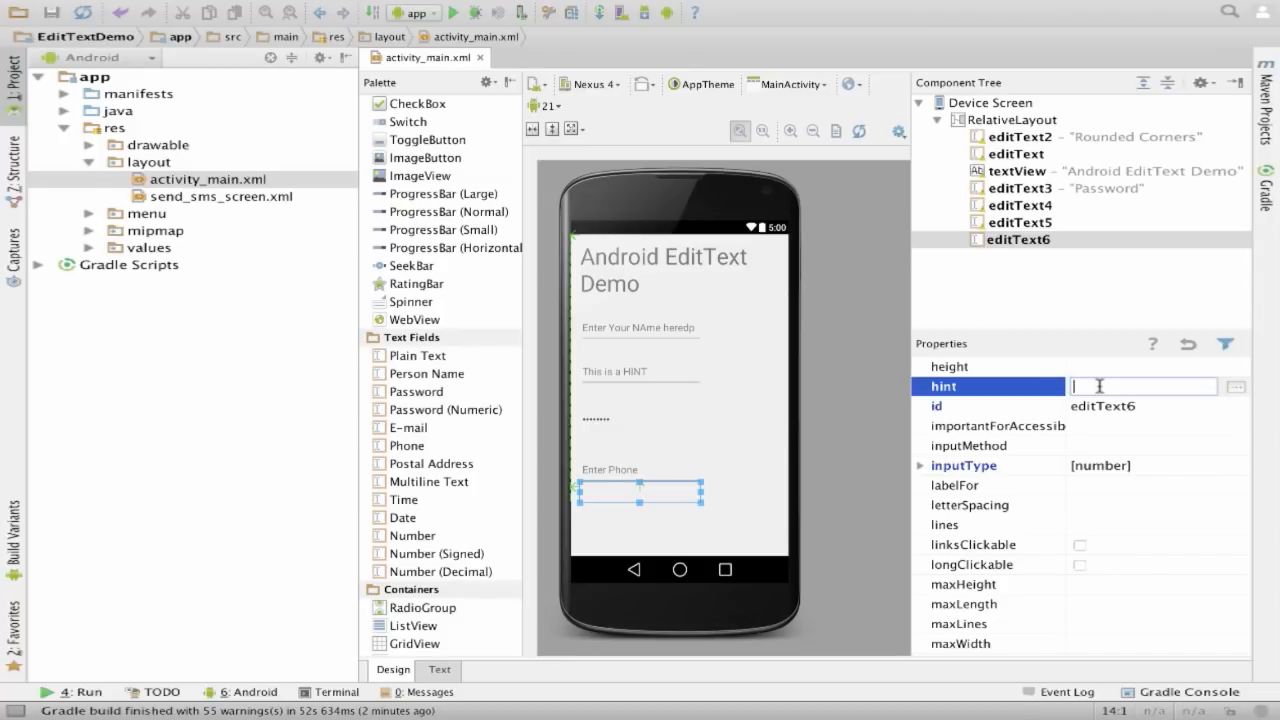
text(Enter Age)
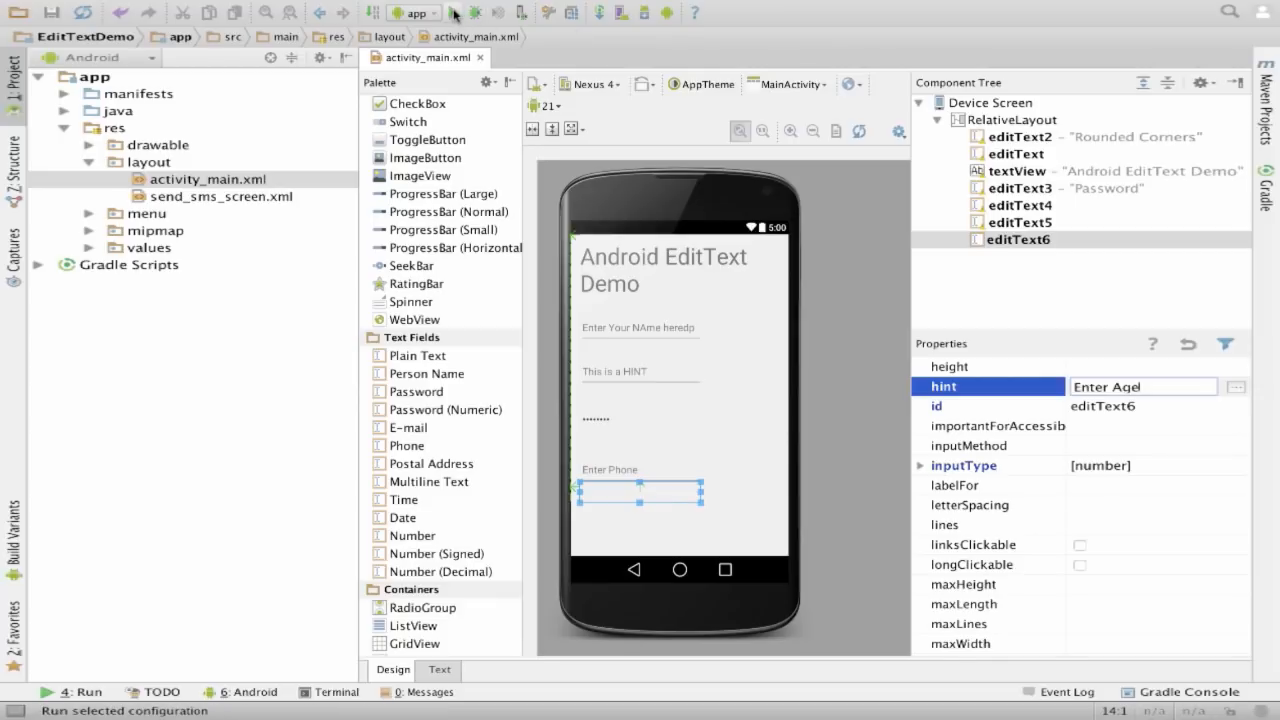
- Run EditTextDemo on the Moto G3, then type abc into the name field
click(470, 12)
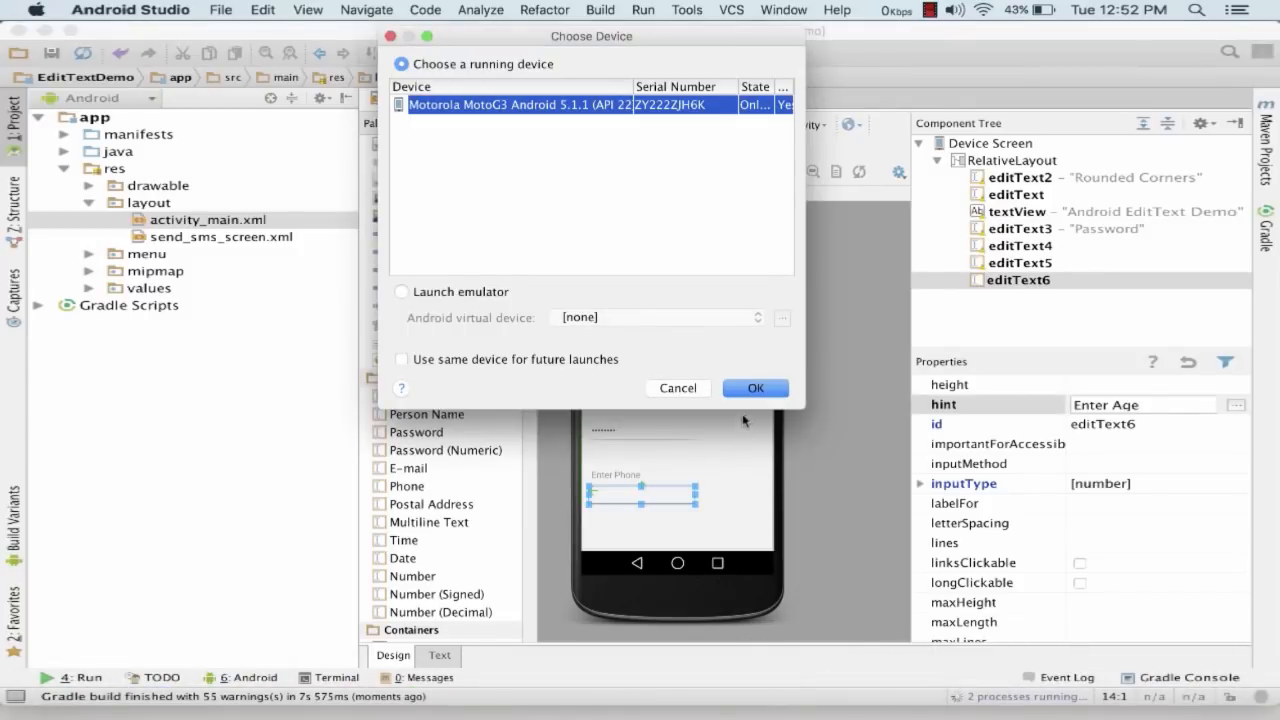
click(755, 388)
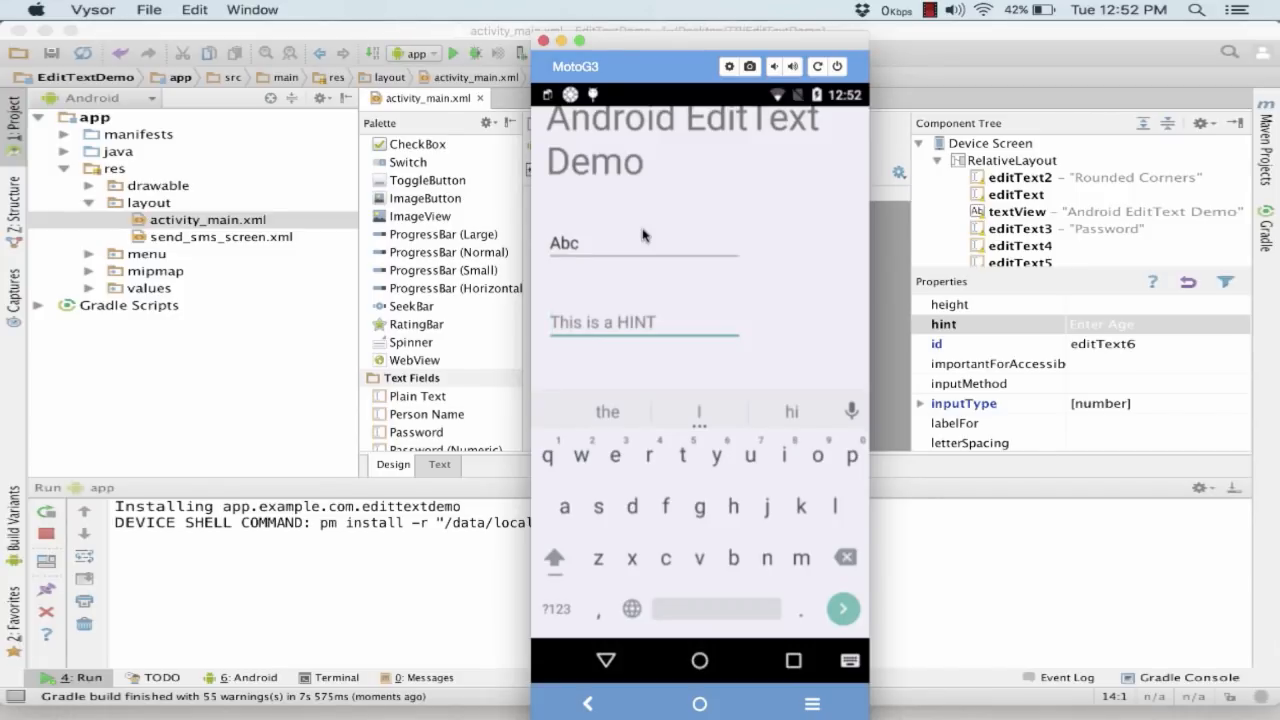
click(699, 660)
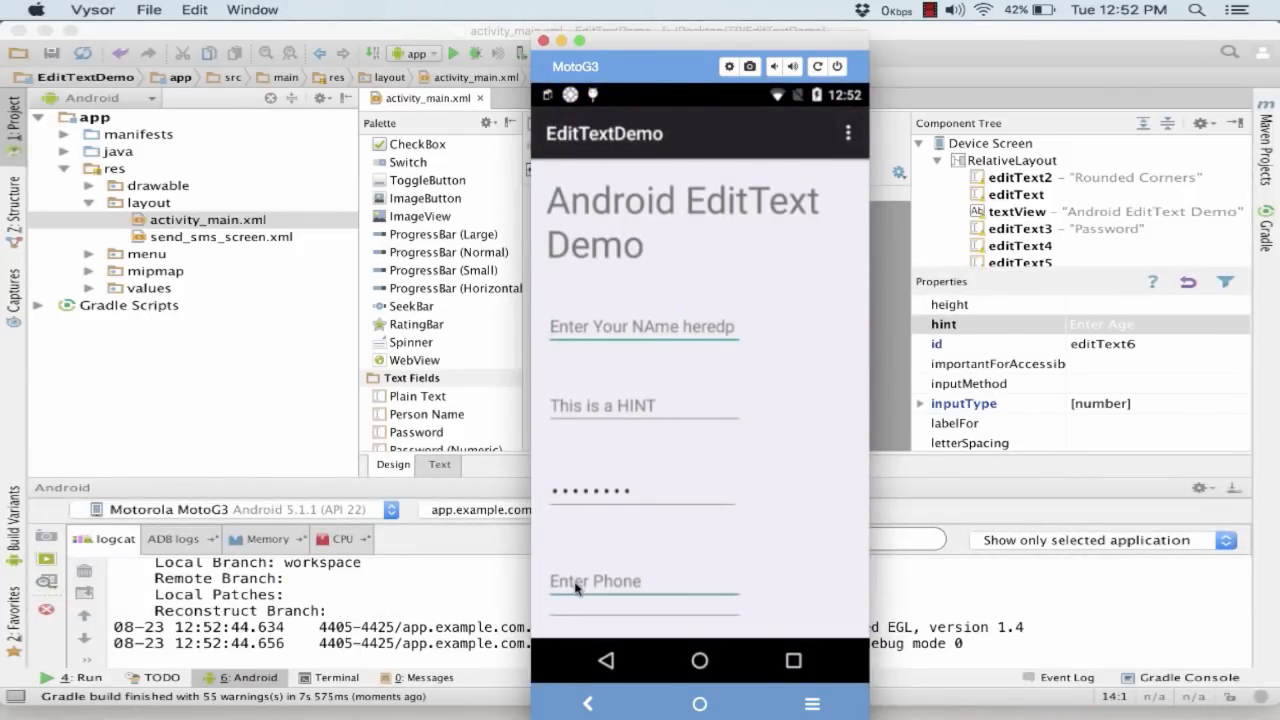
click(594, 581)
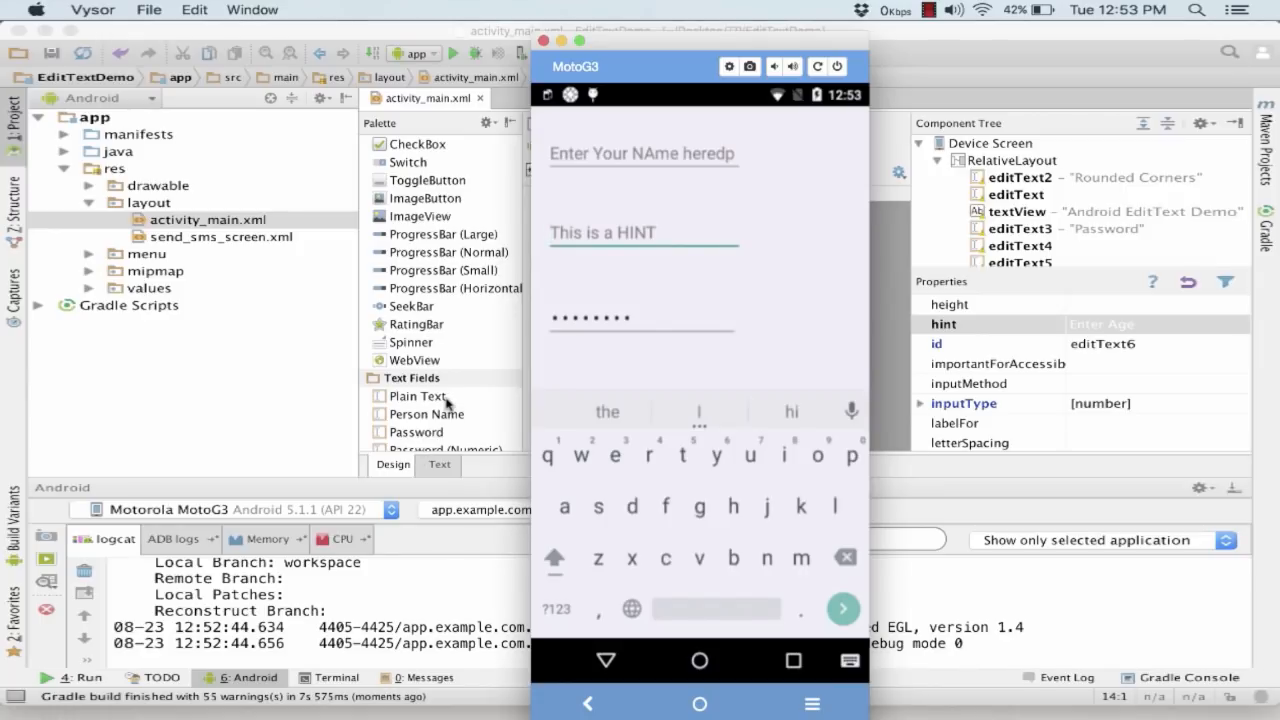
mouse_move(613, 662)
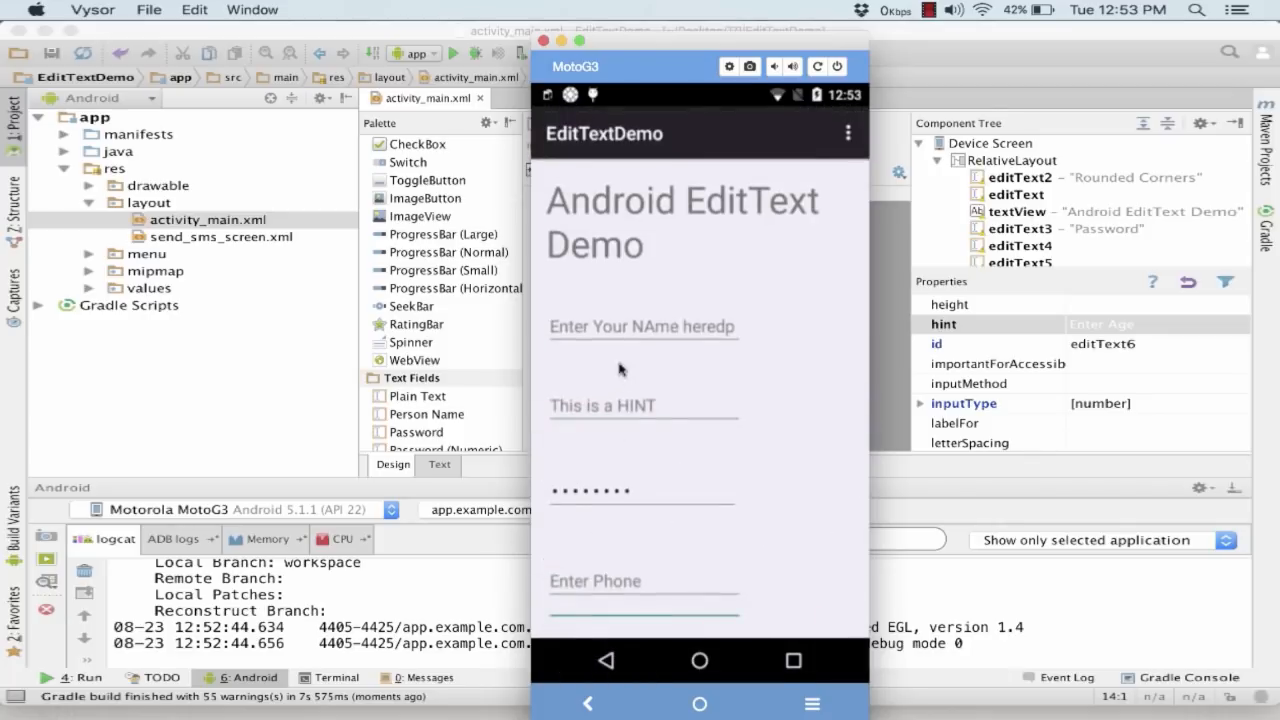
click(643, 327)
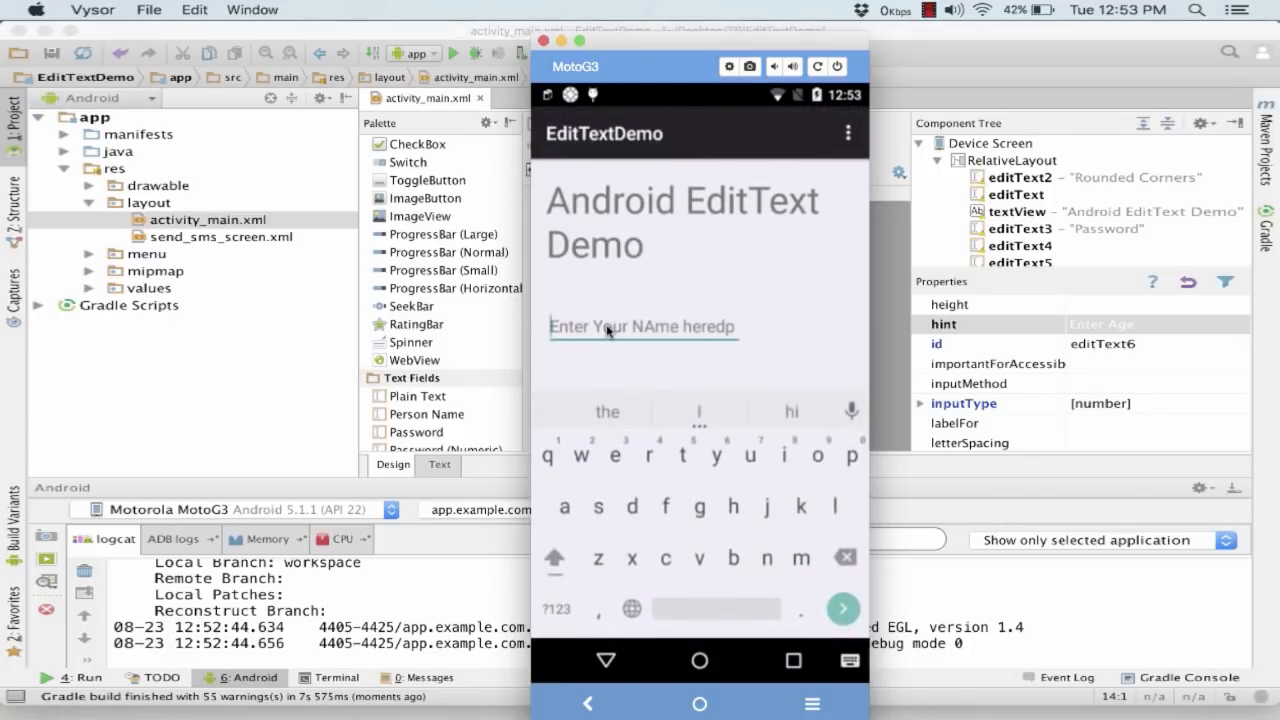
text(abc)
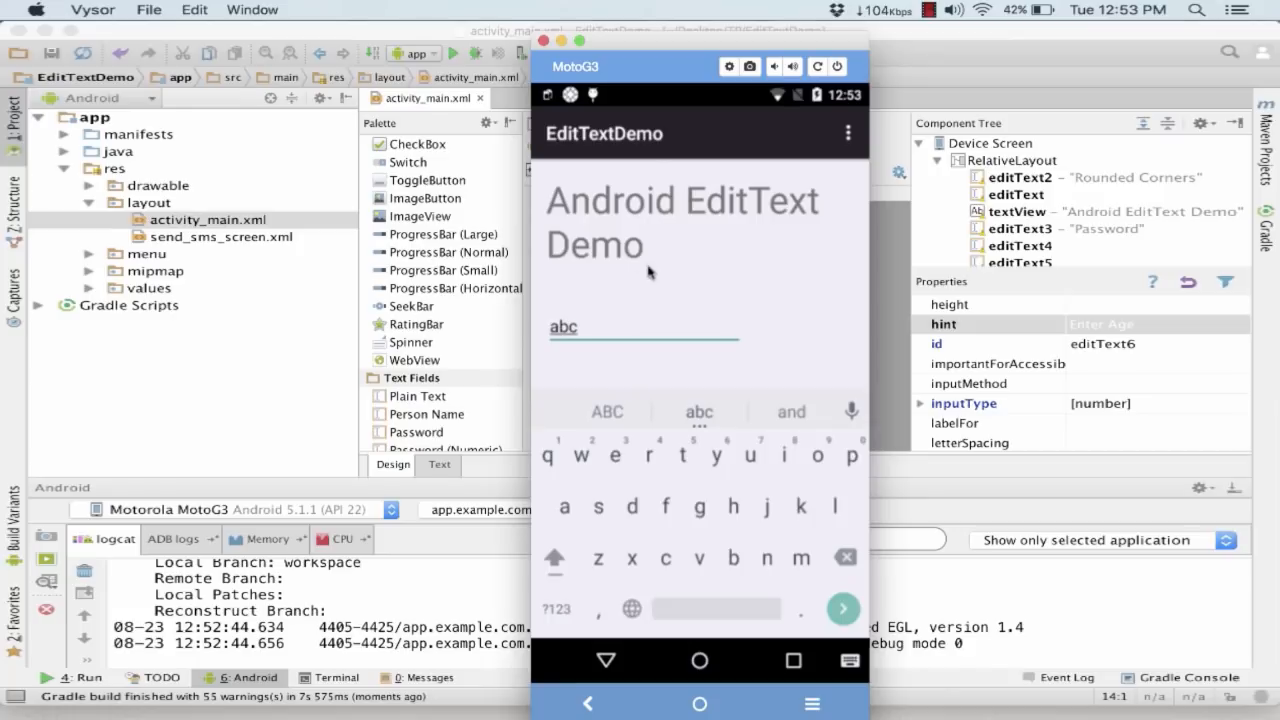
mouse_move(623, 603)
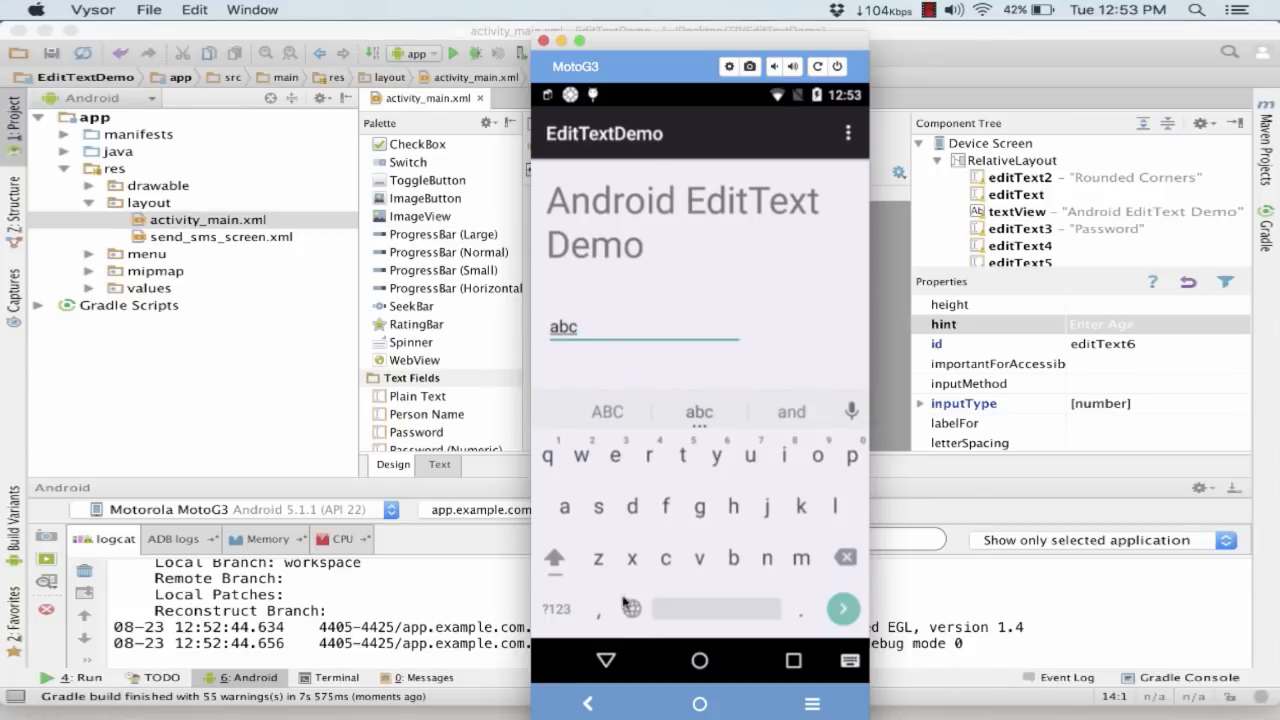
mouse_move(641, 309)
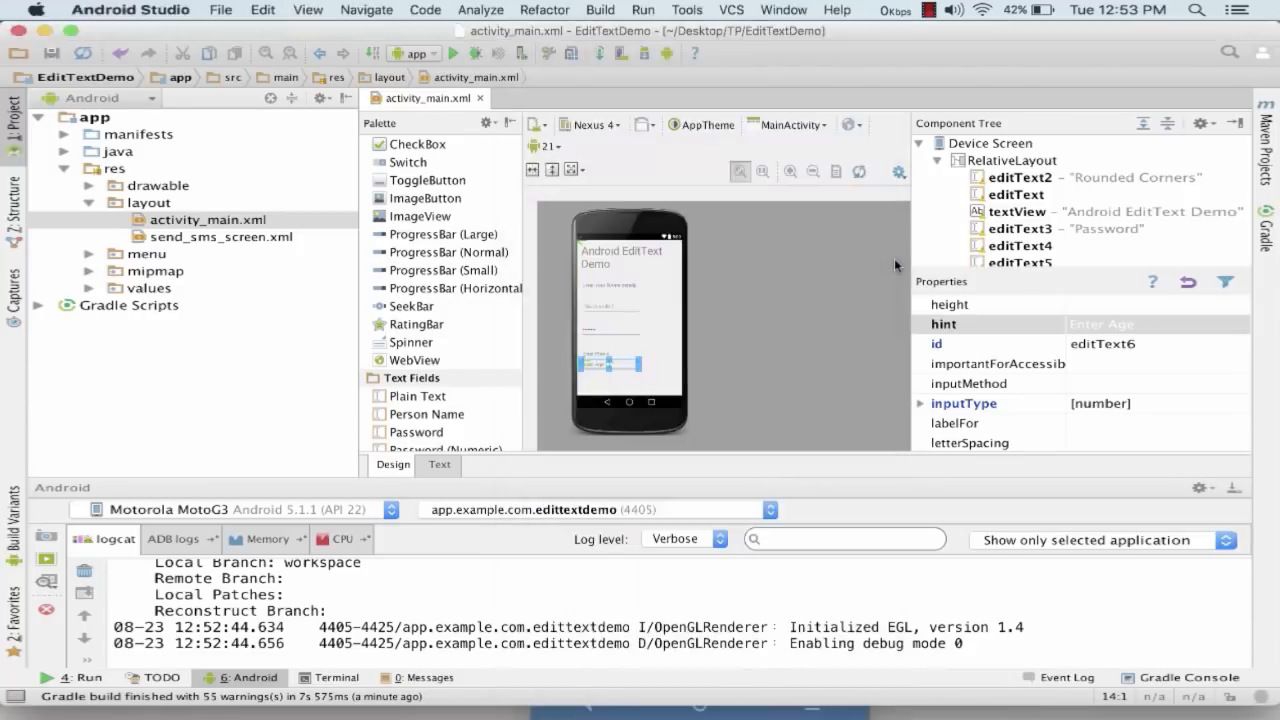
- Review editText6's properties, then select the Enter Phone field editText5
scroll(down, 3)
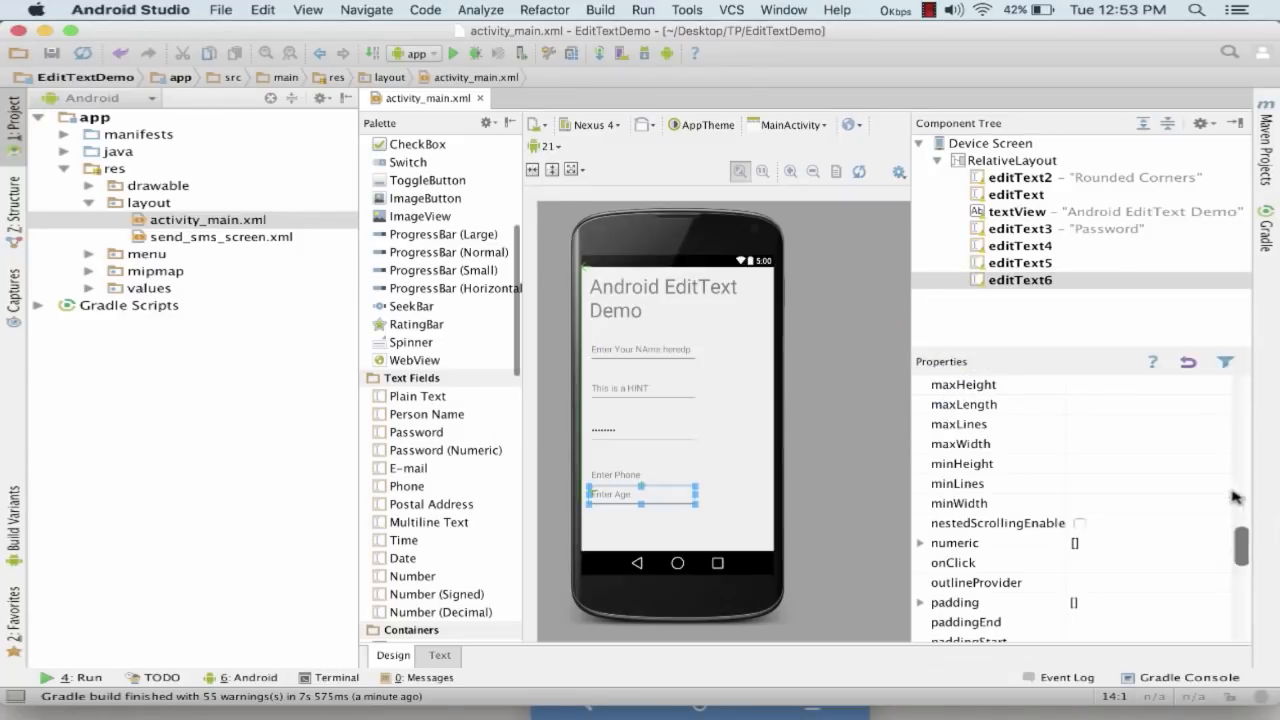
scroll(down, 3)
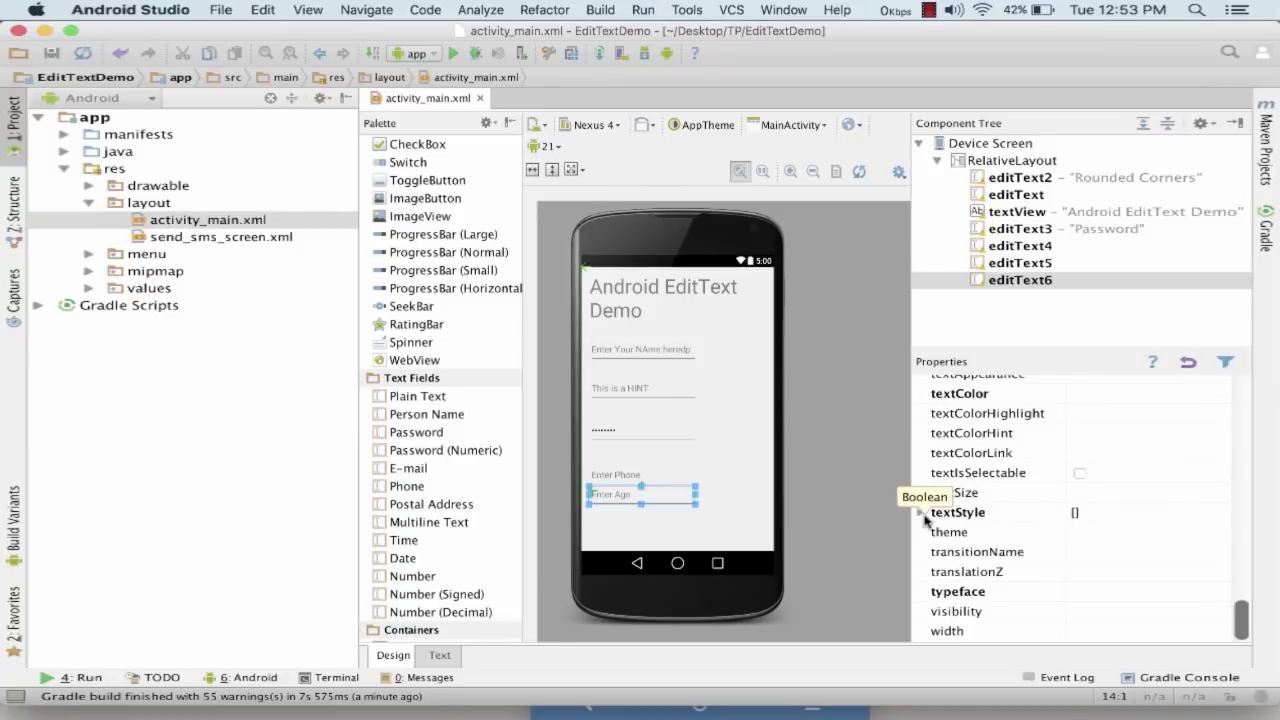
click(958, 492)
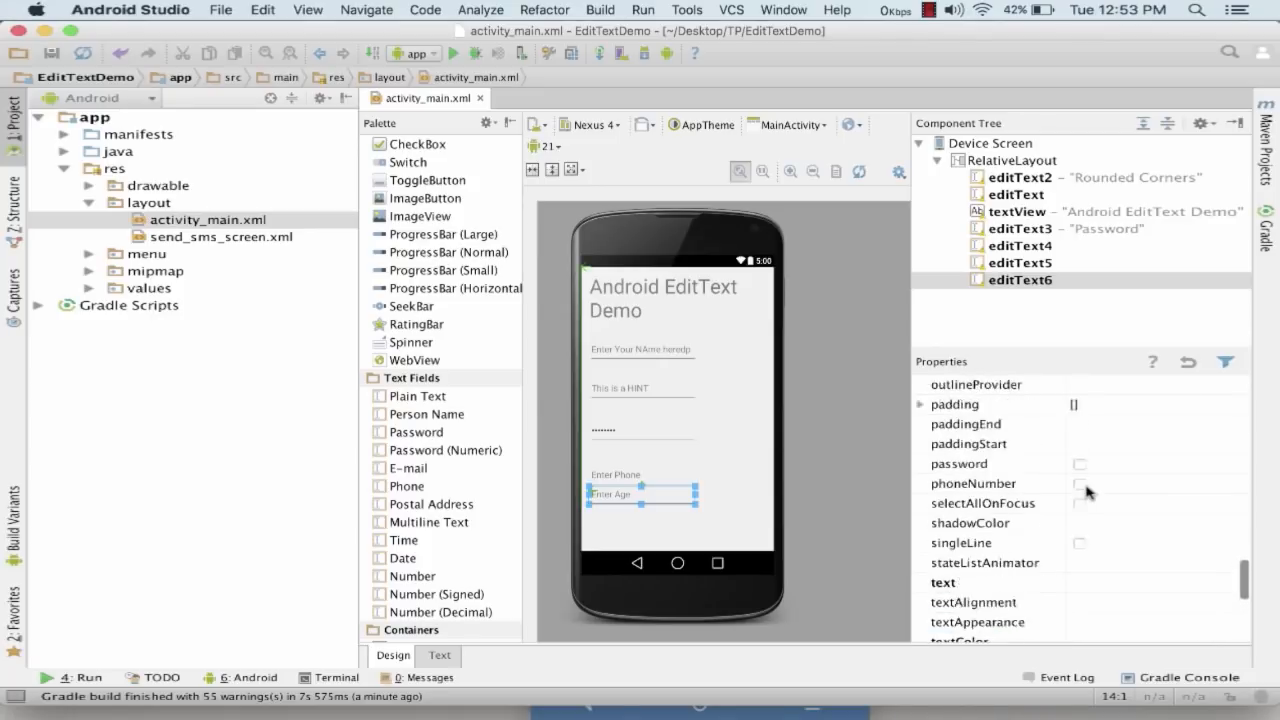
scroll(up, 3)
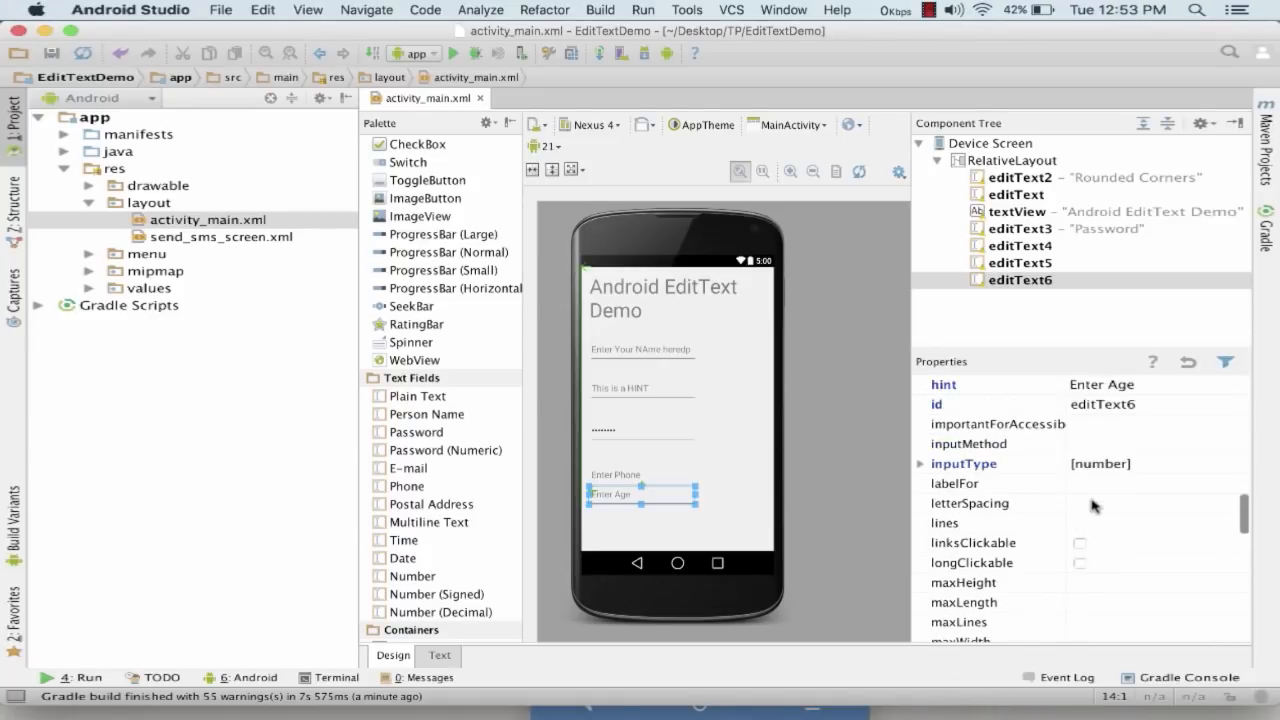
scroll(up, 3)
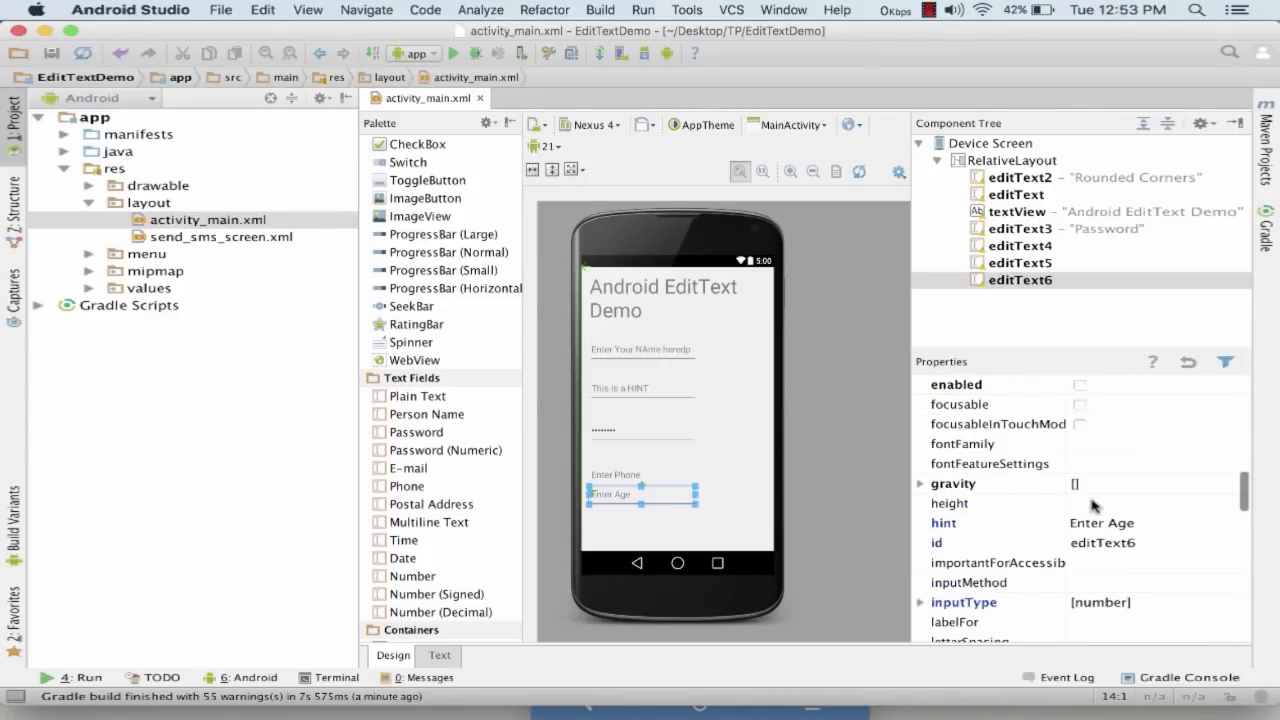
scroll(up, 3)
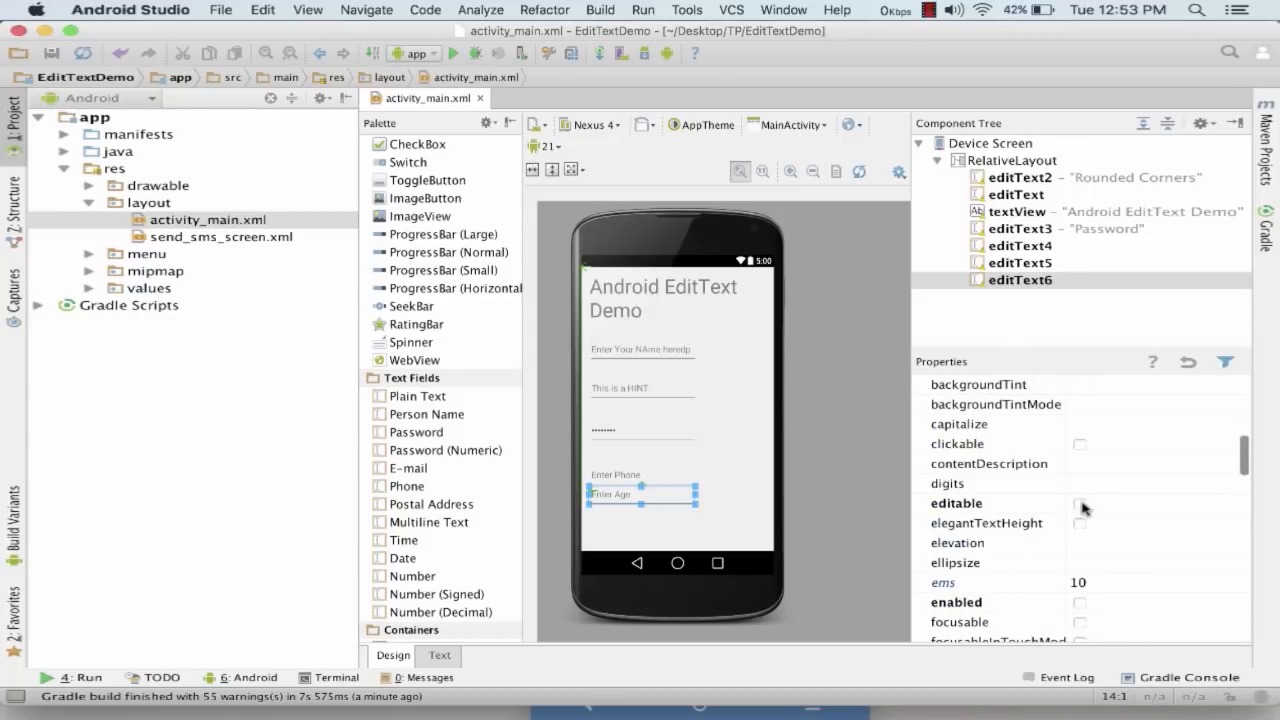
scroll(up, 3)
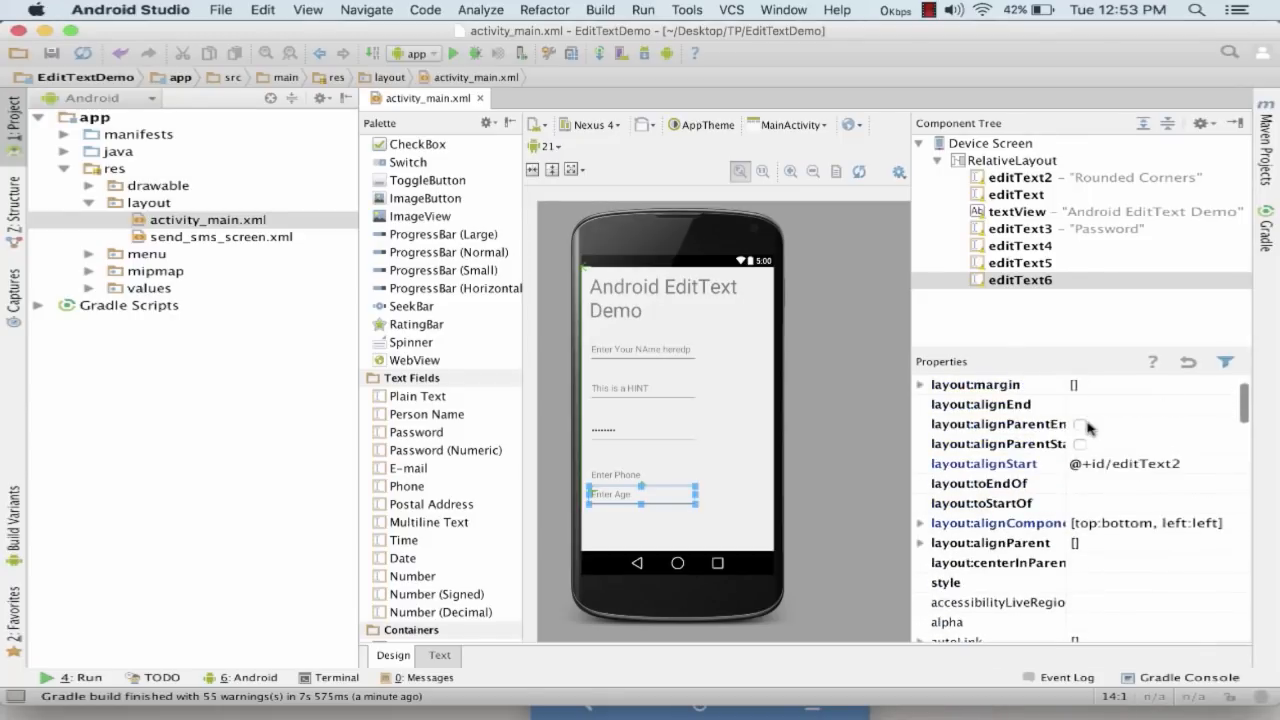
scroll(up, 3)
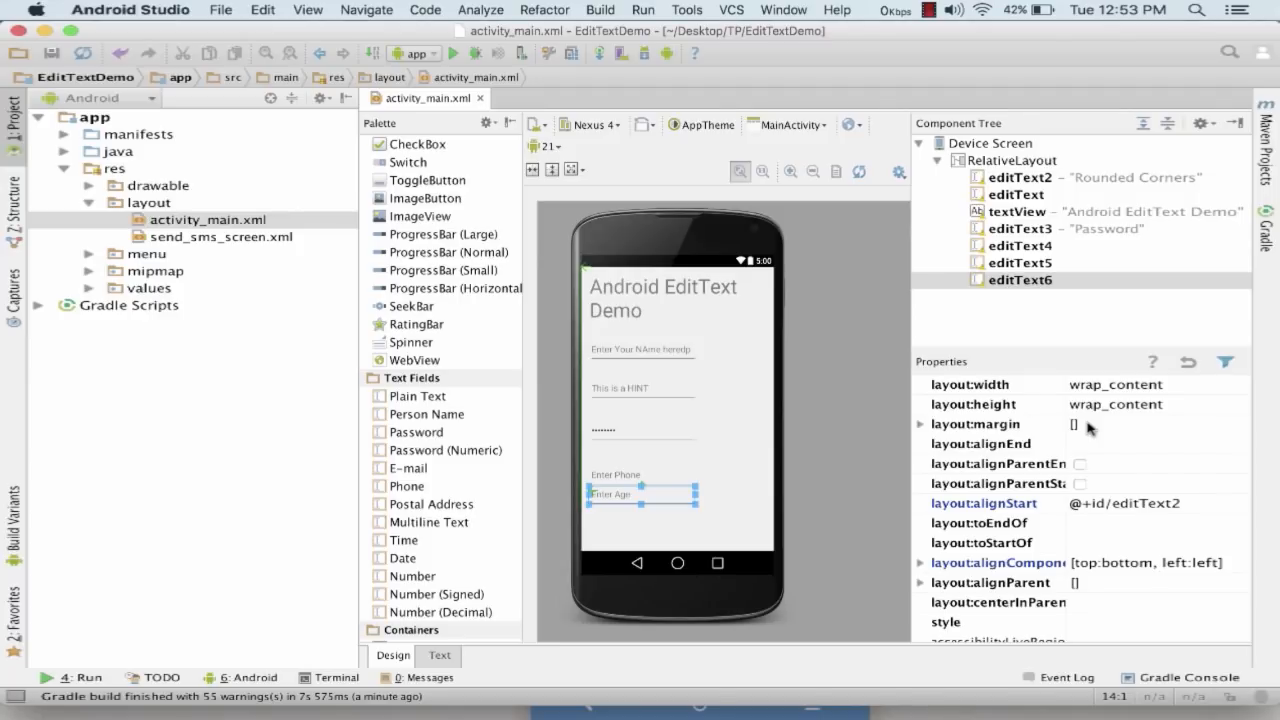
click(1016, 262)
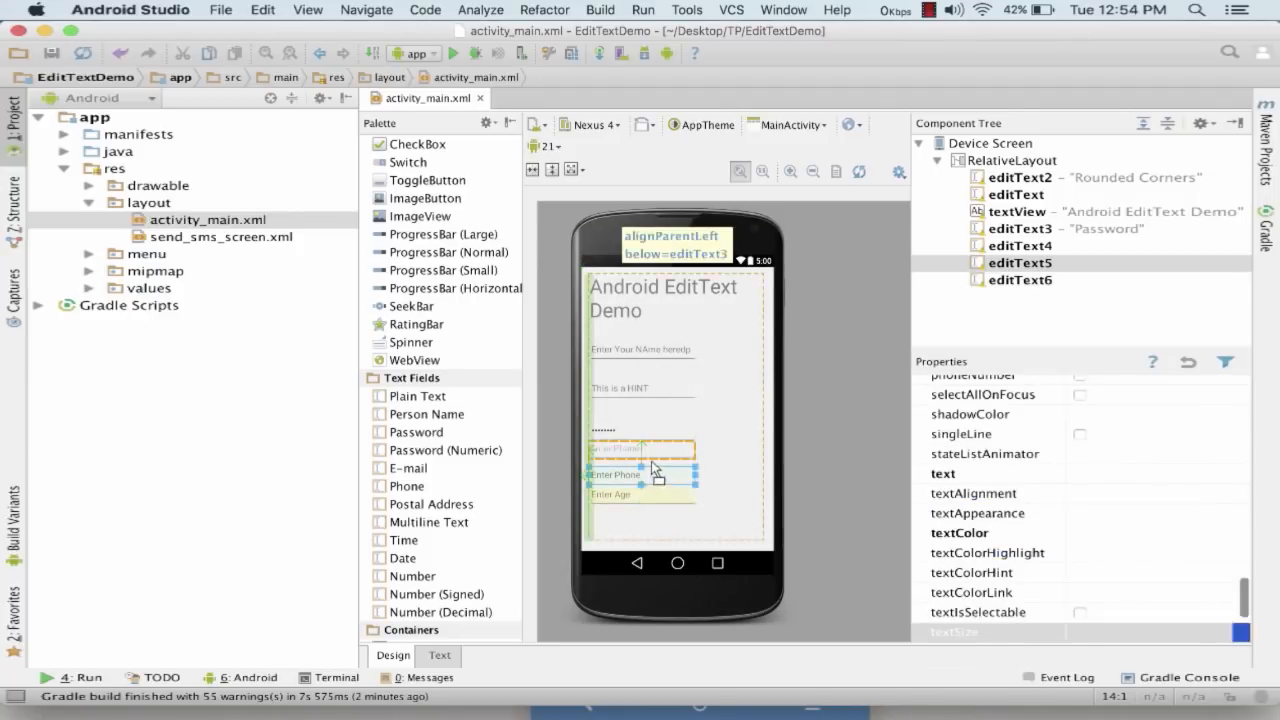
- Set the Password field's background to the ic_launcher mipmap image
click(1236, 444)
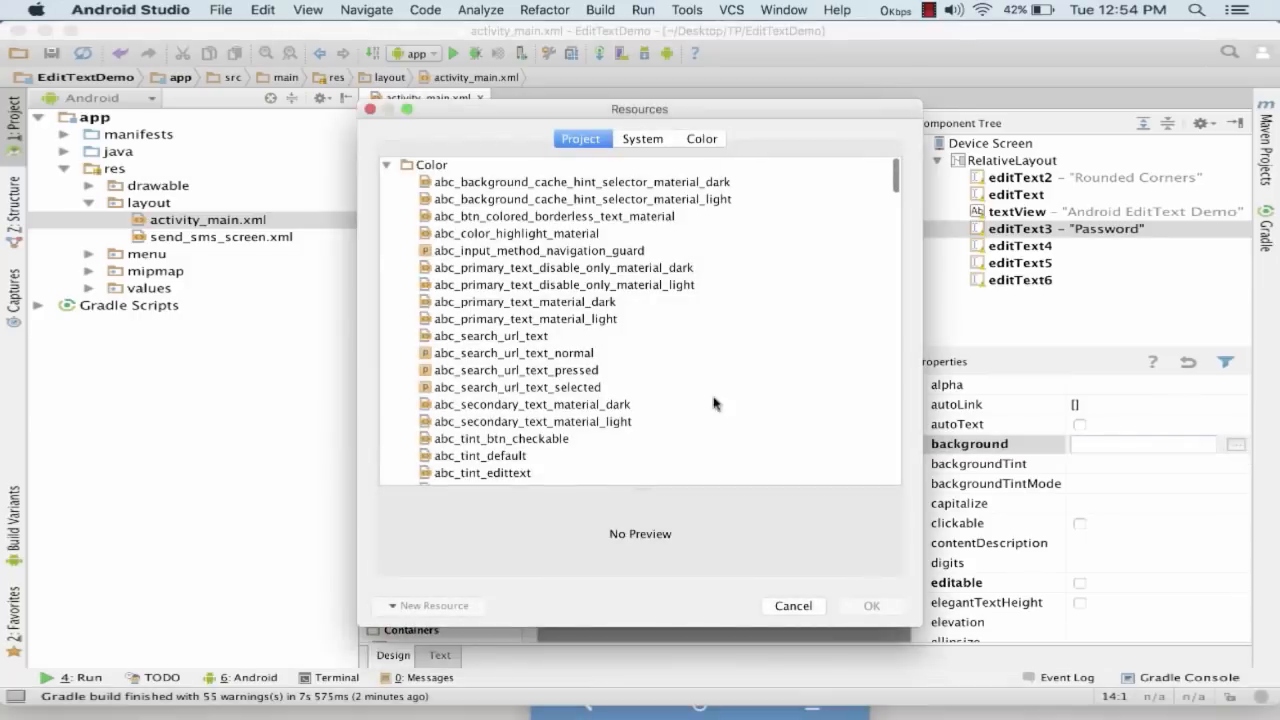
scroll(down, 3)
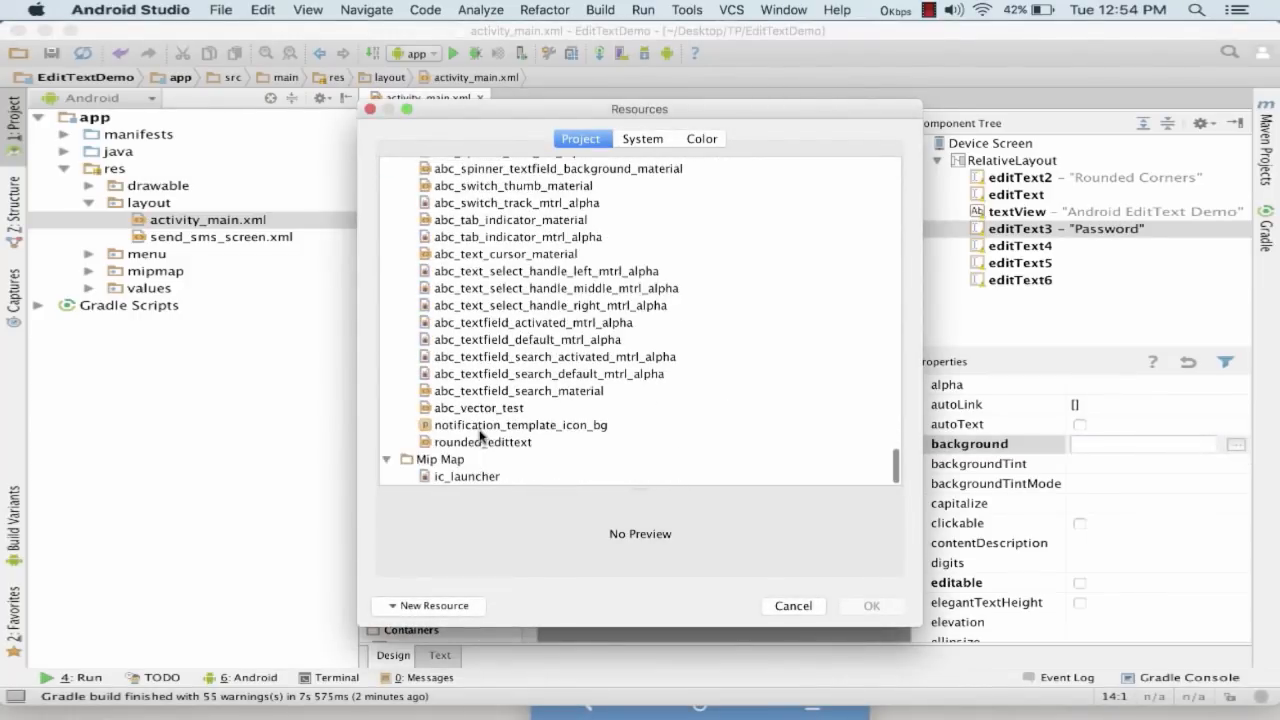
click(466, 476)
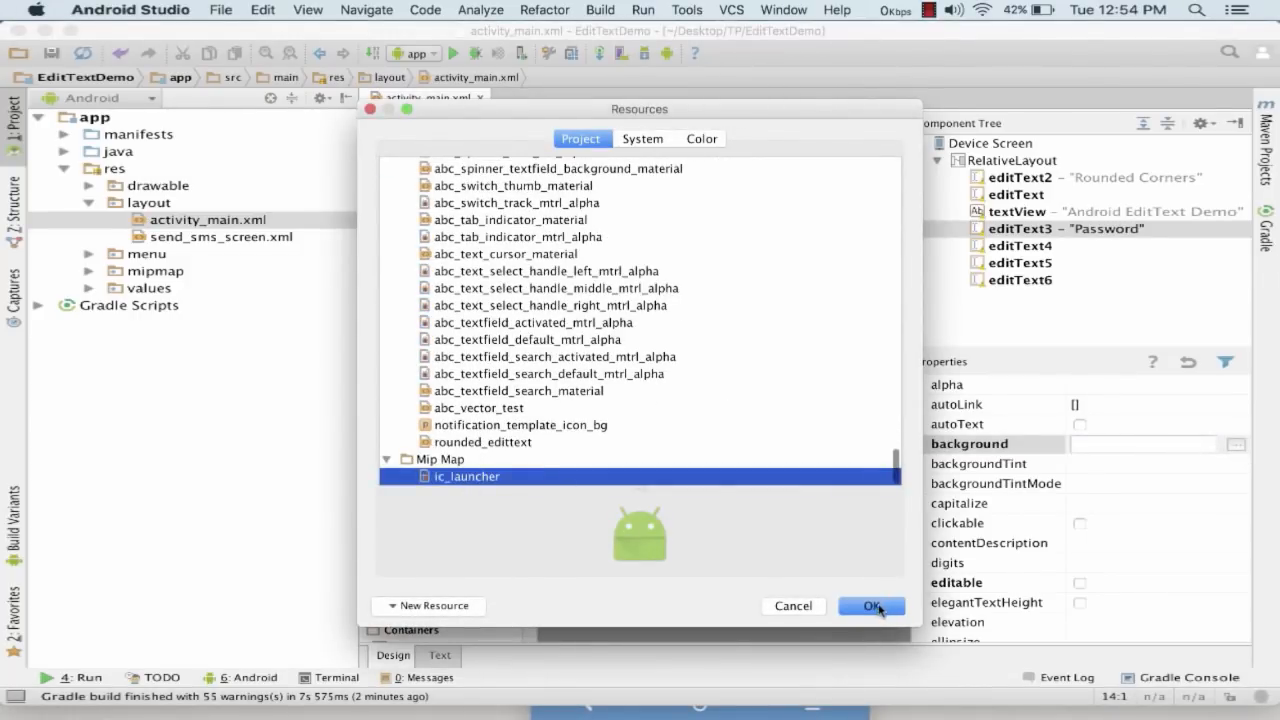
click(871, 606)
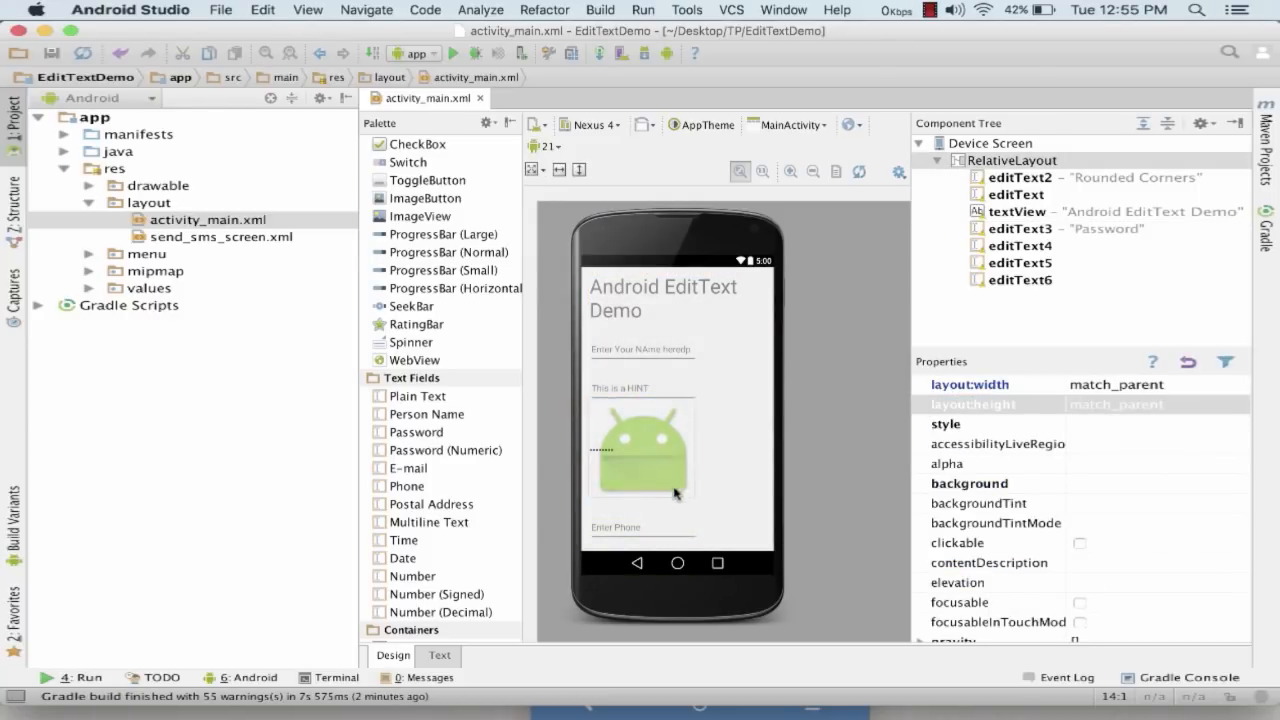
mouse_move(1016, 263)
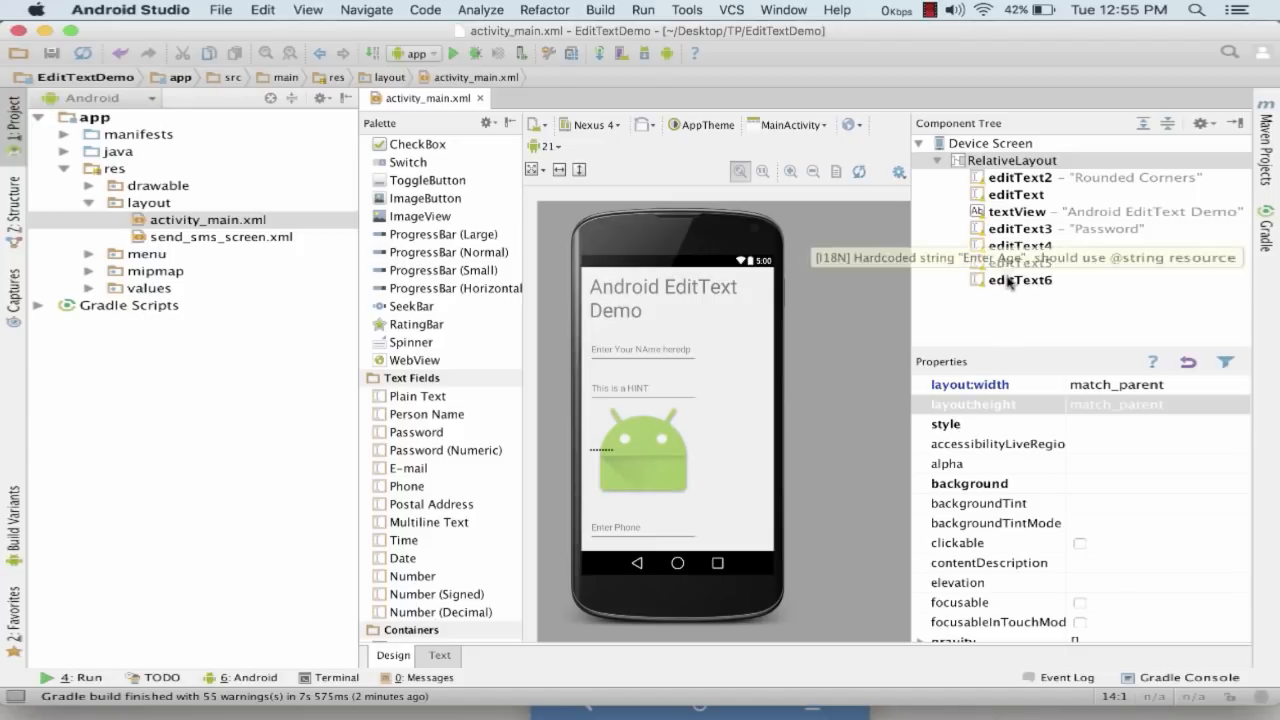
- Switch the layout to its XML text view and scroll up to the password EditText
click(438, 655)
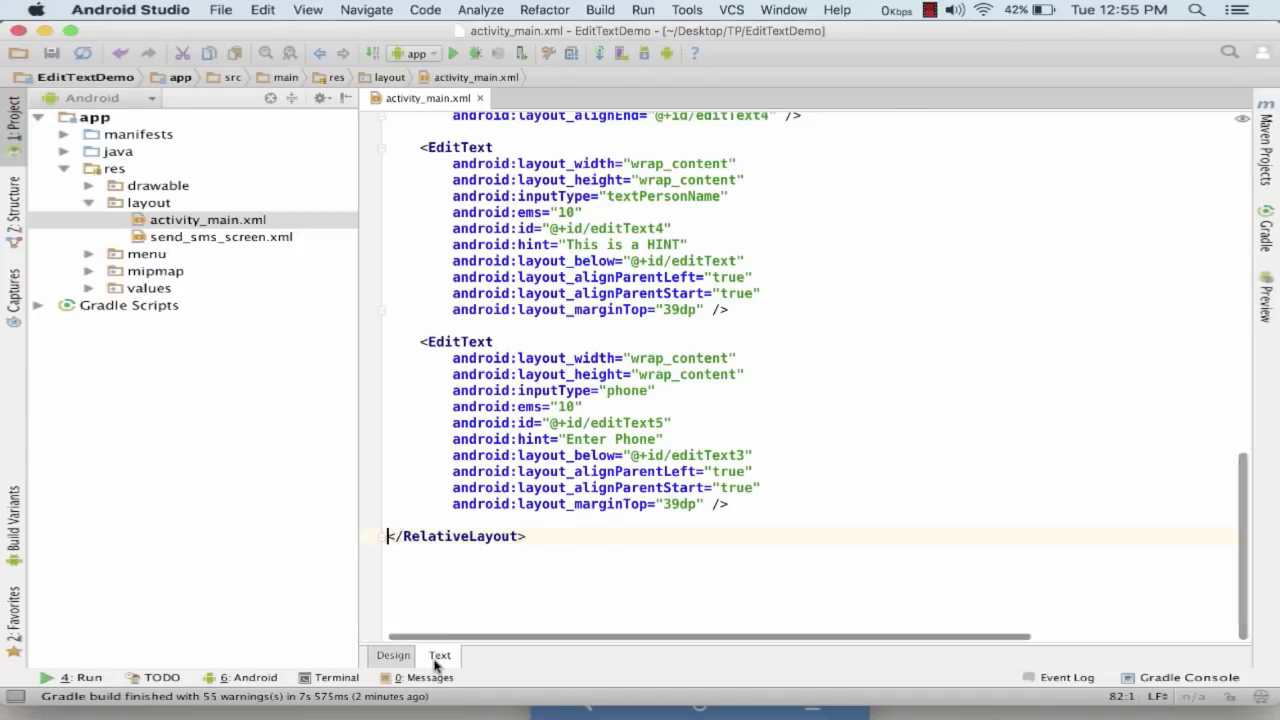
click(638, 422)
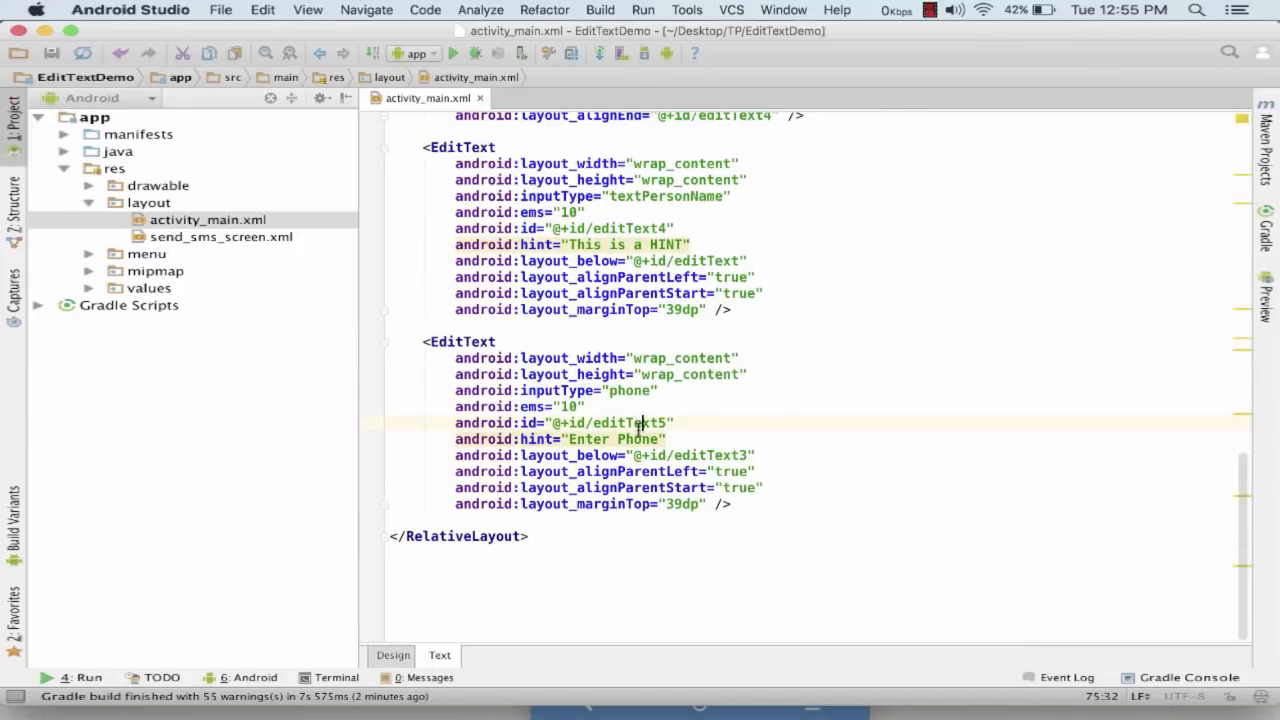
scroll(up, 3)
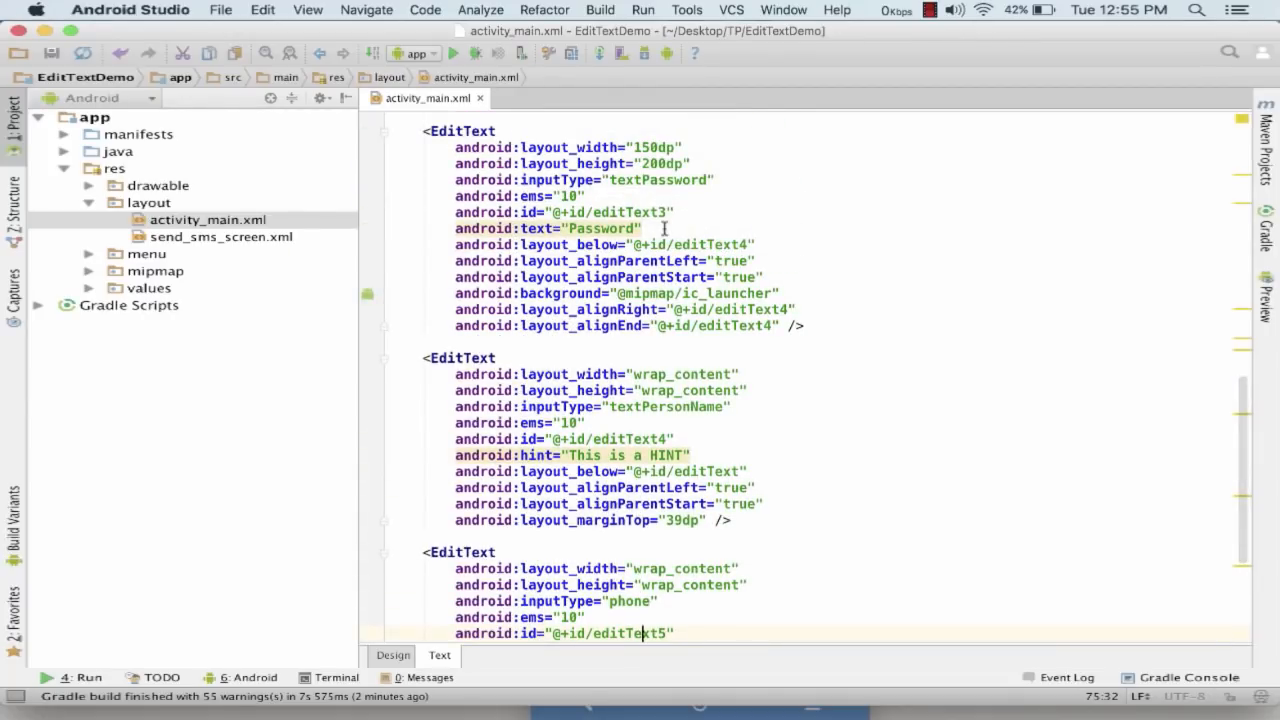
scroll(up, 3)
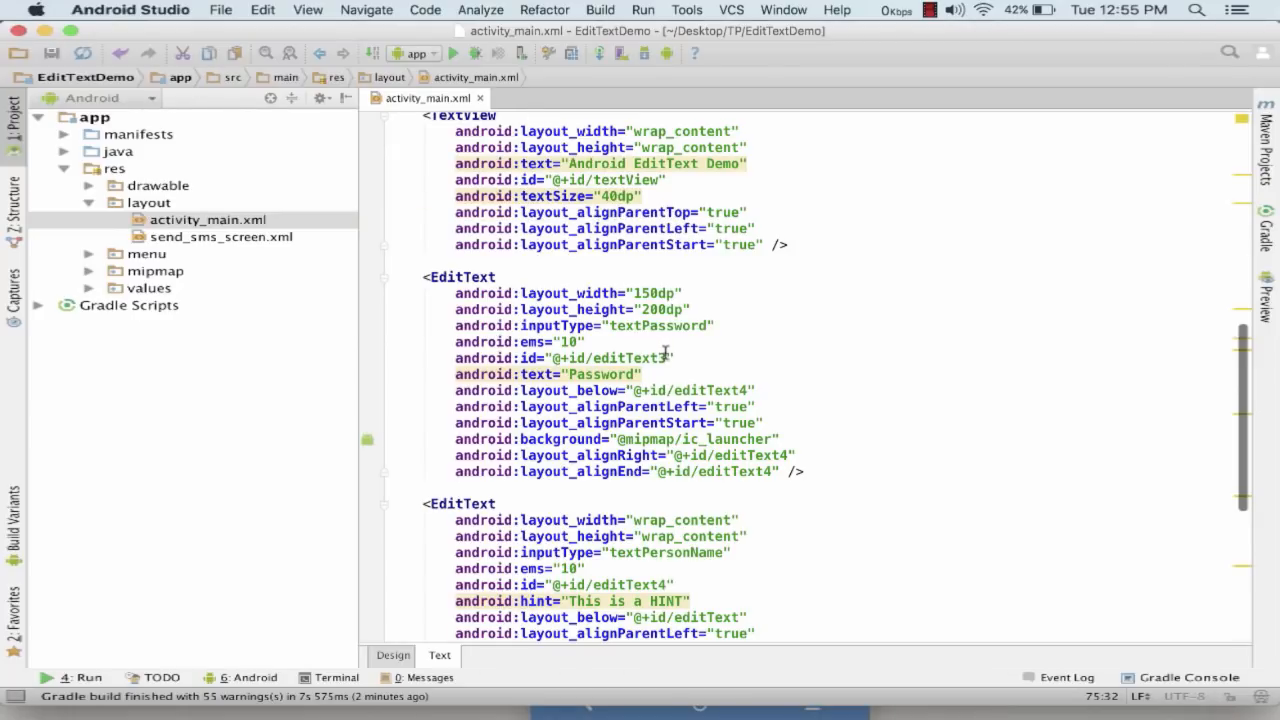
- Replace the password EditText's id editText3 with pwd
click(593, 358)
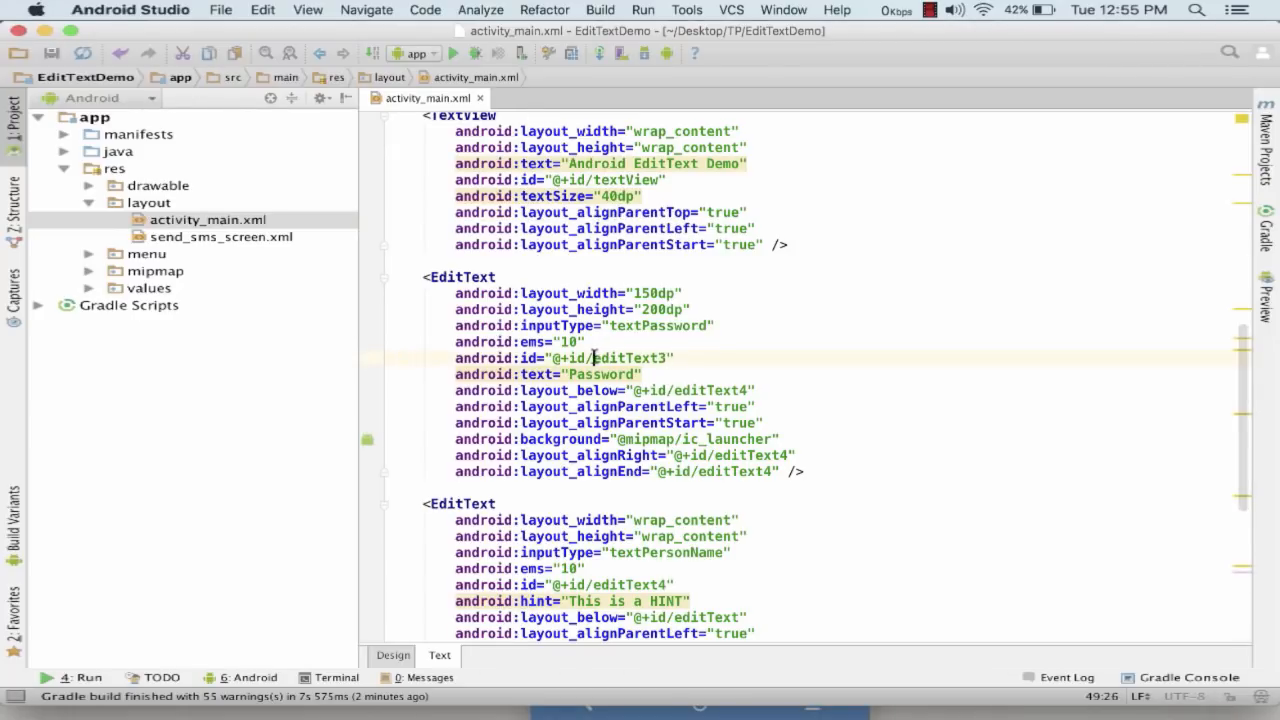
text(pas)
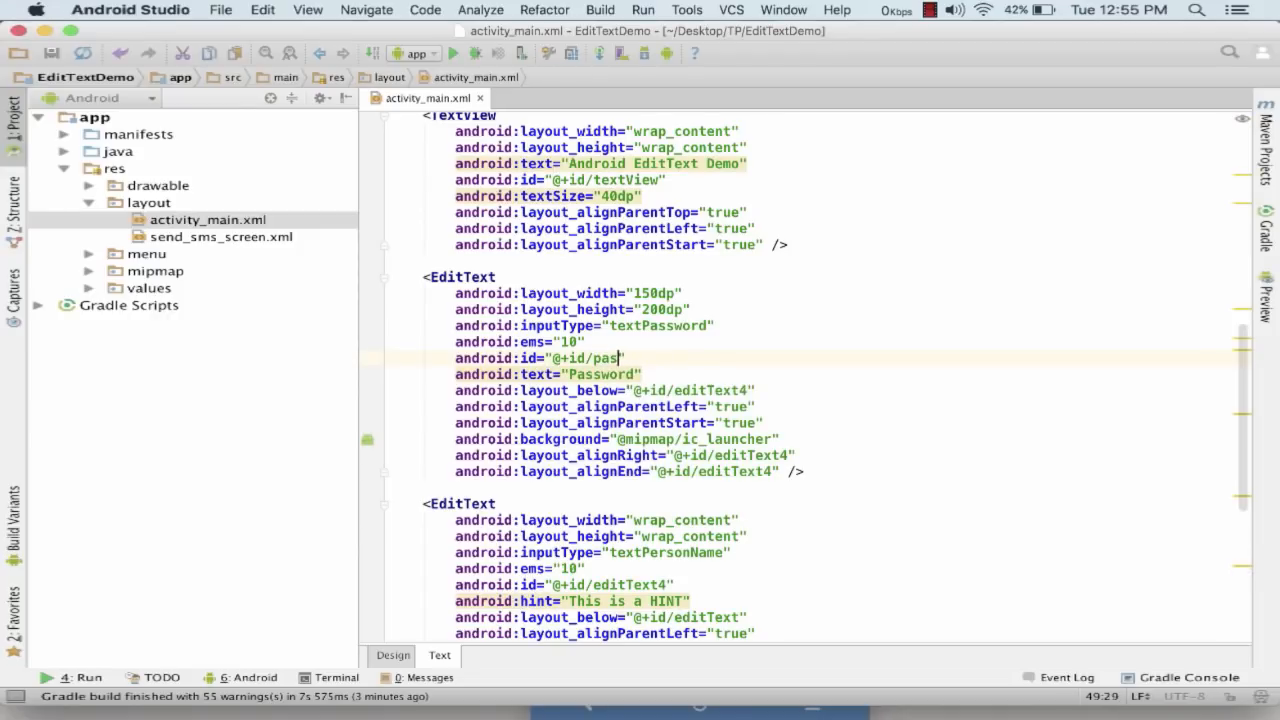
text(wd)
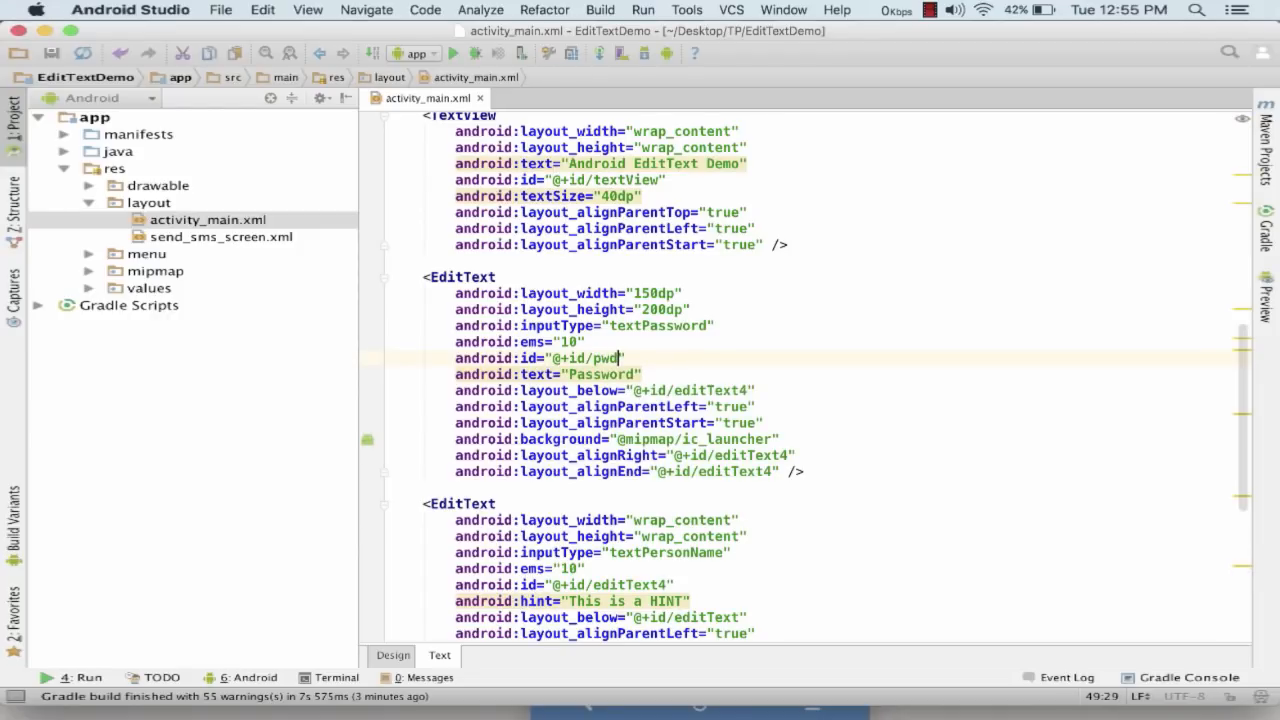
scroll(down, 3)
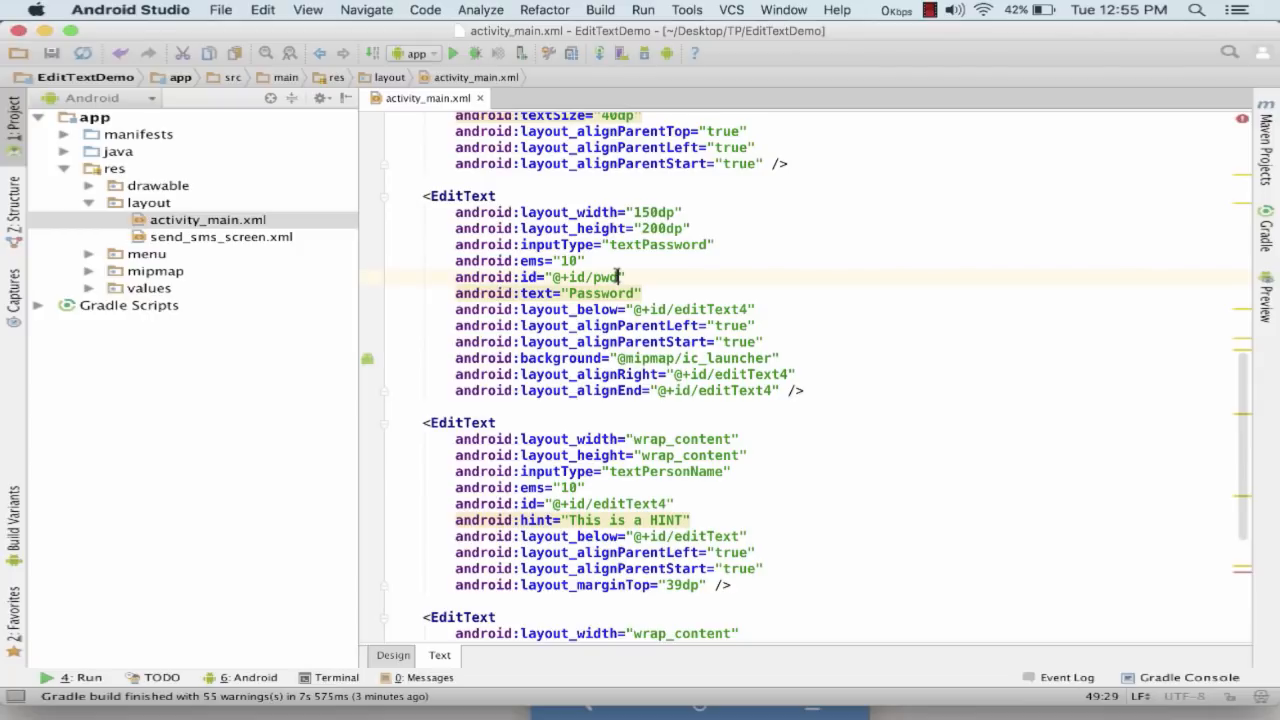
click(393, 655)
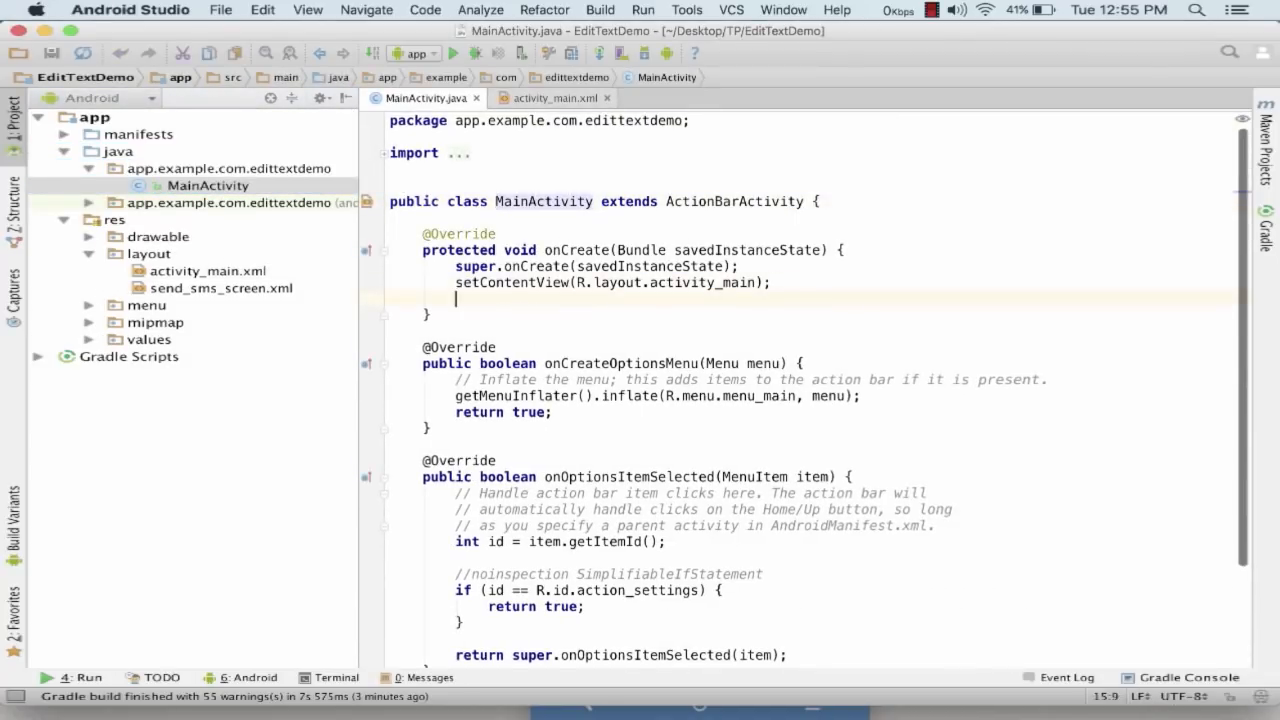
- In onCreate, declare EditText pwd = (EditText) findViewById(R.id.editText4)
text(Edit)
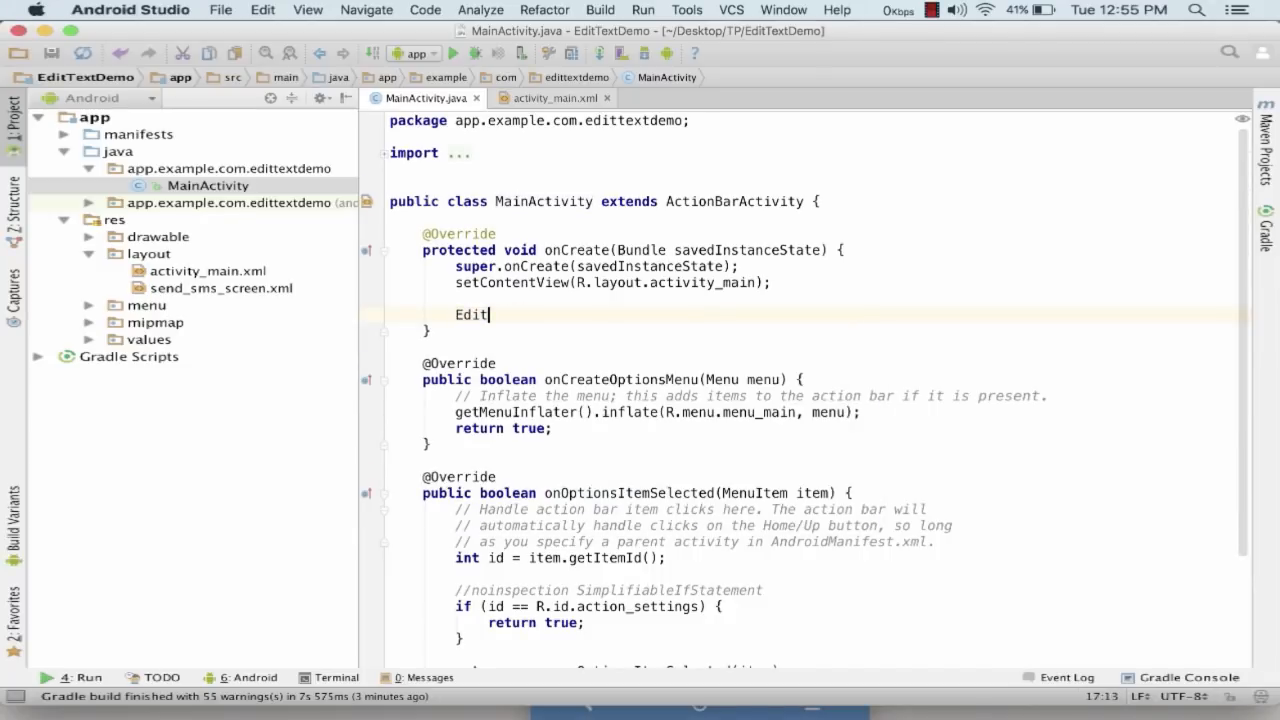
text(Text)
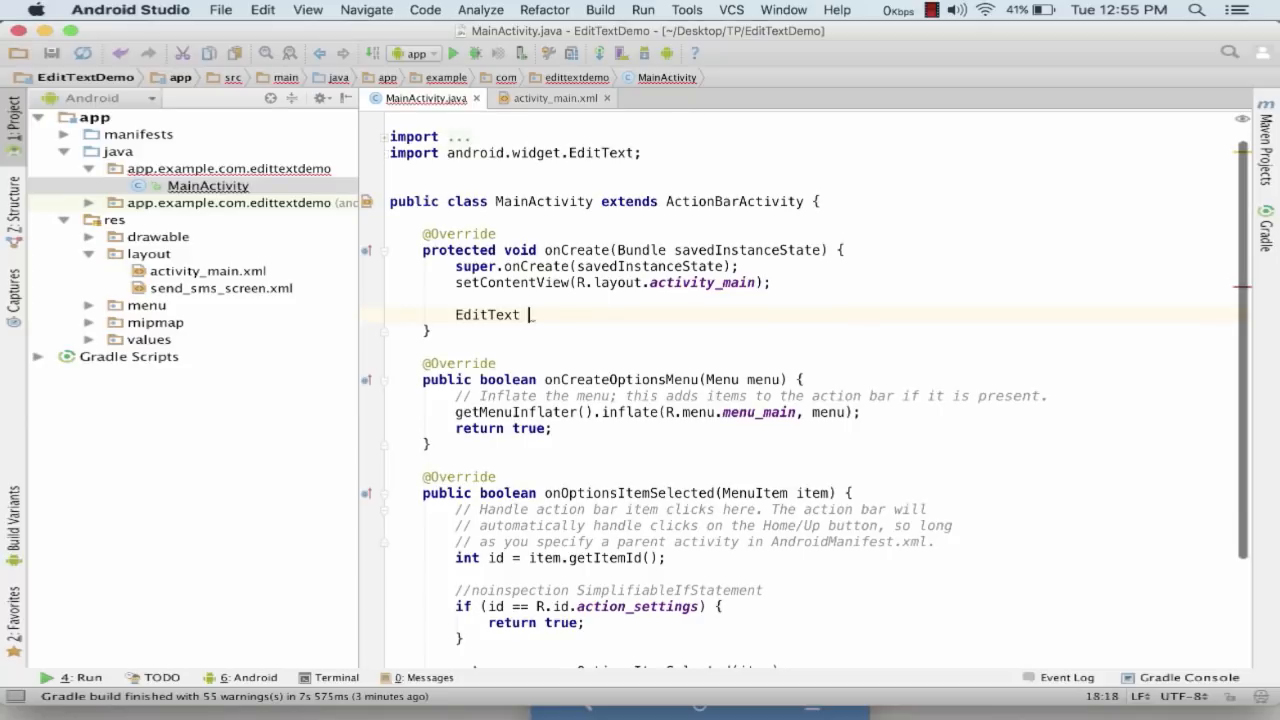
text(_owd)
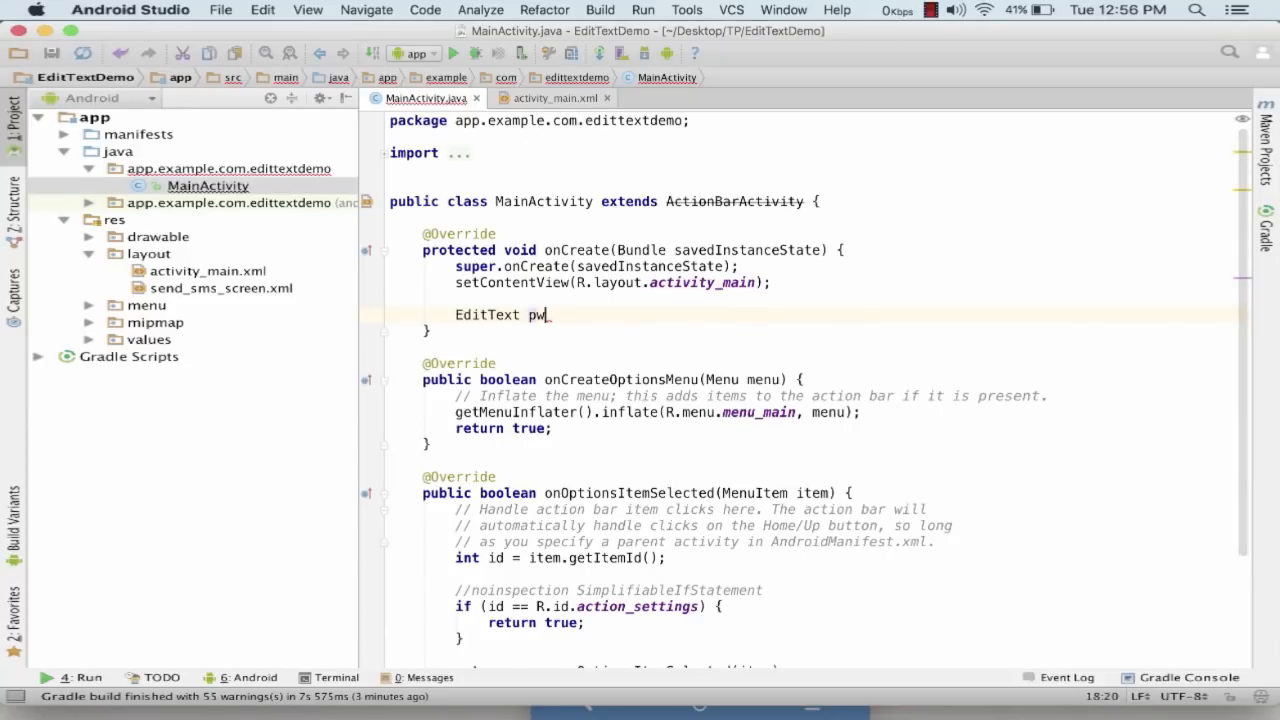
text(d=_())
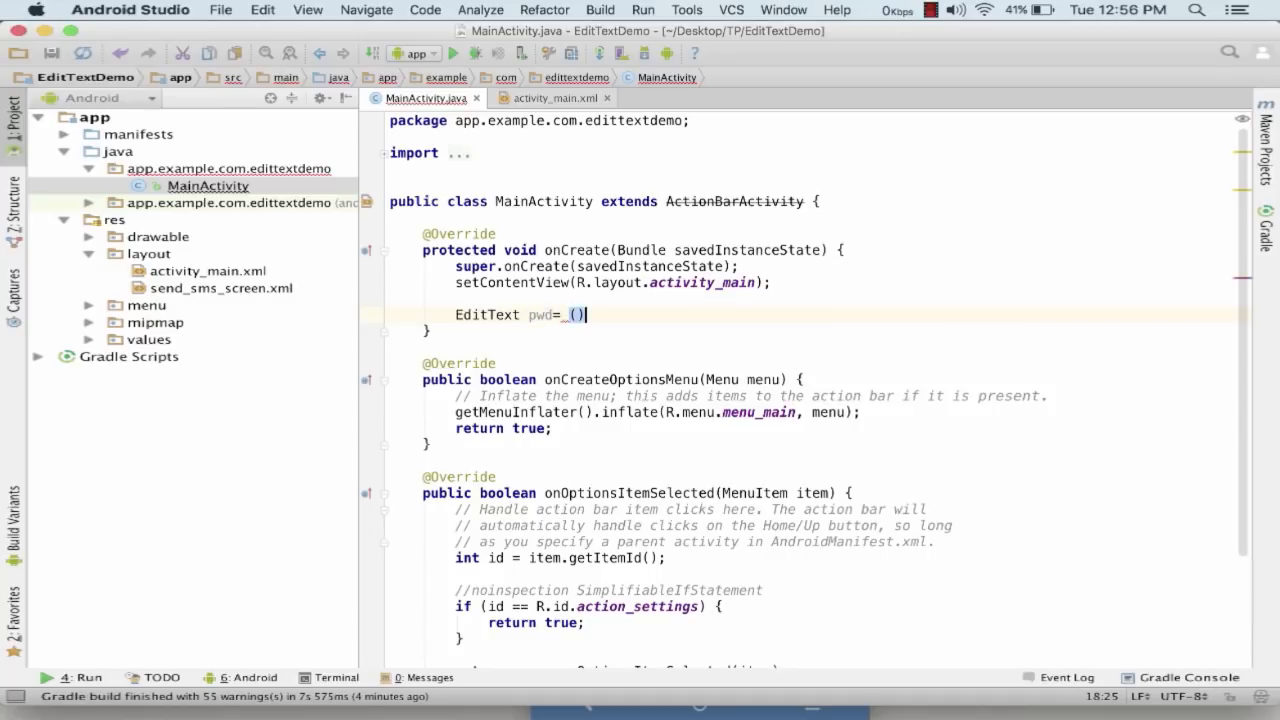
text(EditTe)
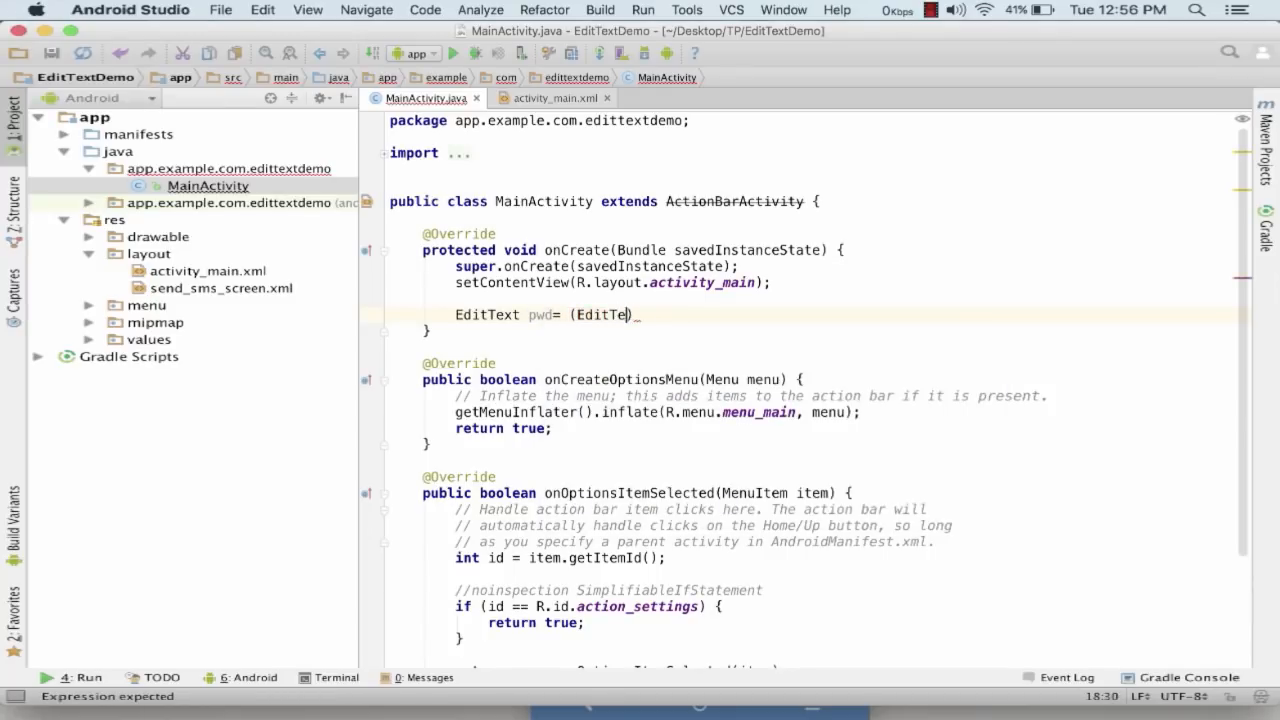
text(xt)
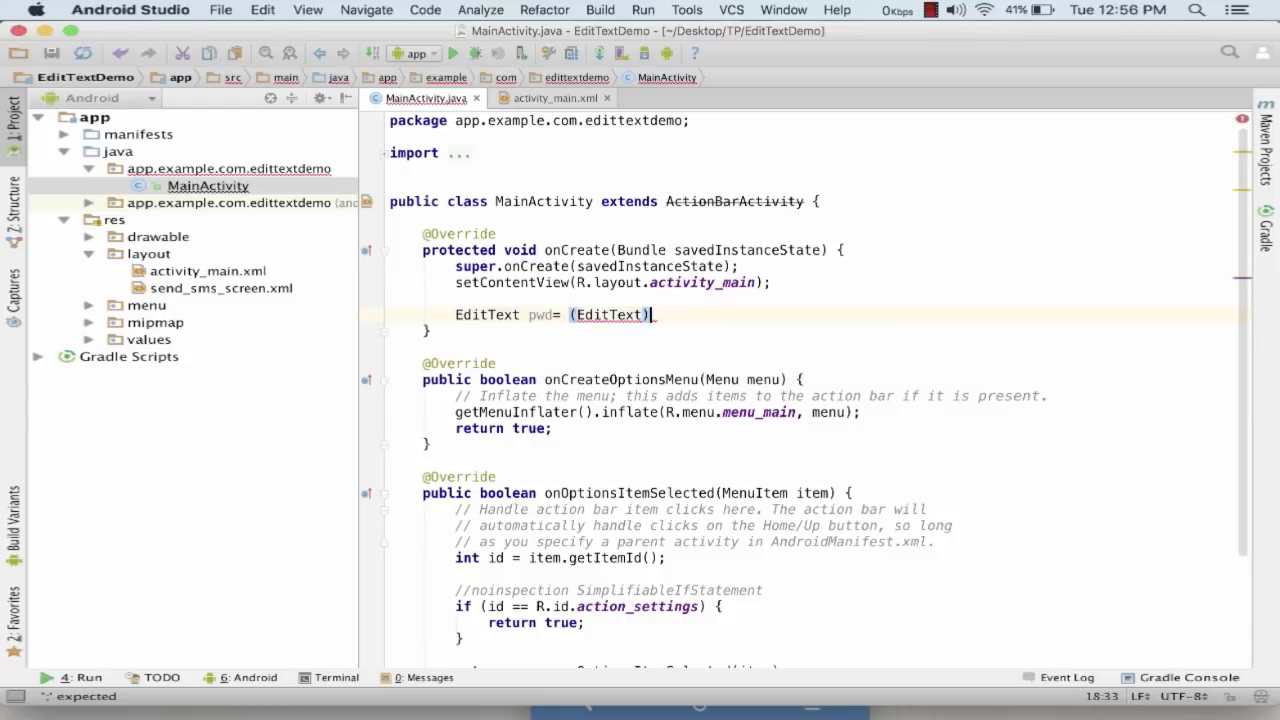
text(findViewById(R)
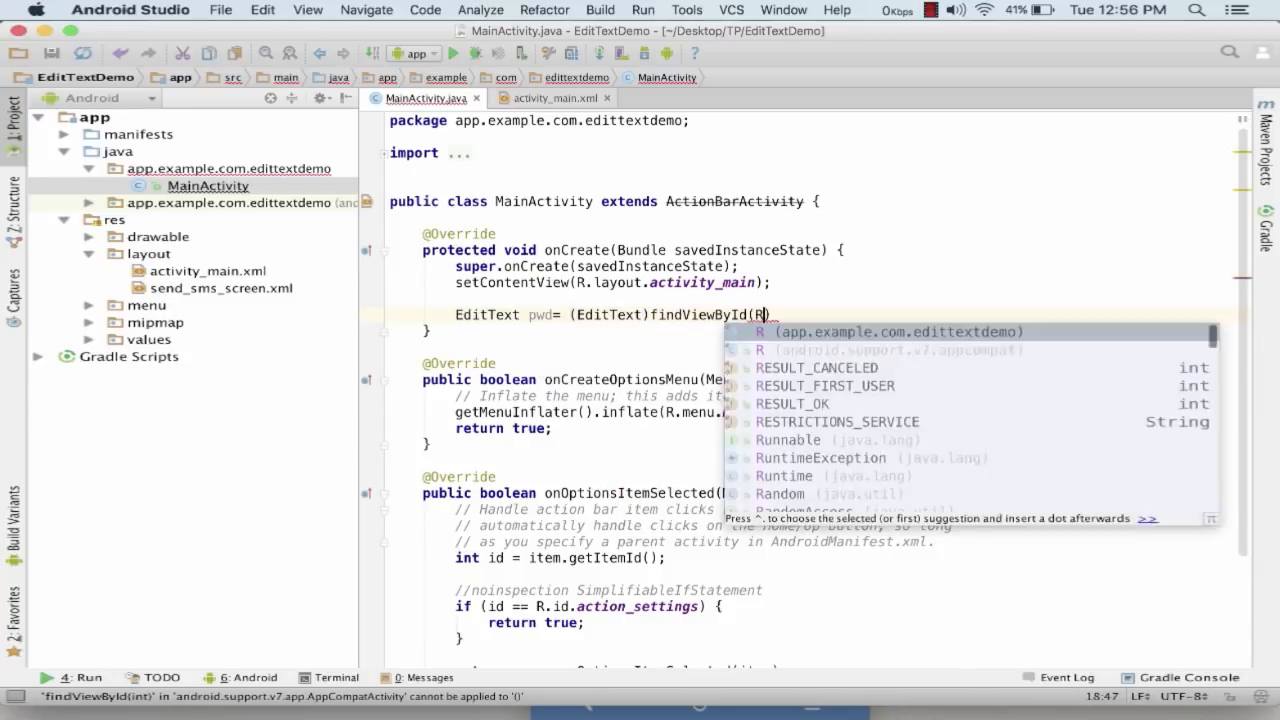
text(.id.)
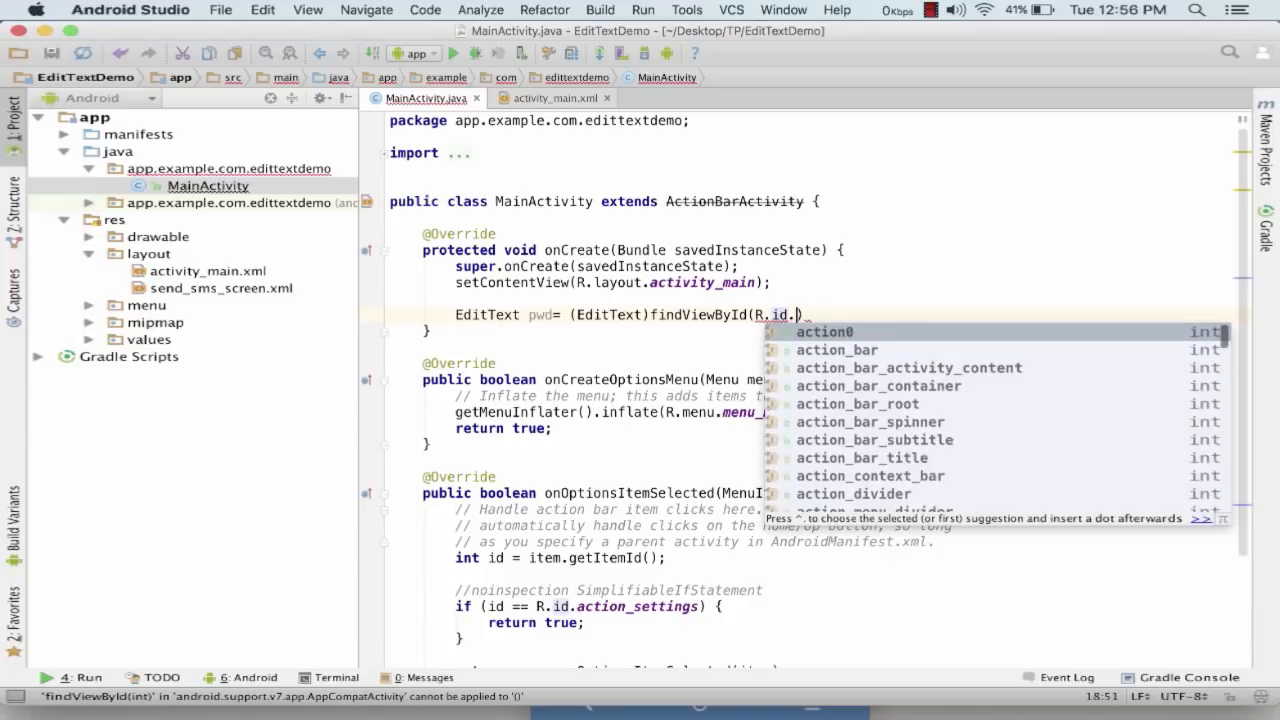
text(editText4)
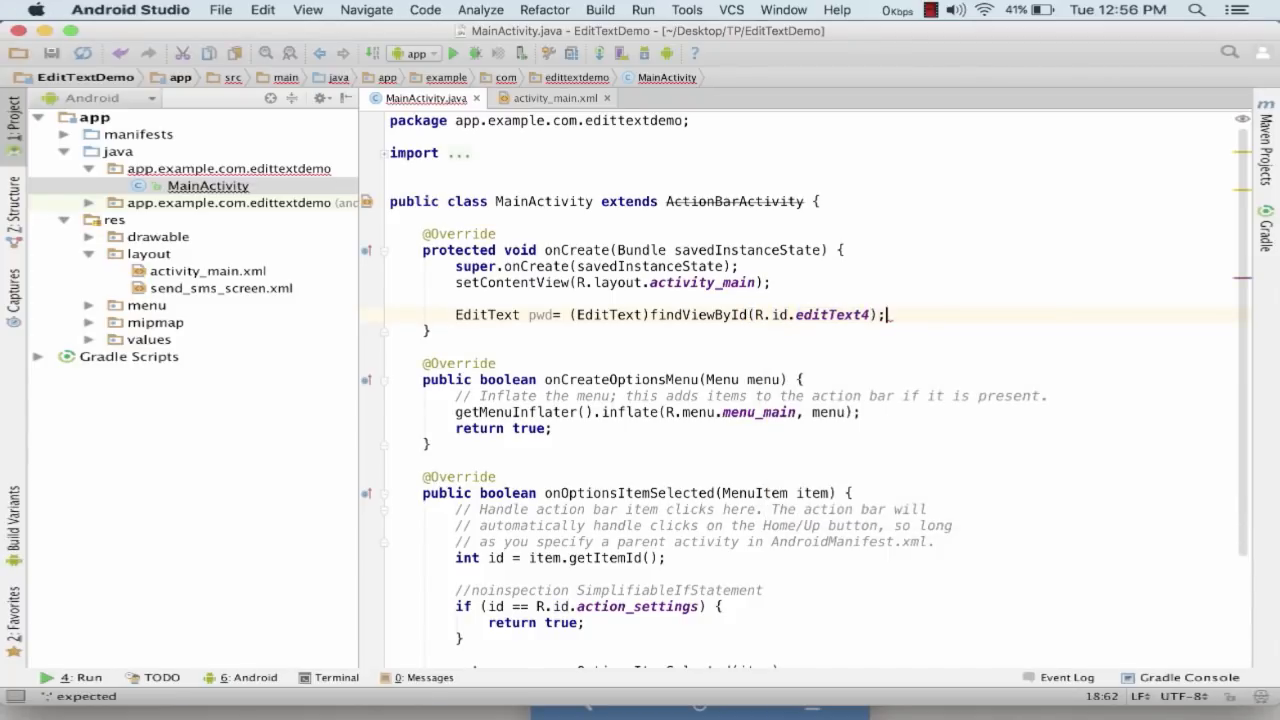
- Add pwd.setText("Text is set from the java file")
text(pwd)
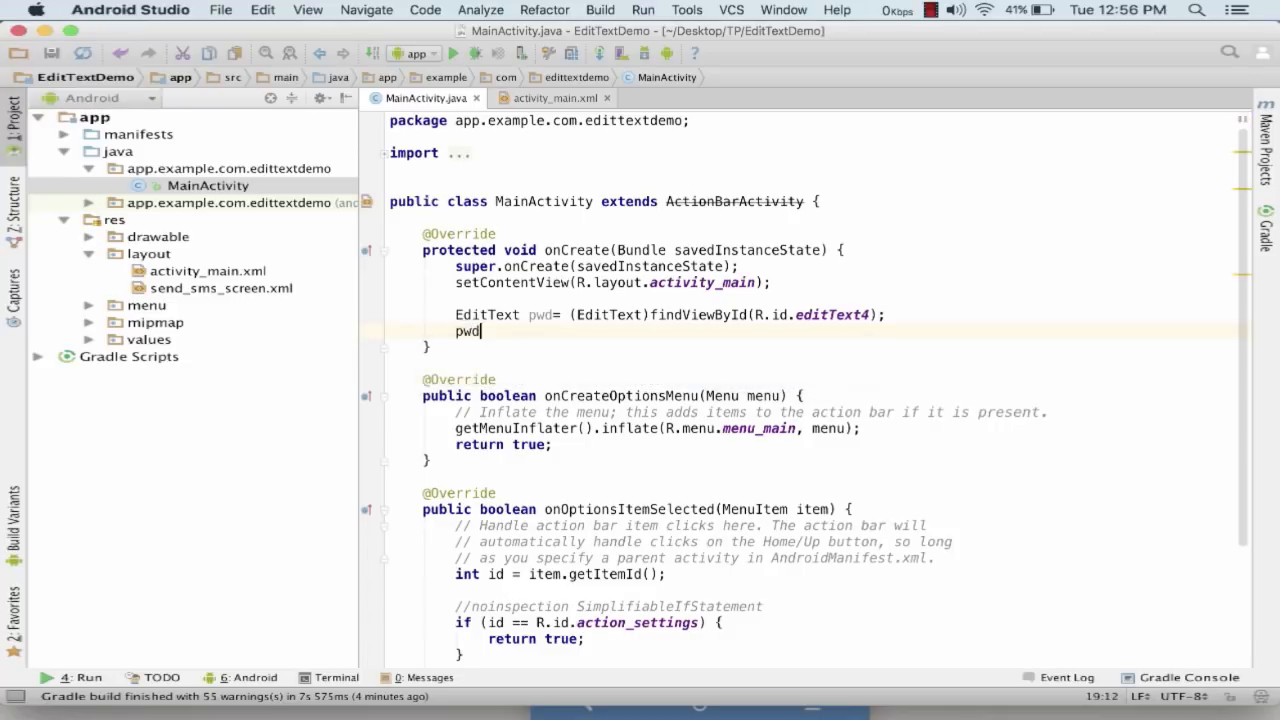
text(.setText("");)
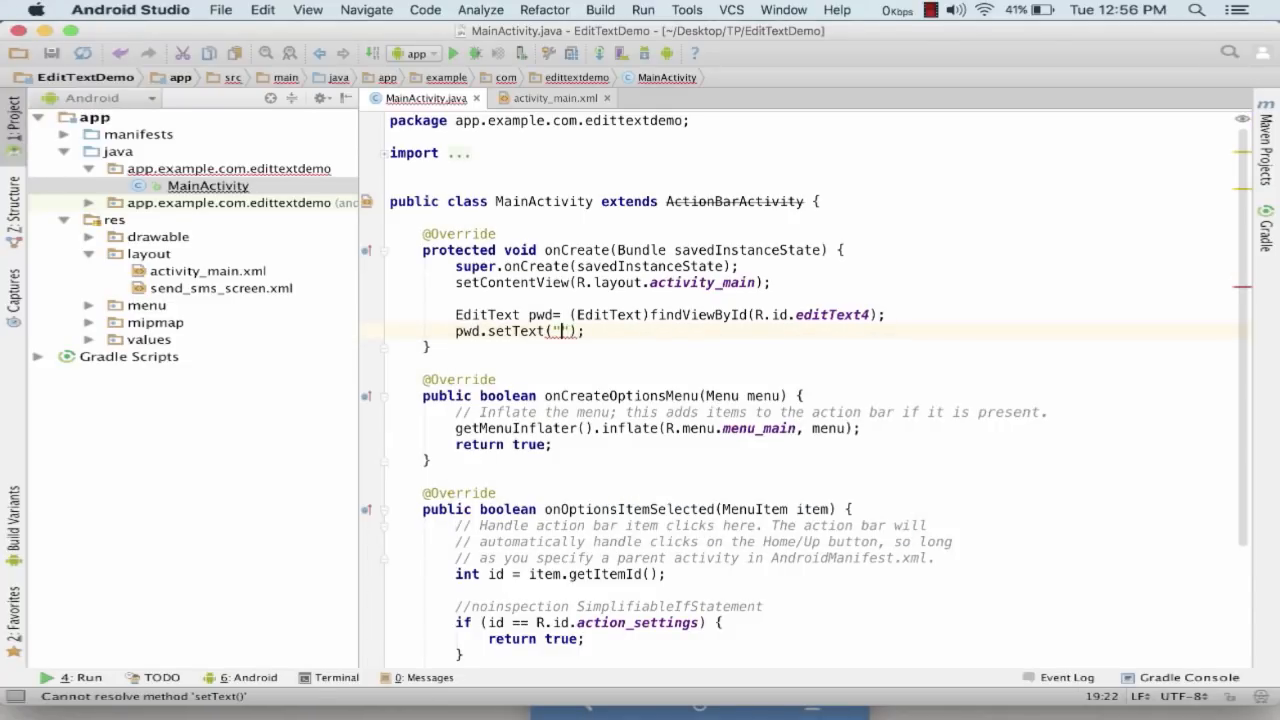
text(Text is)
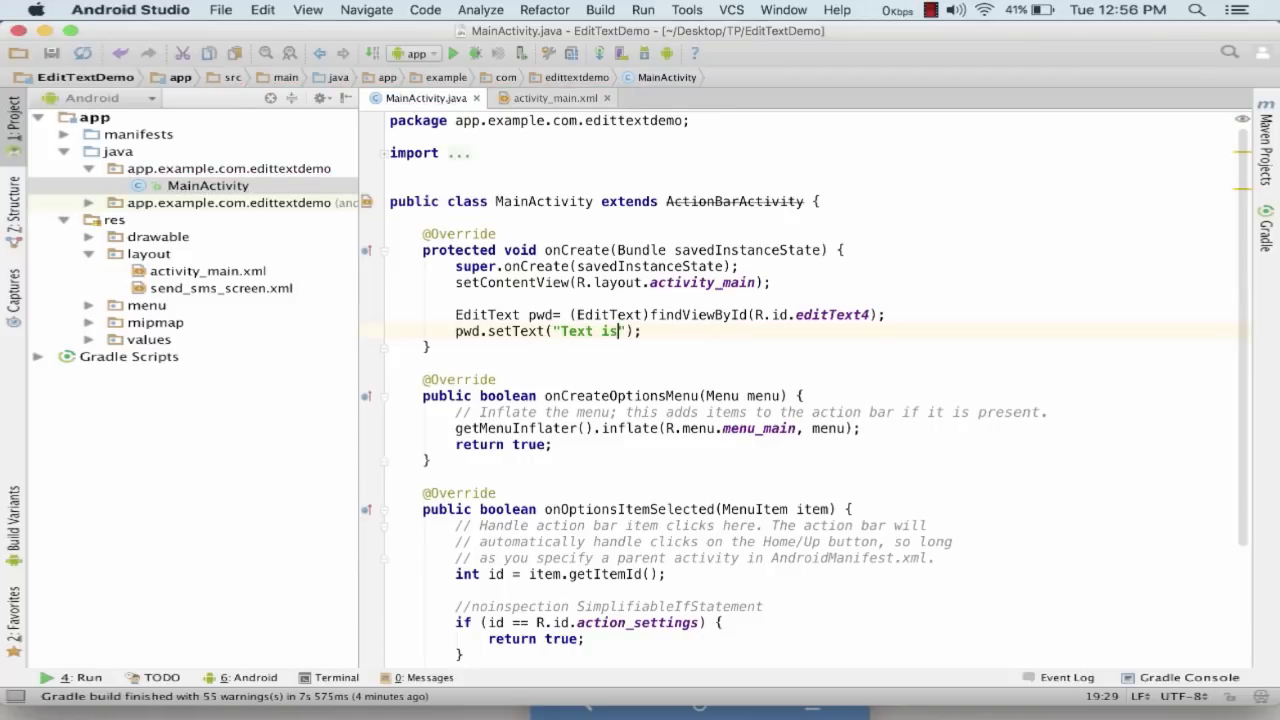
text(set from)
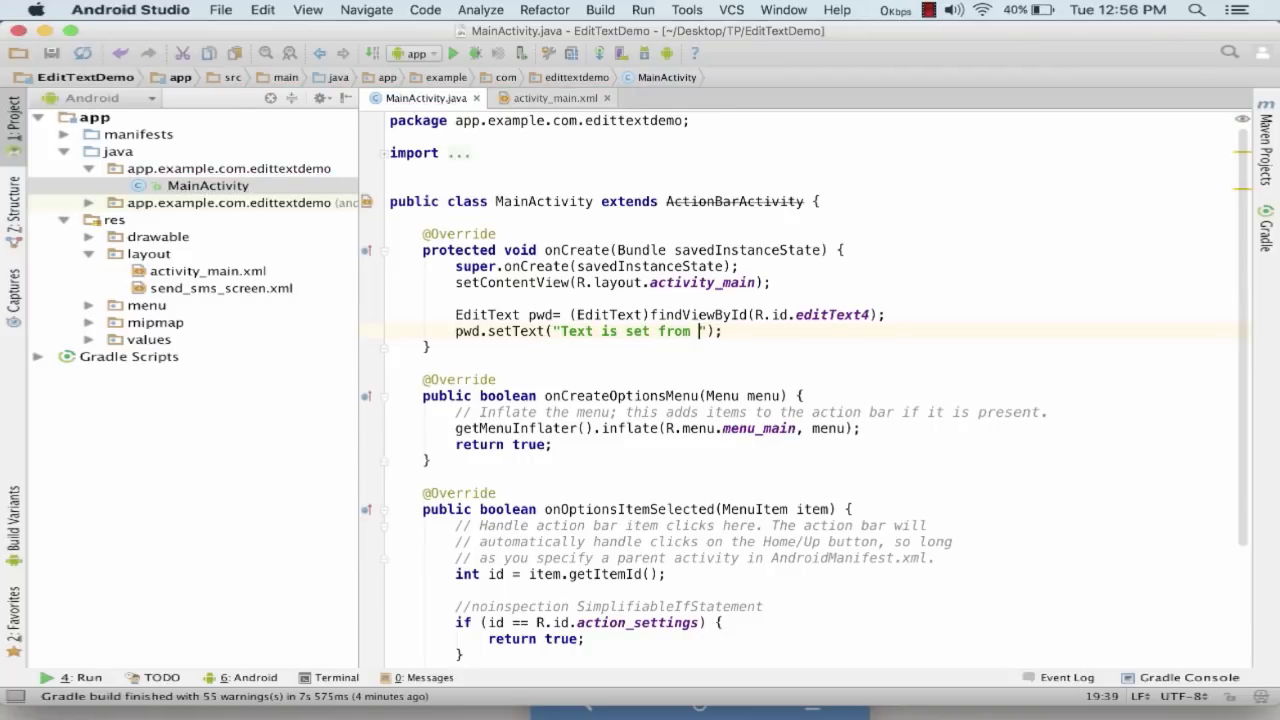
text(the java fi)
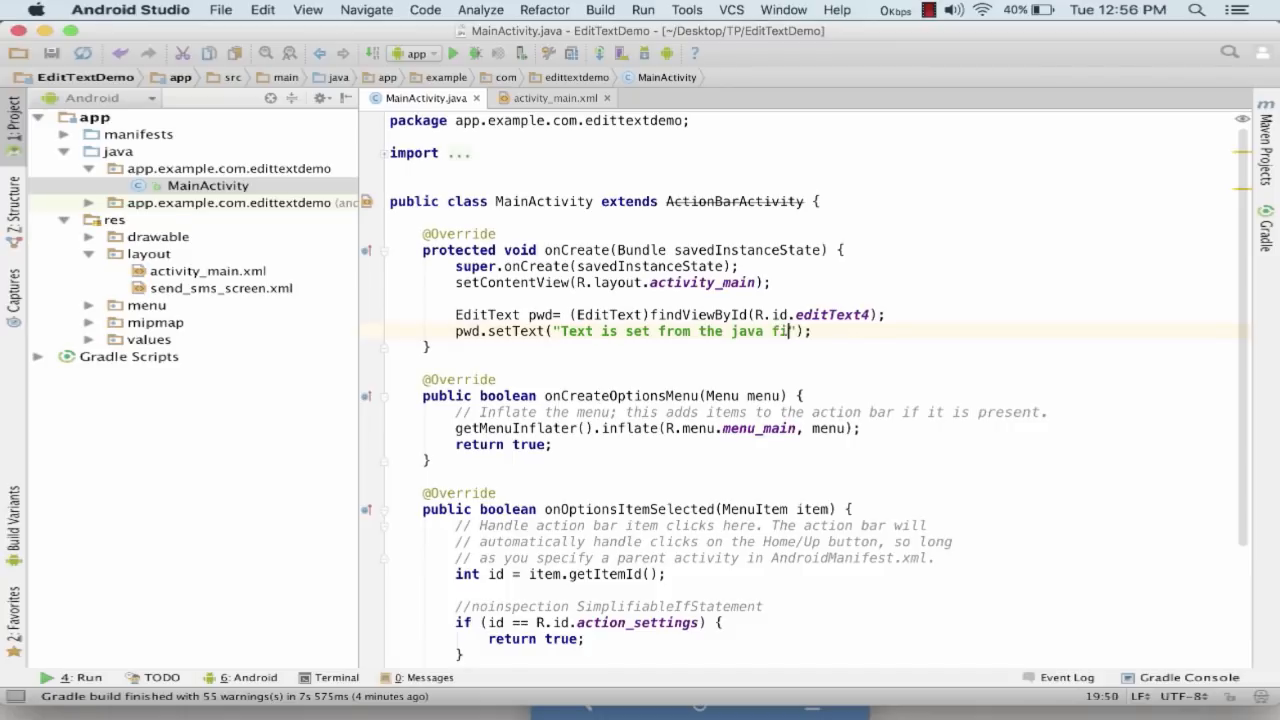
text(le)
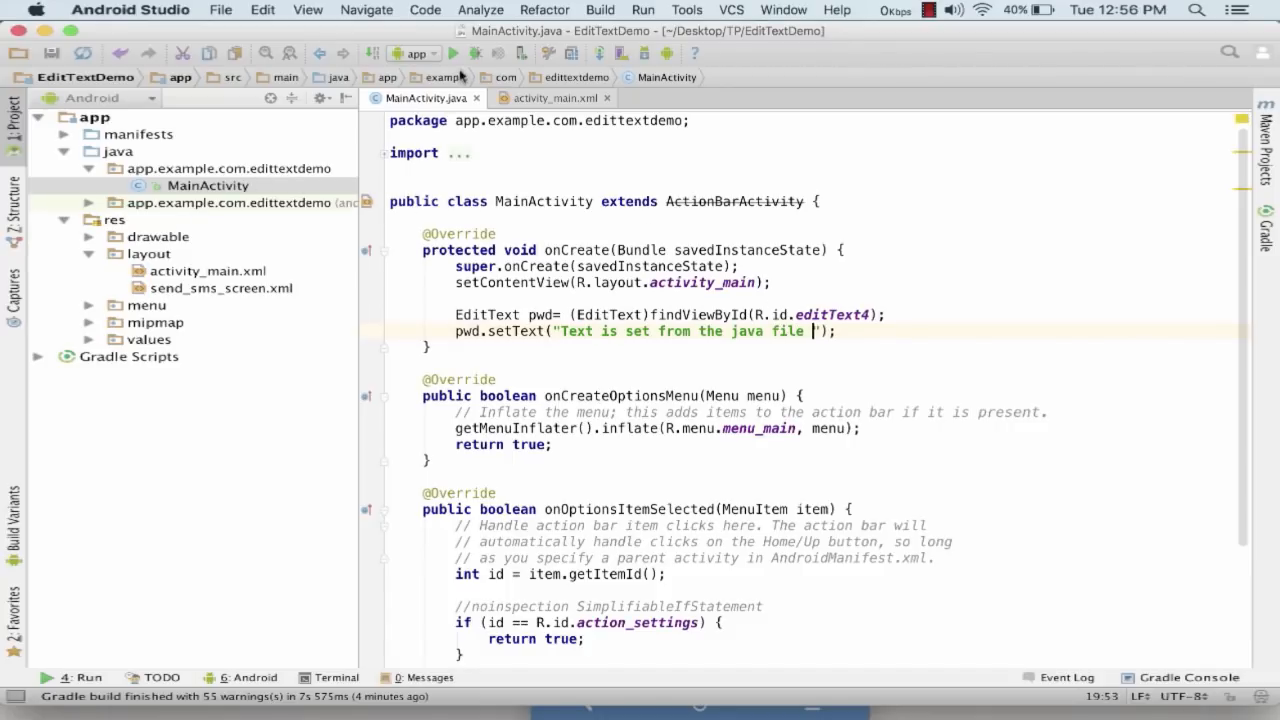
- Run the app on the Moto G3 through Vysor and hide the keyboard to see the Java-set text
click(453, 53)
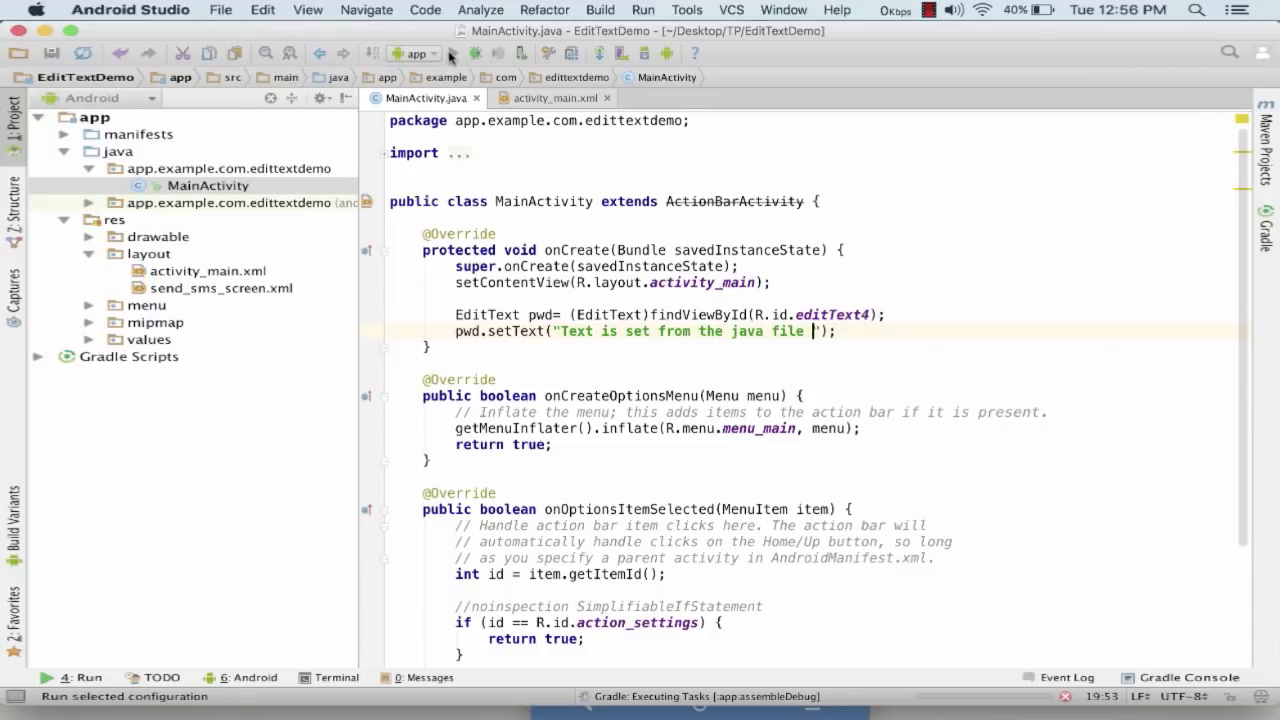
click(476, 53)
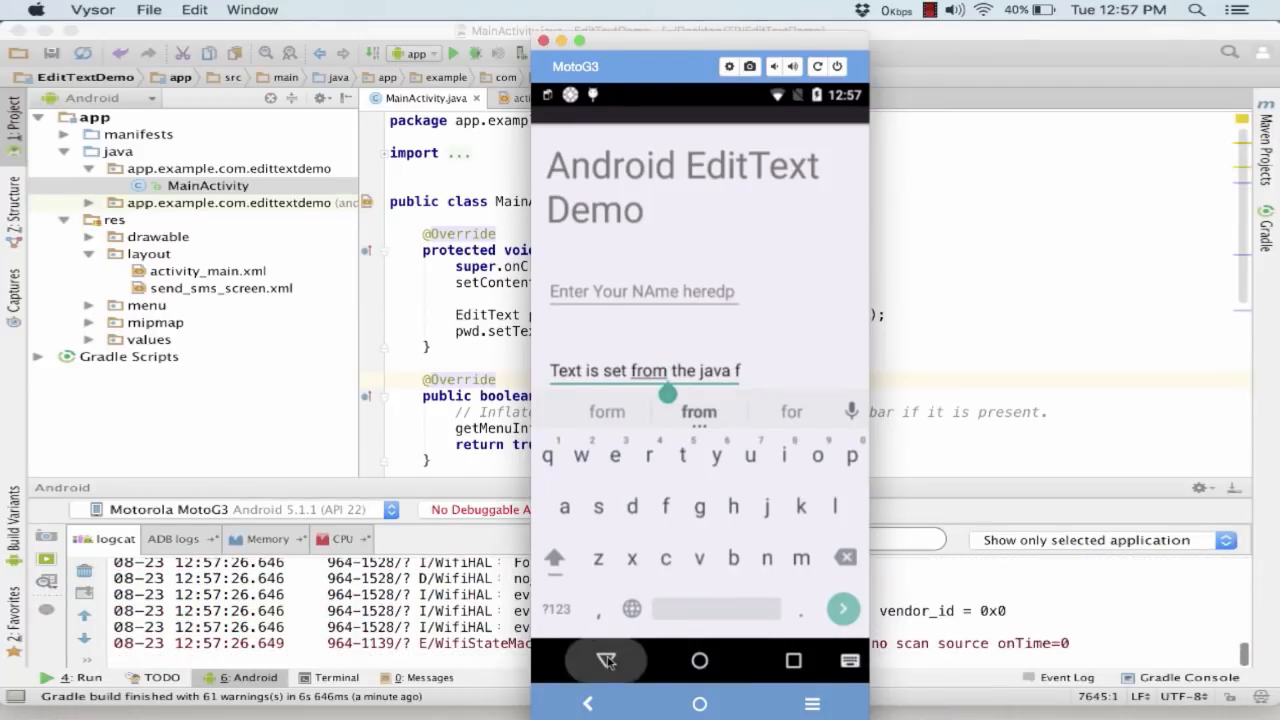
click(606, 661)
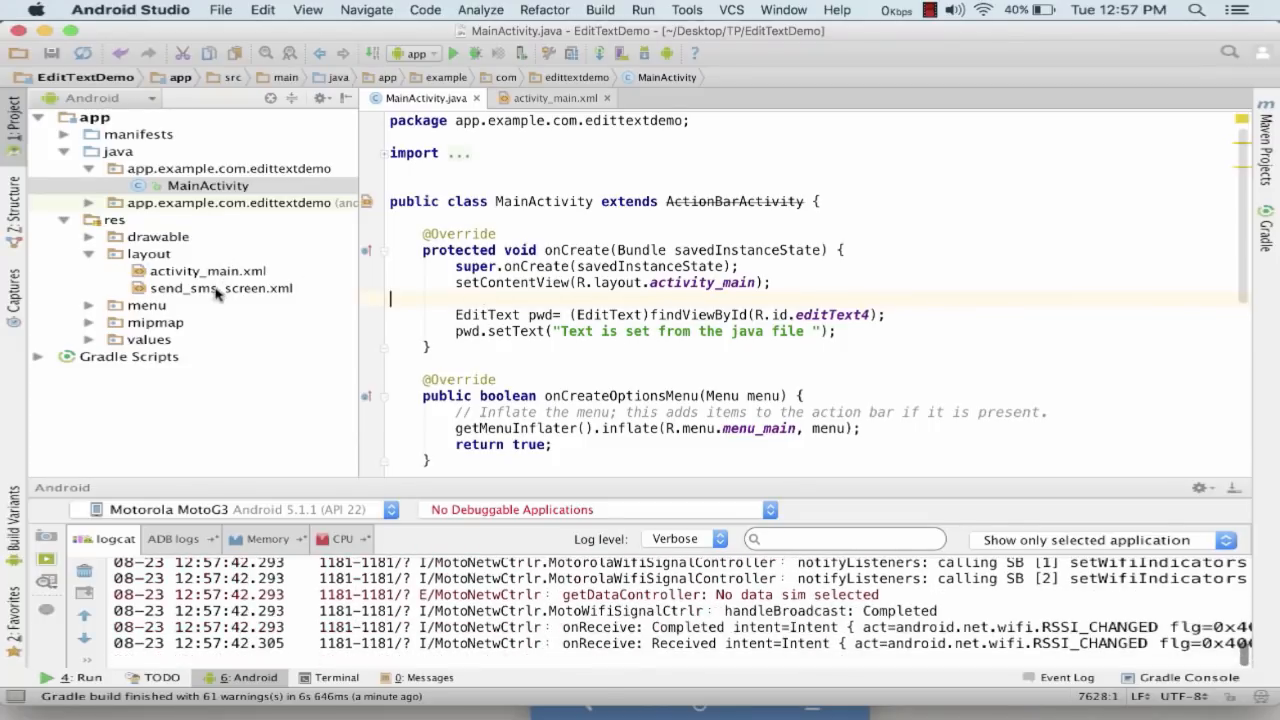
- Open send_sms_screen.xml in the design editor and zoom in on the Sending SMS Example preview
click(222, 288)
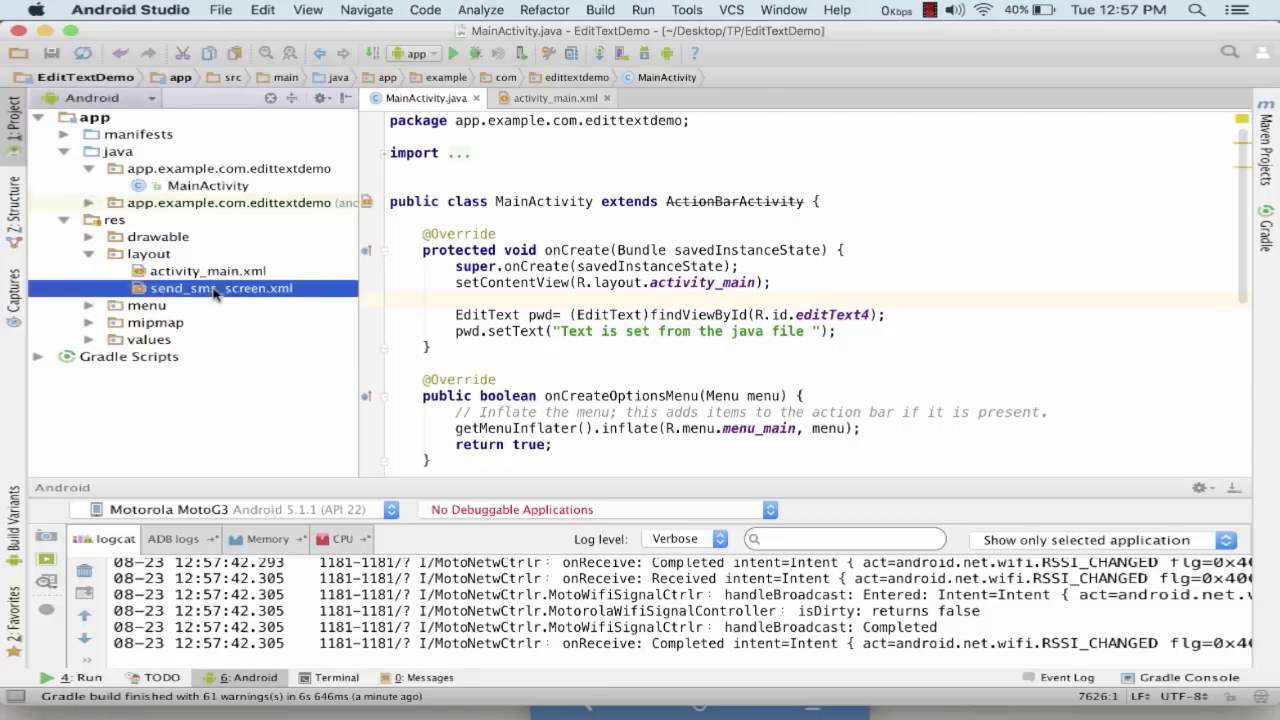
double_click(221, 288)
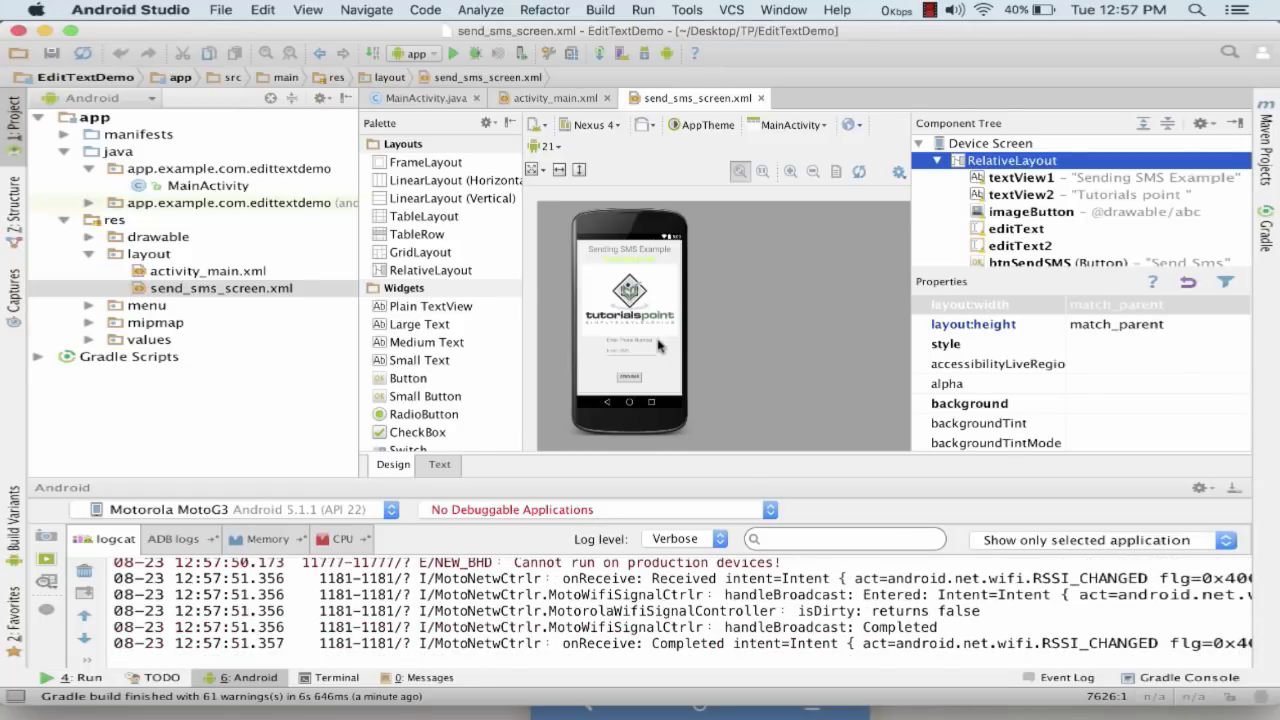
mouse_move(697, 377)
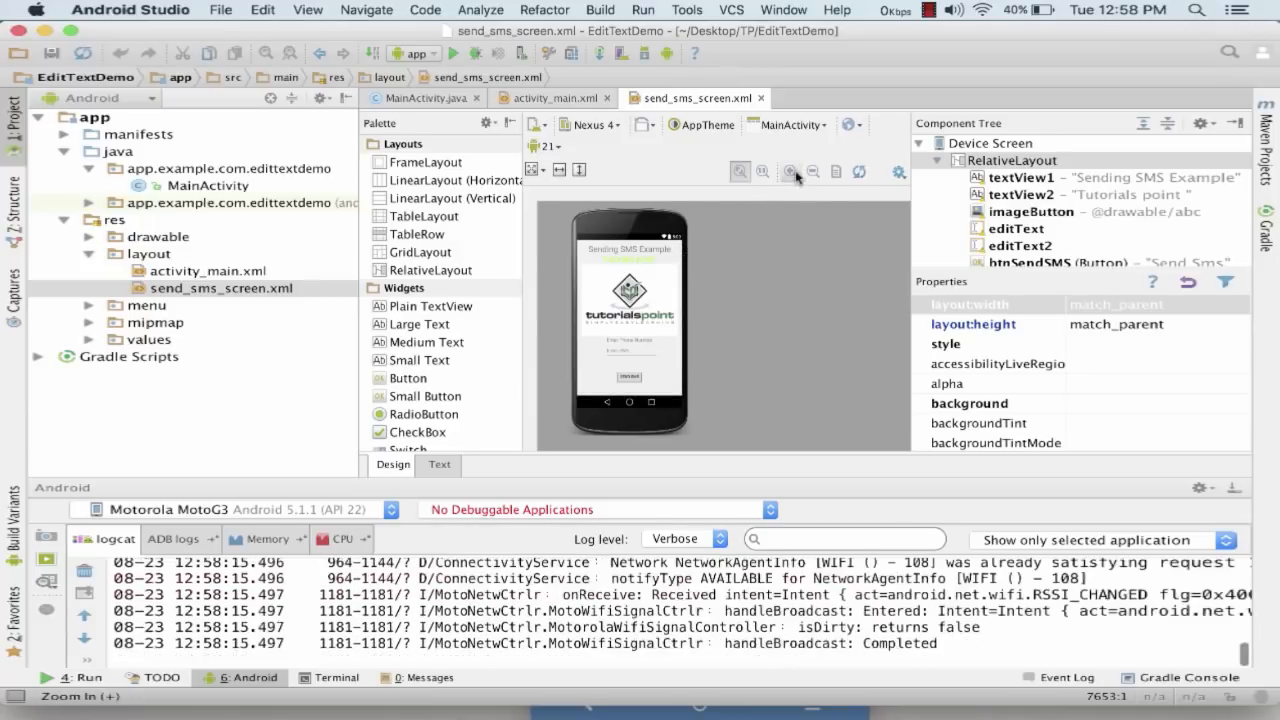
click(790, 171)
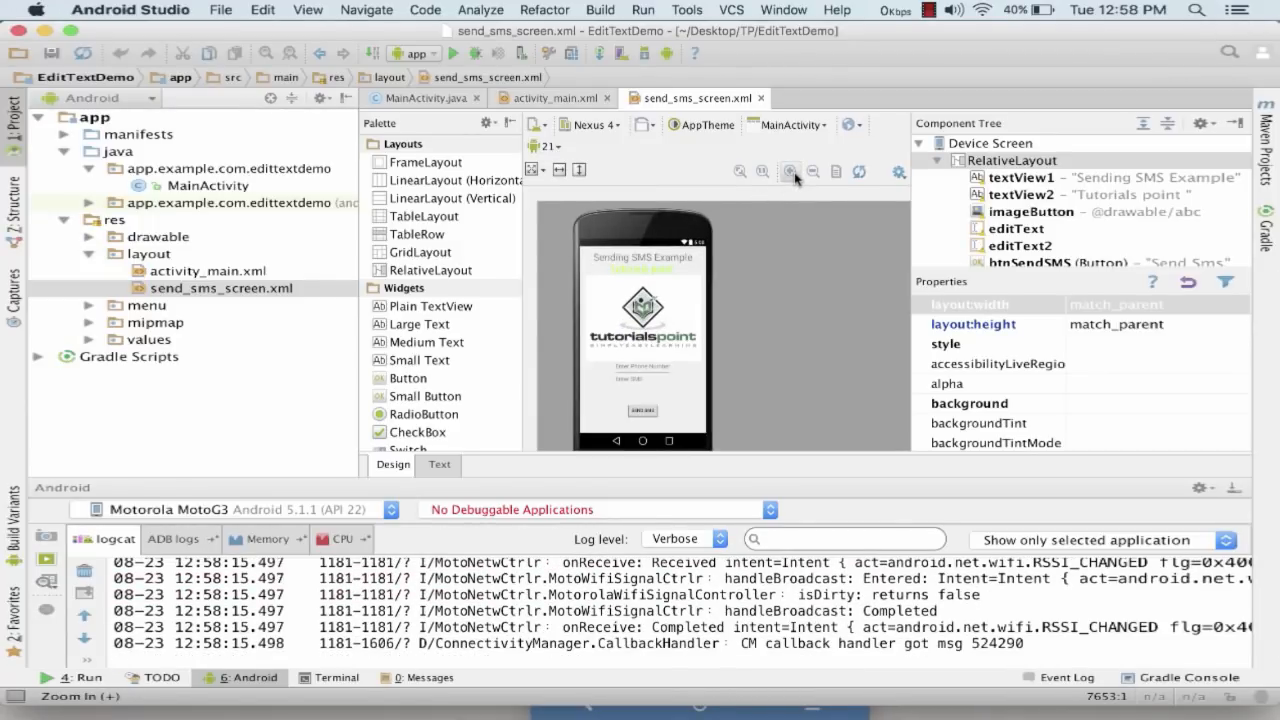